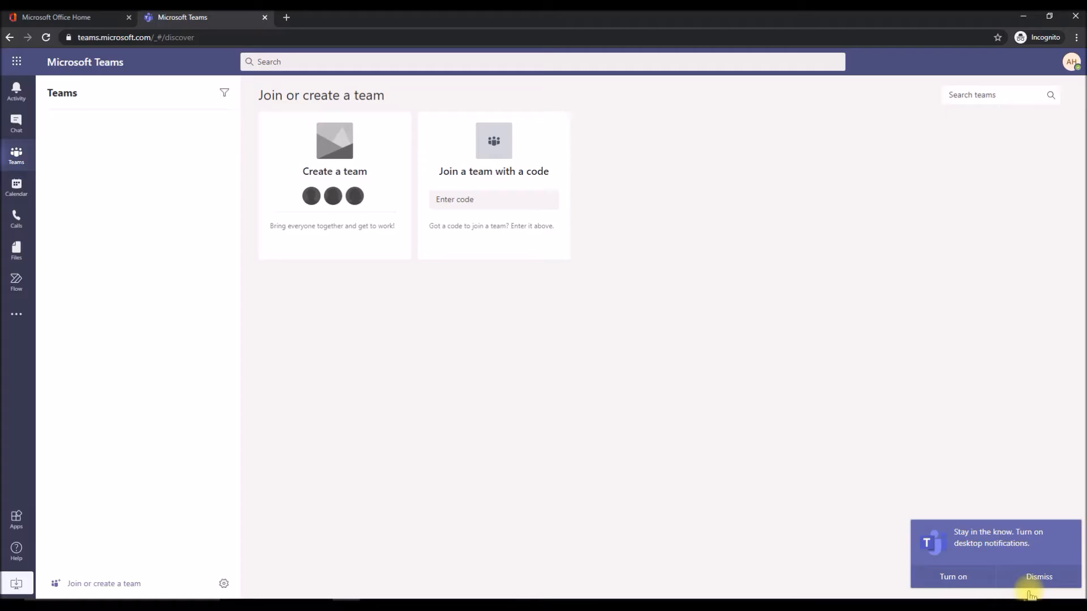
Dismiss the 'Stay in the know' desktop notifications toast.
{"action": "left_click", "coordinate": [1038, 576]}
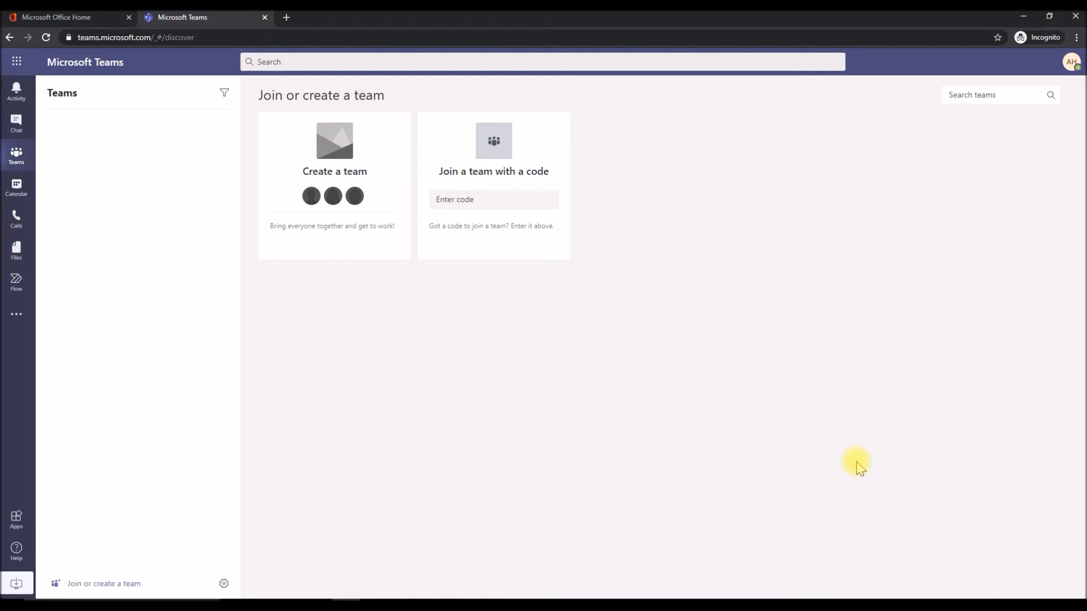
{"action": "mouse_move", "coordinate": [206, 558]}
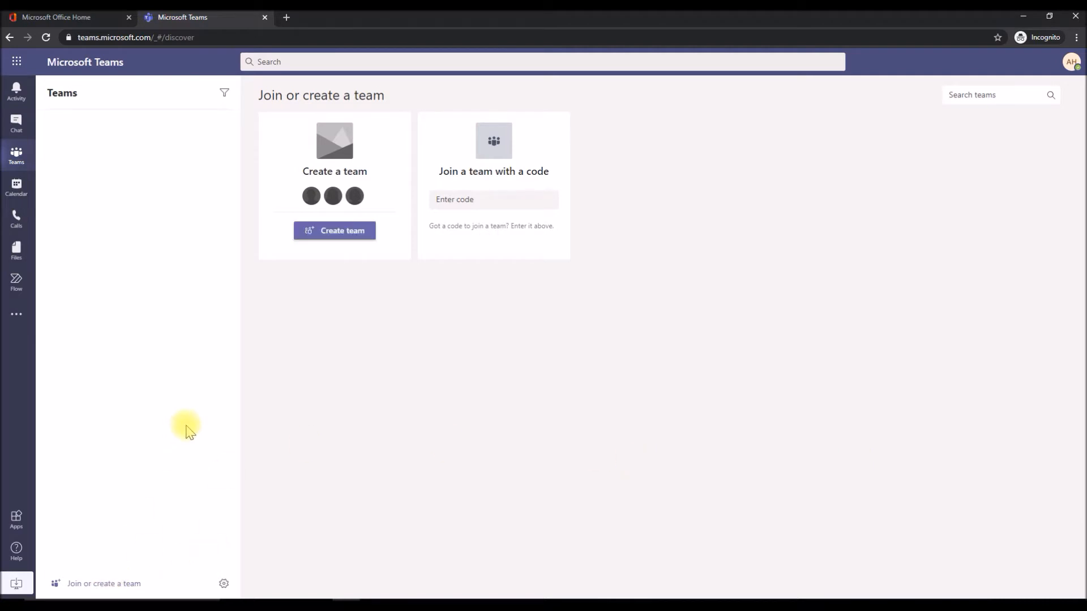
Create a team from scratch named 'Covid19 Support' and skip adding members.
{"action": "left_click", "coordinate": [334, 230]}
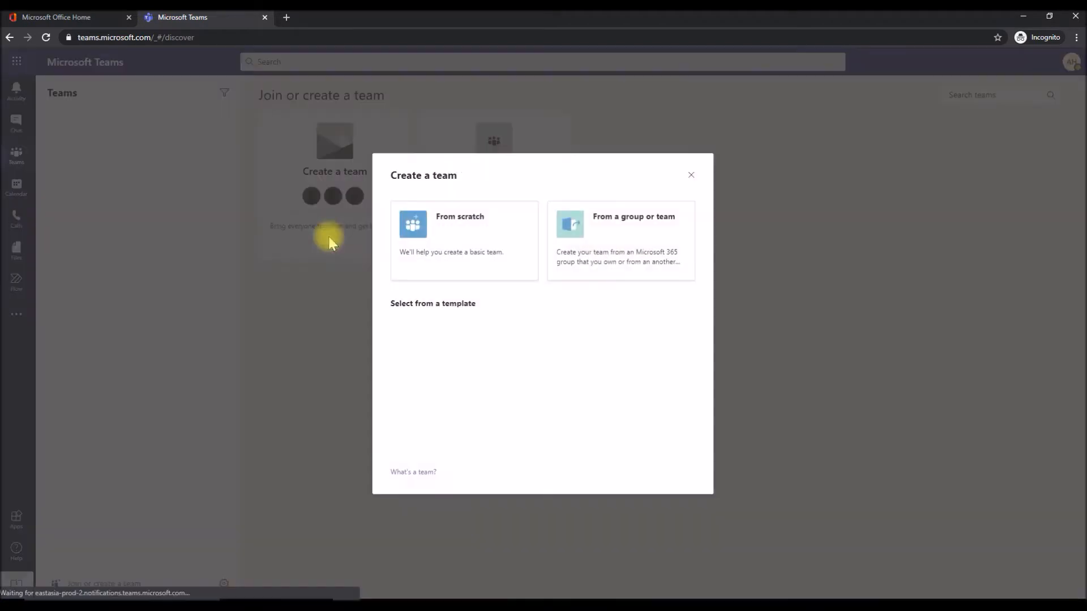
{"action": "left_click", "coordinate": [463, 240]}
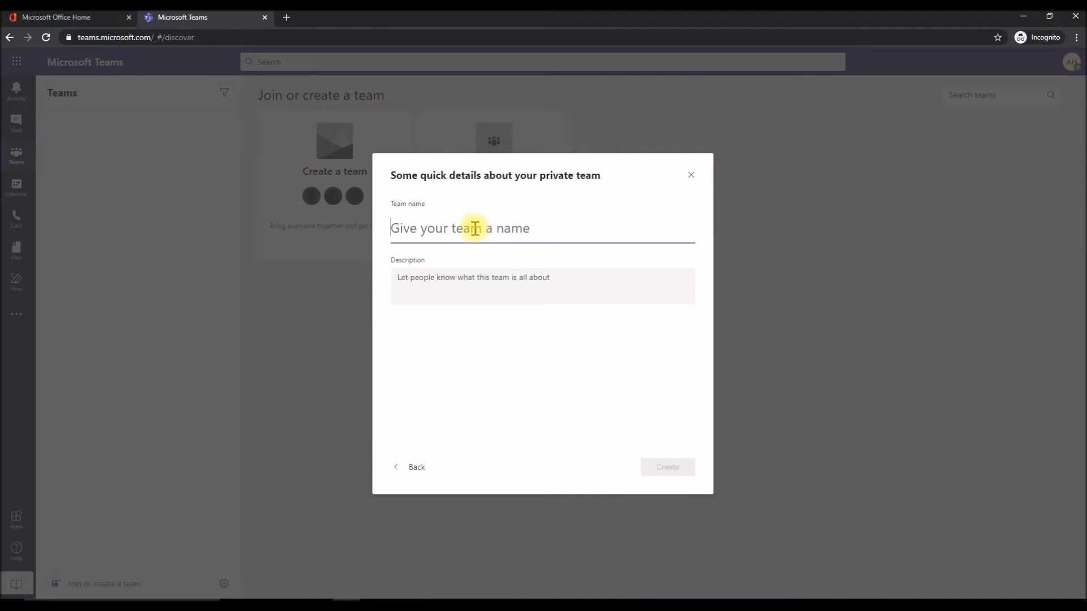
{"action": "type", "text": "Covid19 Su"}
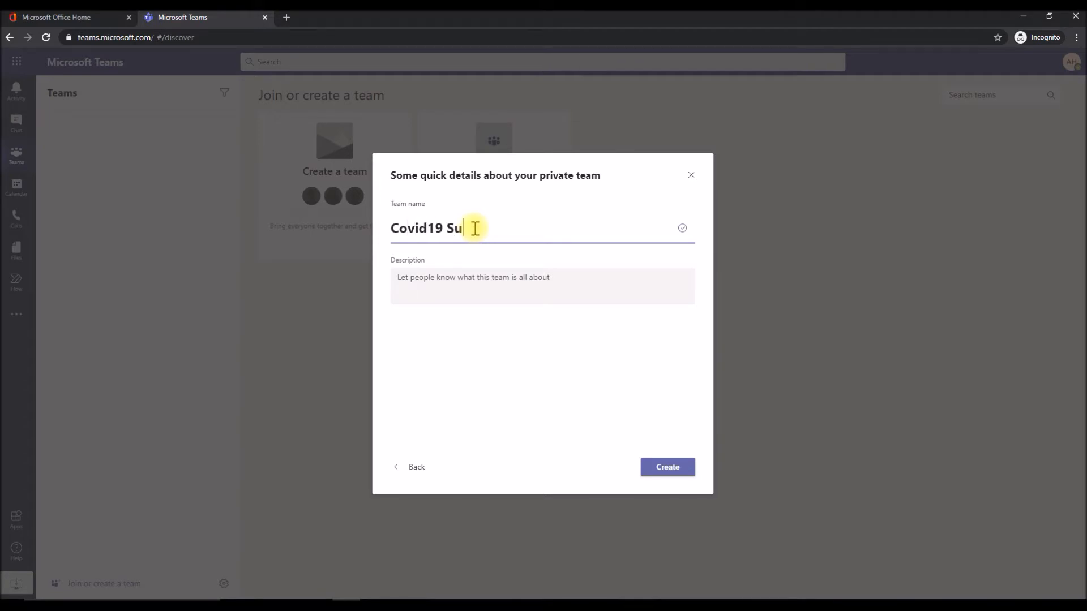
{"action": "type", "text": "pport"}
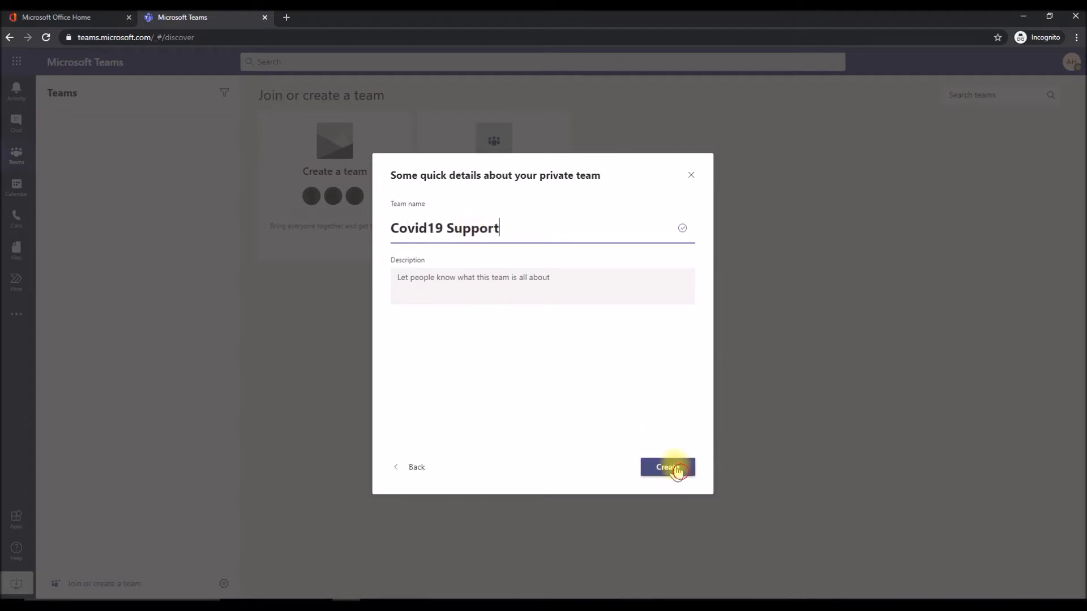
{"action": "left_click", "coordinate": [666, 468]}
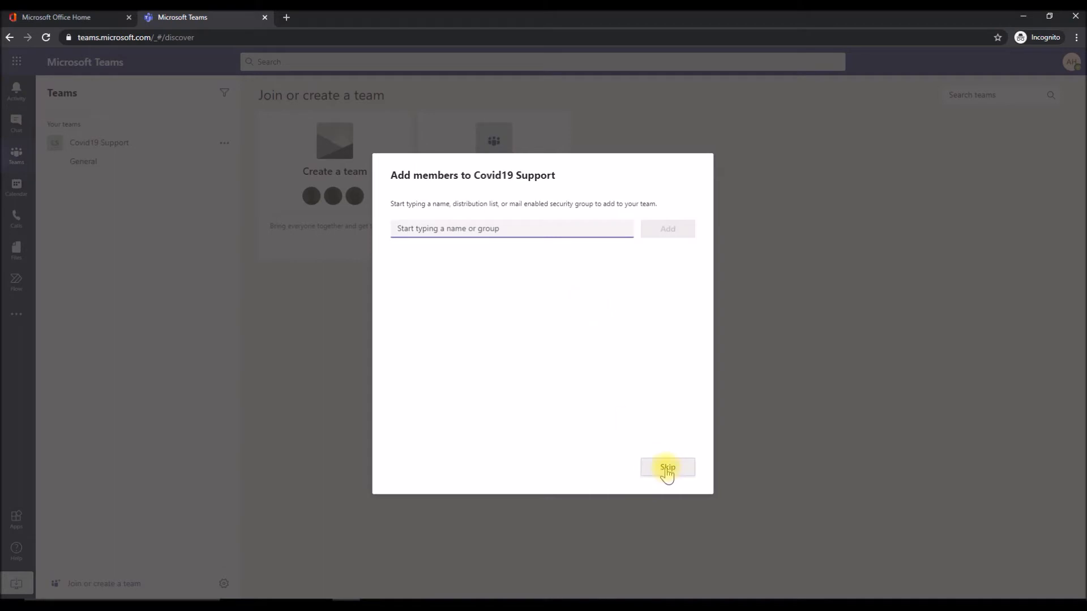
{"action": "left_click", "coordinate": [667, 467]}
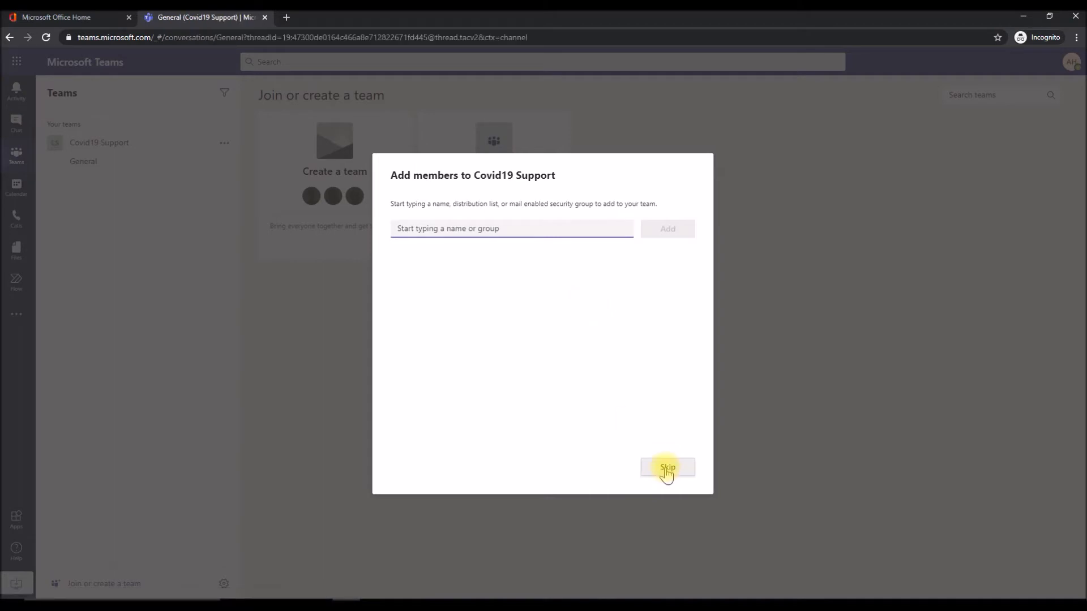
Finish the add-members step so Covid19 Support's General channel welcome page shows.
{"action": "left_click", "coordinate": [665, 468]}
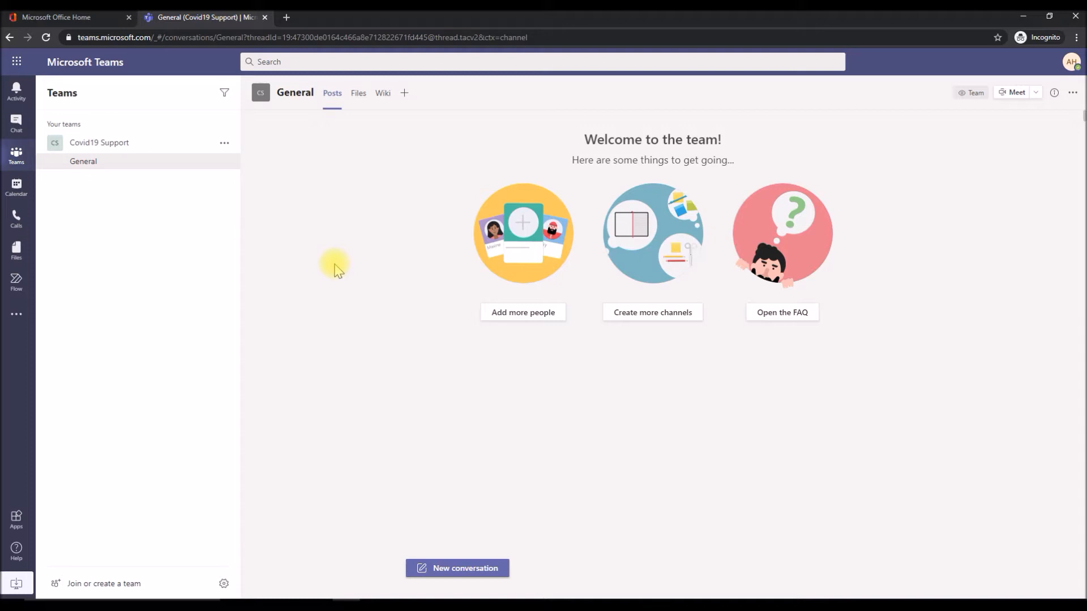
{"action": "mouse_move", "coordinate": [314, 211]}
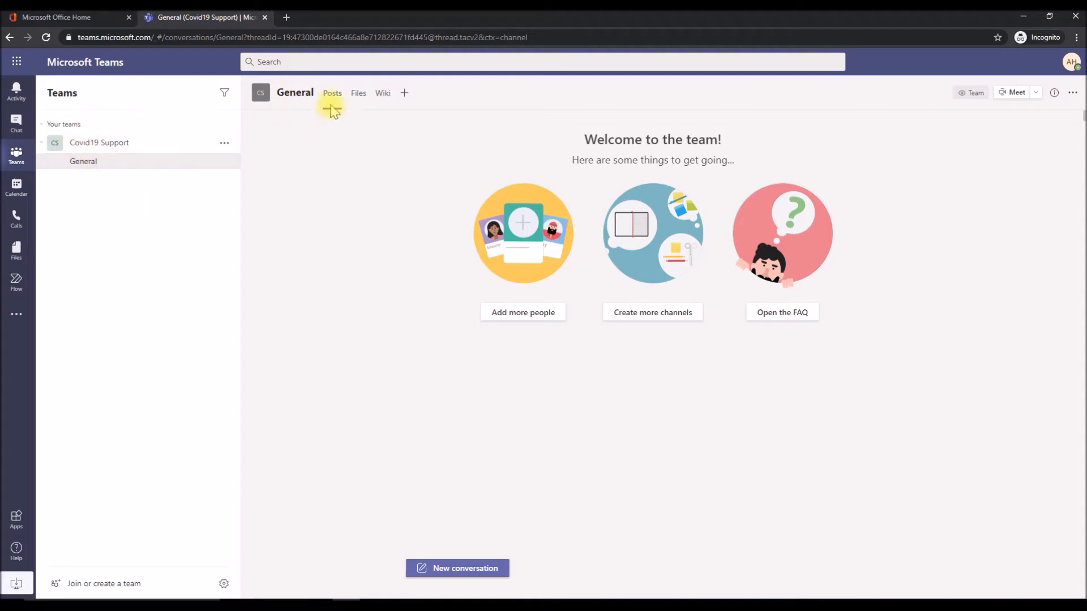
{"action": "mouse_move", "coordinate": [371, 385]}
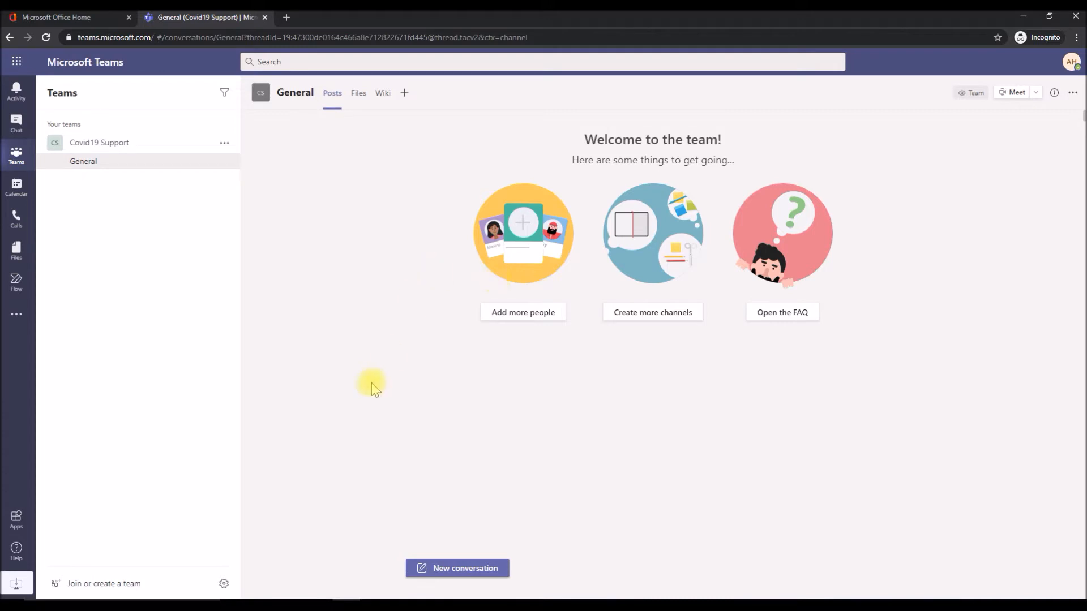
{"action": "mouse_move", "coordinate": [294, 342]}
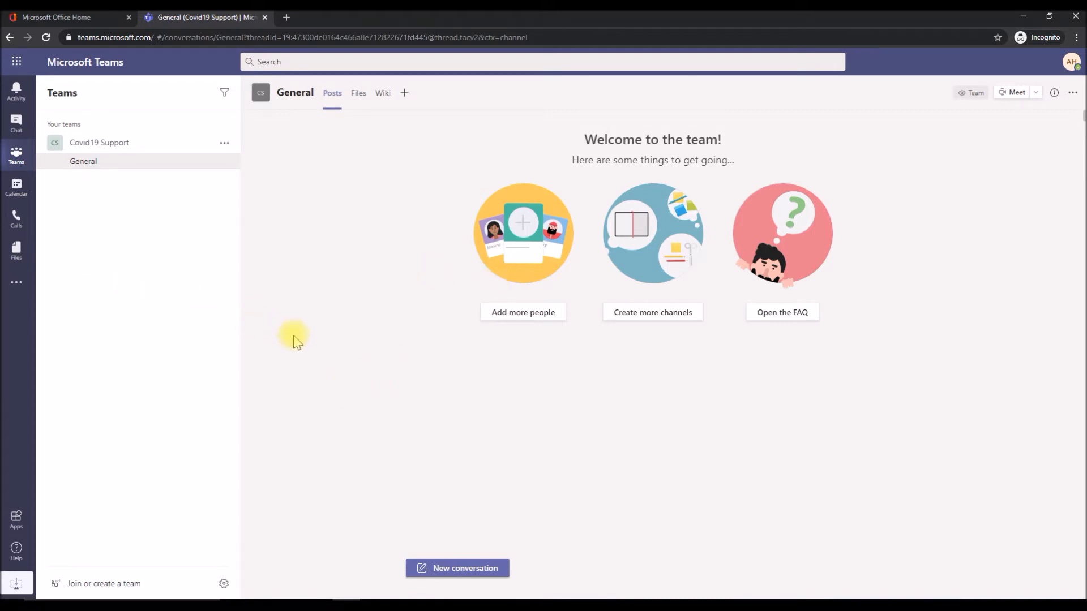
{"action": "mouse_move", "coordinate": [158, 341]}
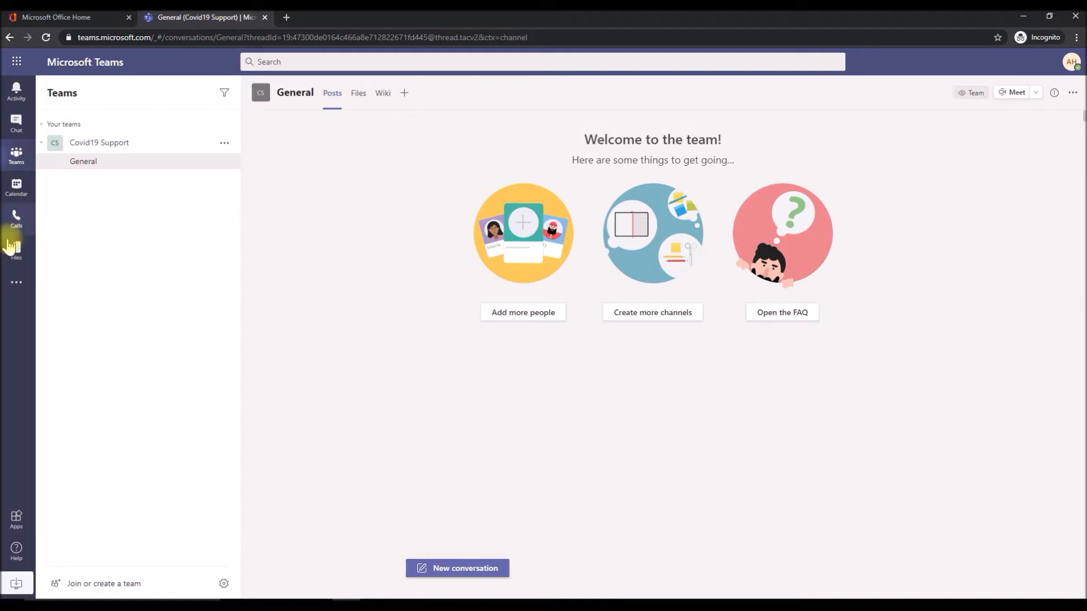
Launch the Flow app from the More added apps menu in the left rail.
{"action": "left_click", "coordinate": [16, 283]}
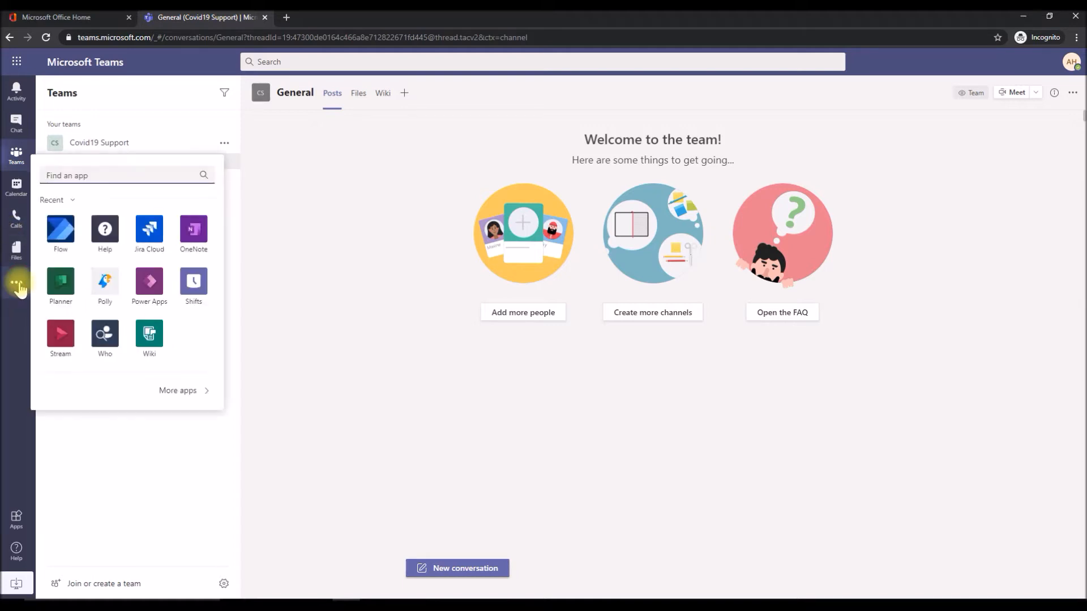
{"action": "mouse_move", "coordinate": [60, 229]}
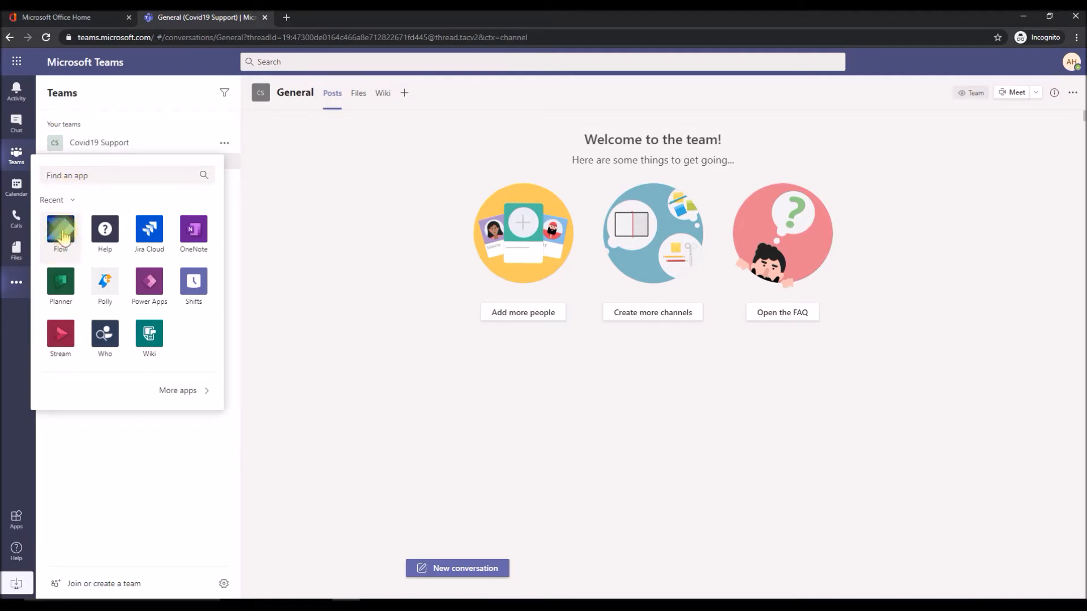
{"action": "left_click", "coordinate": [60, 230]}
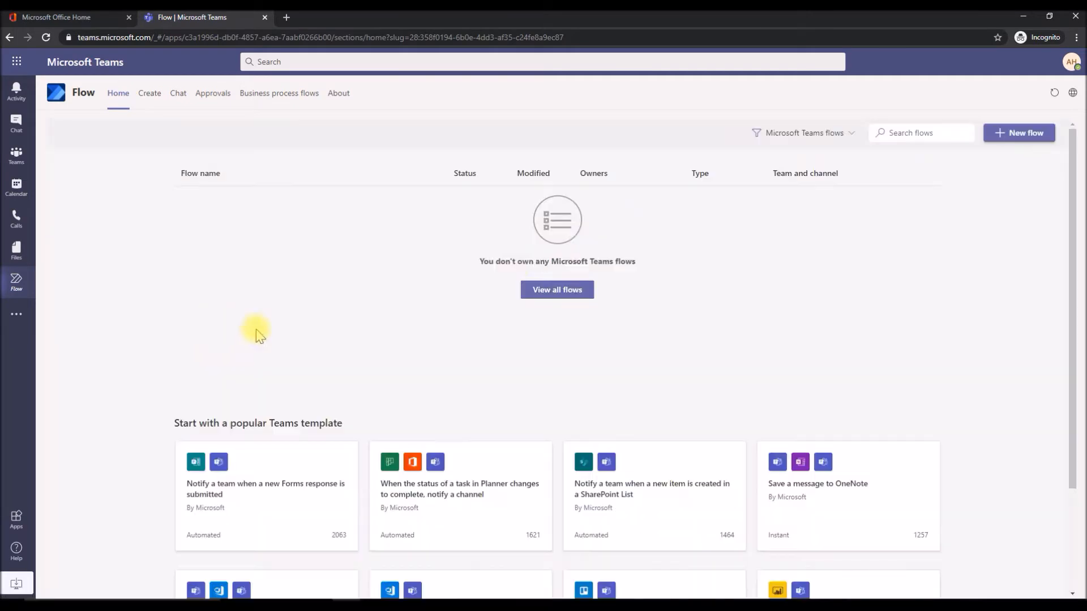
{"action": "mouse_move", "coordinate": [557, 290]}
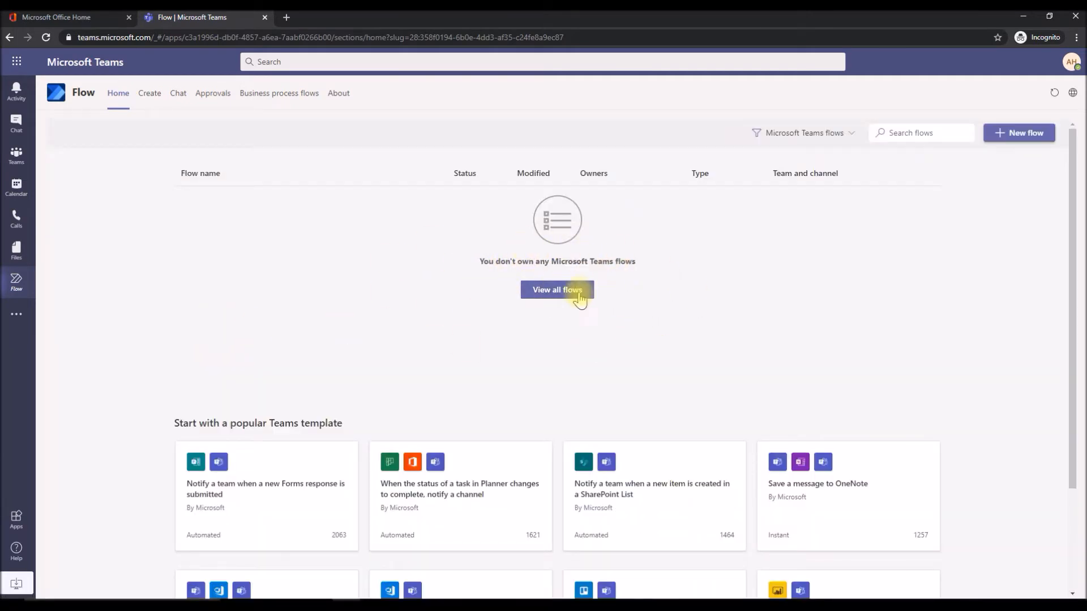
{"action": "mouse_move", "coordinate": [1032, 144]}
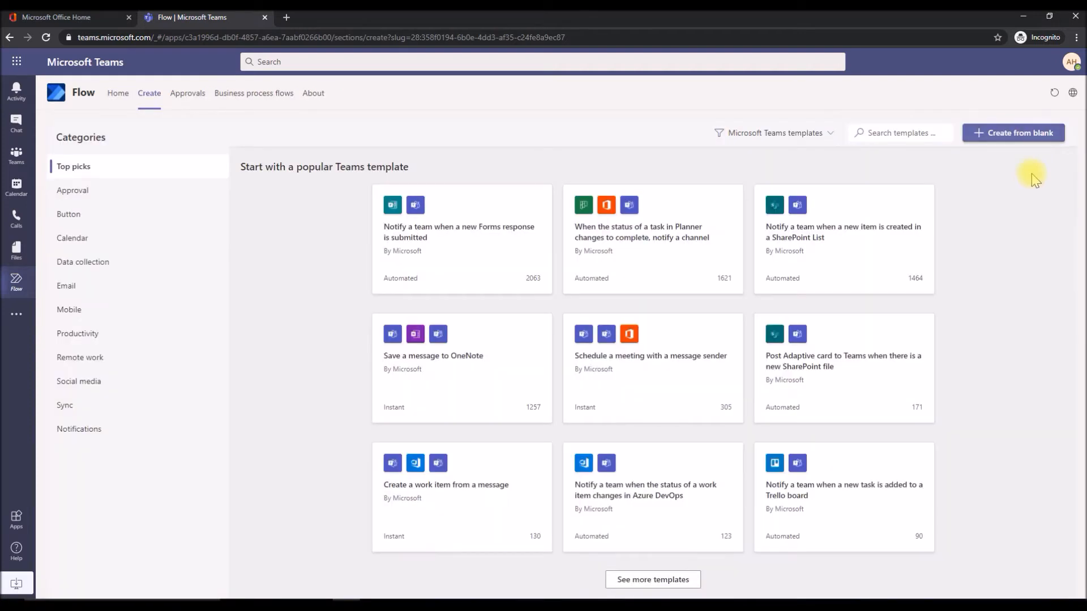
Start a flow from blank and list the Microsoft Teams connector's triggers.
{"action": "left_click", "coordinate": [1012, 132]}
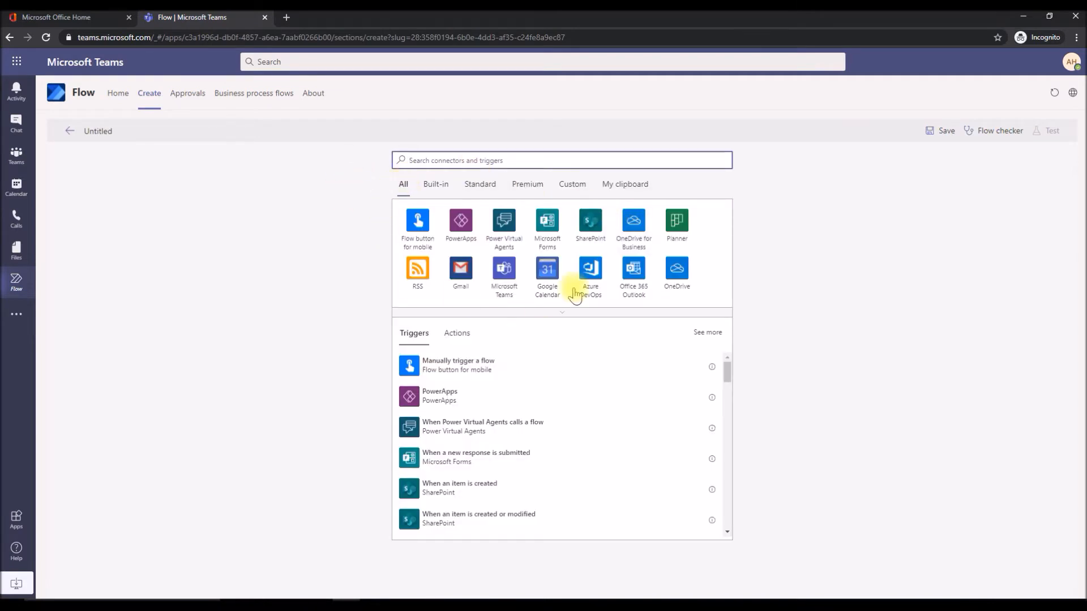
{"action": "mouse_move", "coordinate": [503, 274]}
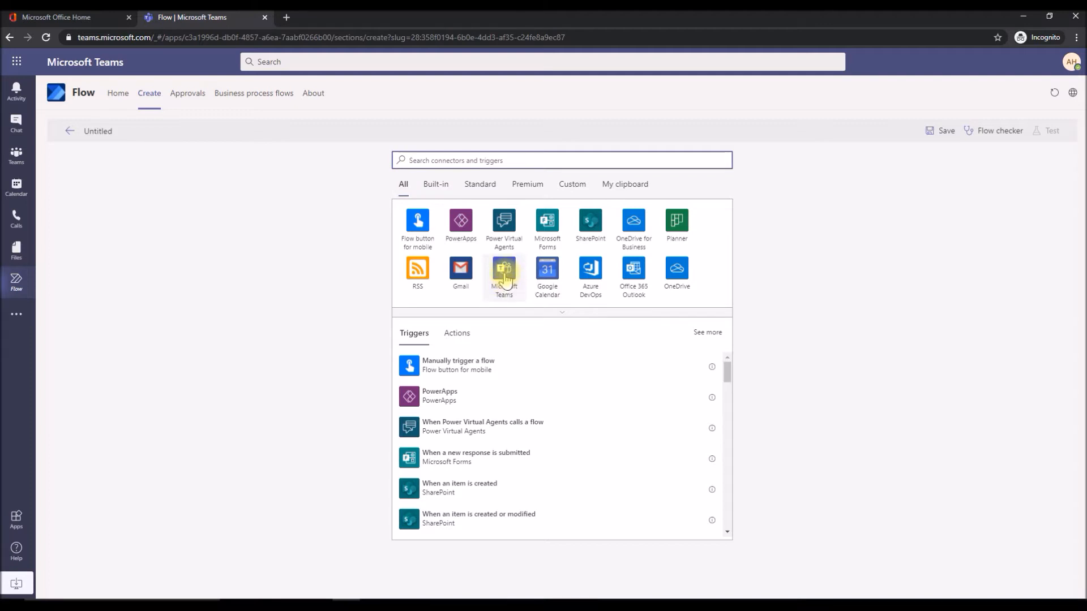
{"action": "left_click", "coordinate": [504, 271]}
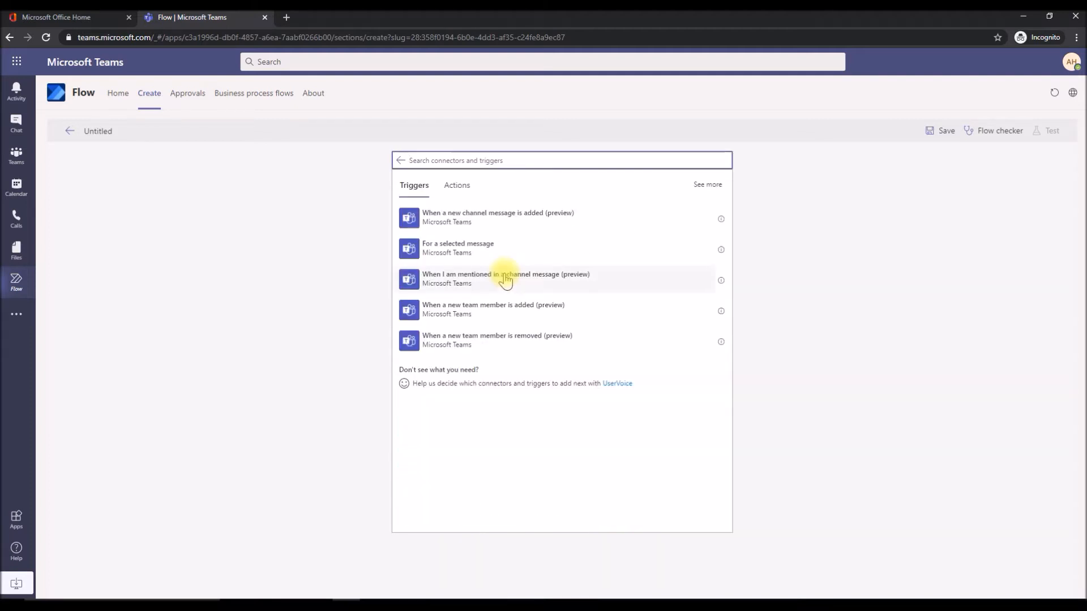
{"action": "mouse_move", "coordinate": [450, 285]}
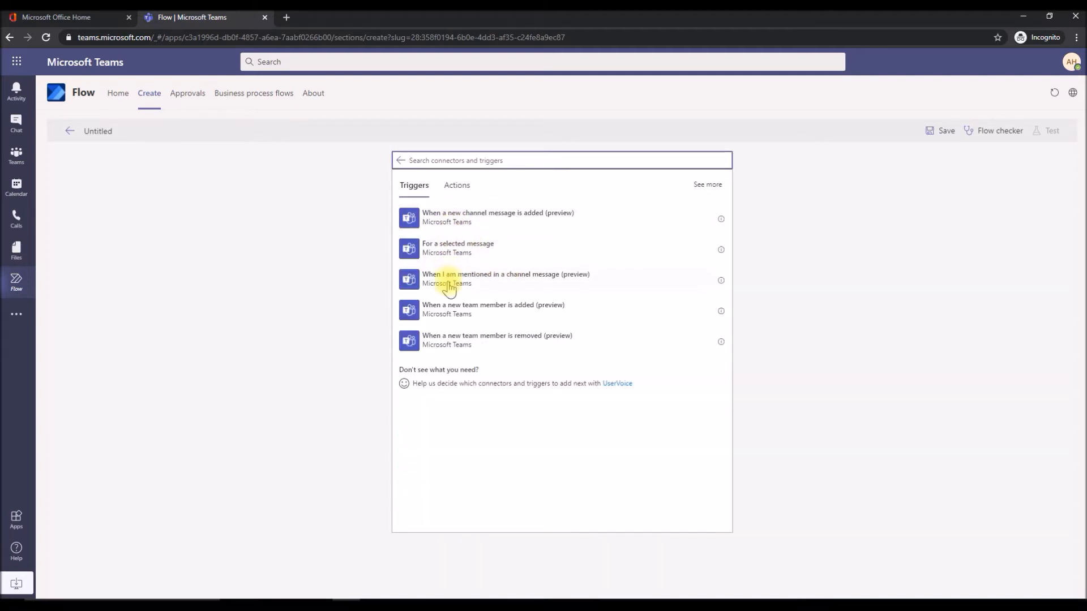
{"action": "mouse_move", "coordinate": [431, 313]}
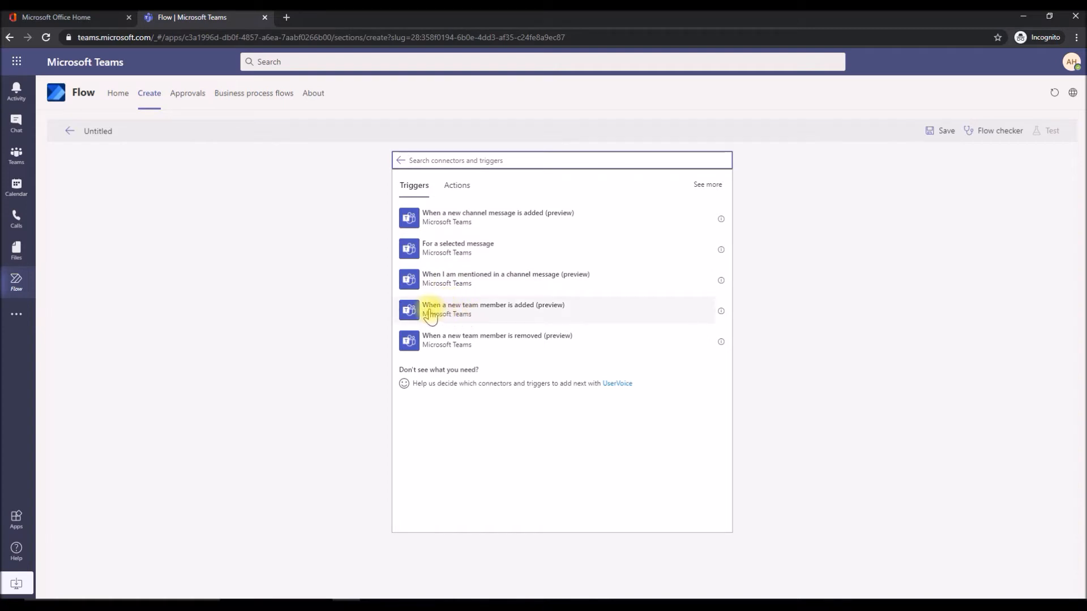
{"action": "mouse_move", "coordinate": [513, 310]}
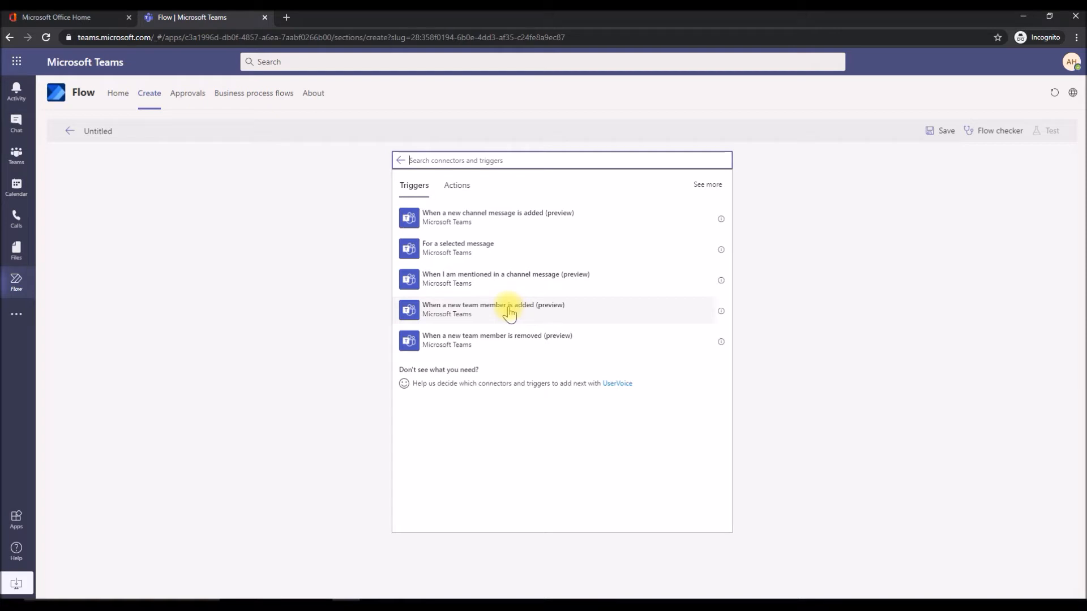
{"action": "mouse_move", "coordinate": [438, 310]}
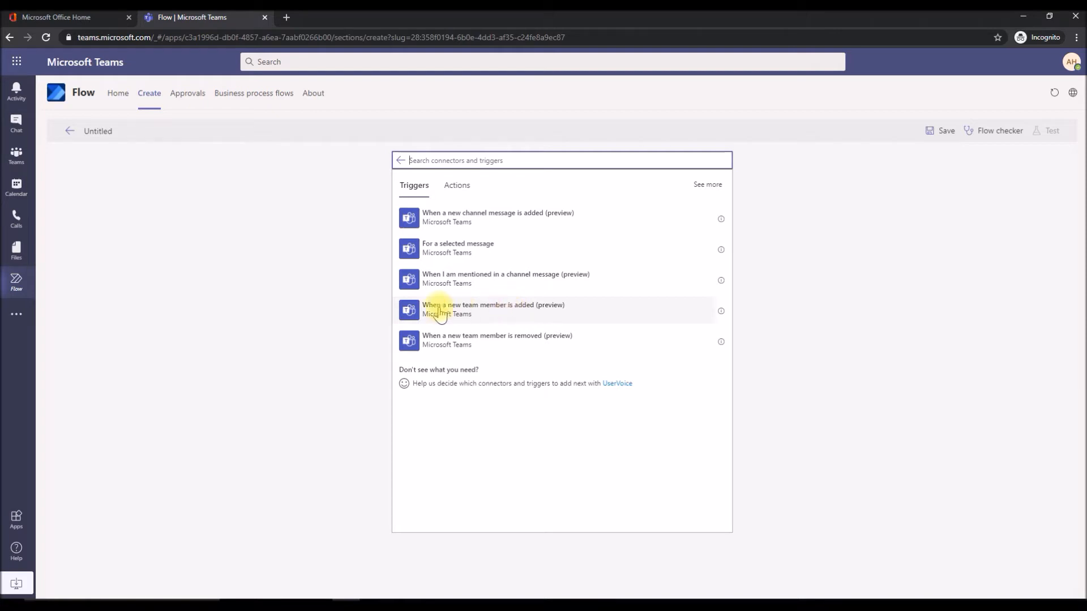
Use the 'new team member is added' trigger watching the Covid19 Support team.
{"action": "left_click", "coordinate": [492, 310]}
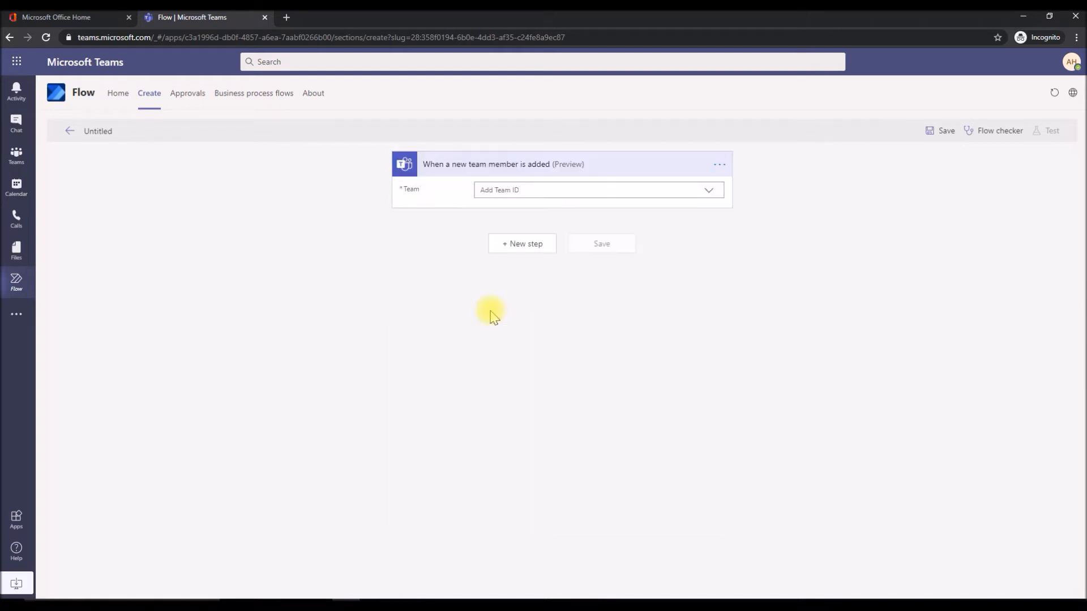
{"action": "mouse_move", "coordinate": [708, 190]}
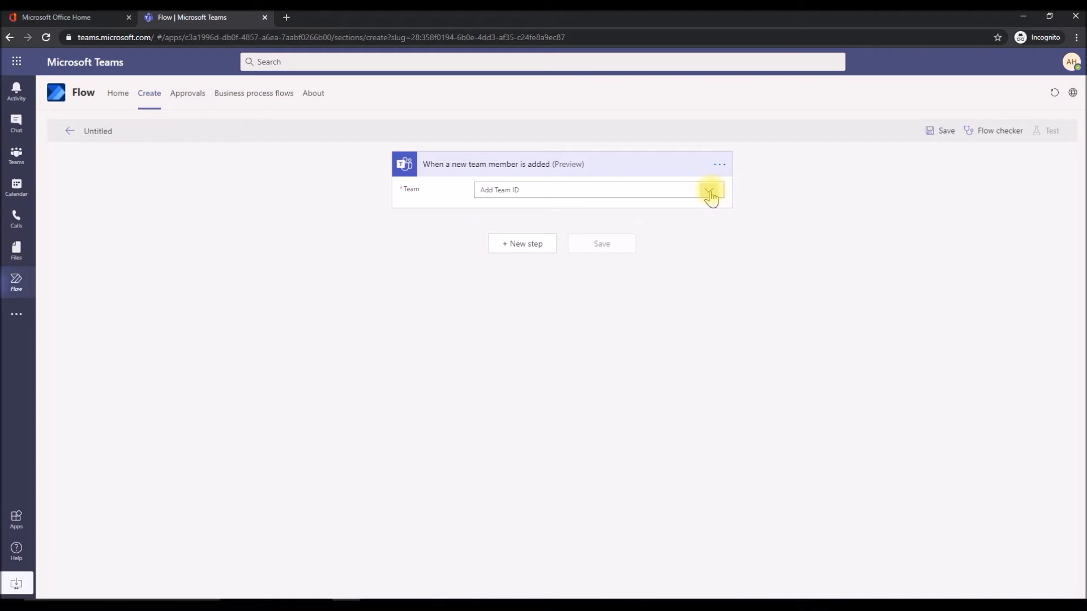
{"action": "left_click", "coordinate": [708, 190]}
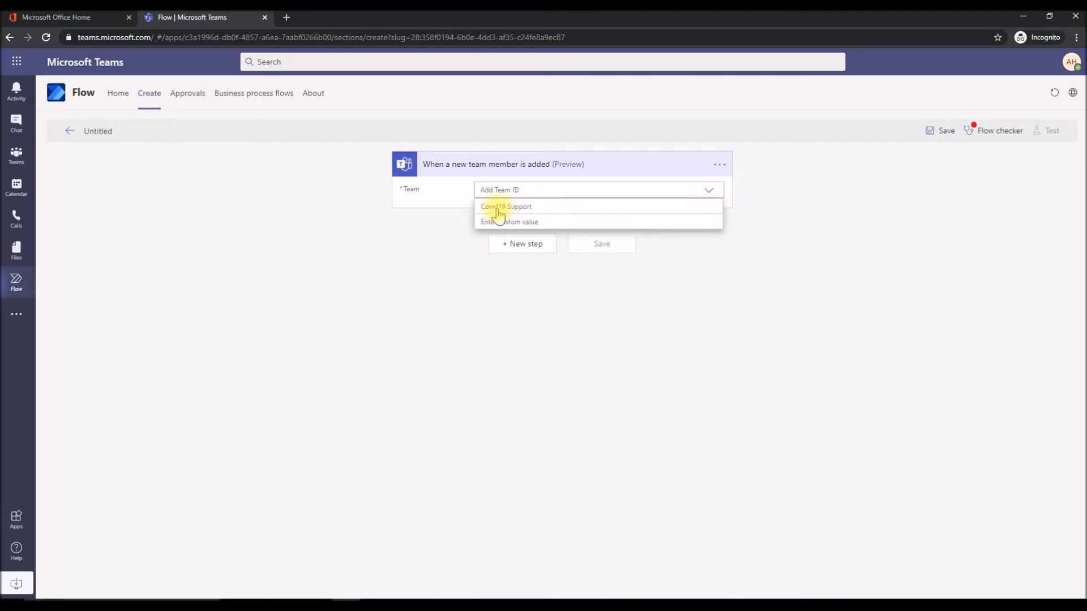
{"action": "mouse_move", "coordinate": [512, 212]}
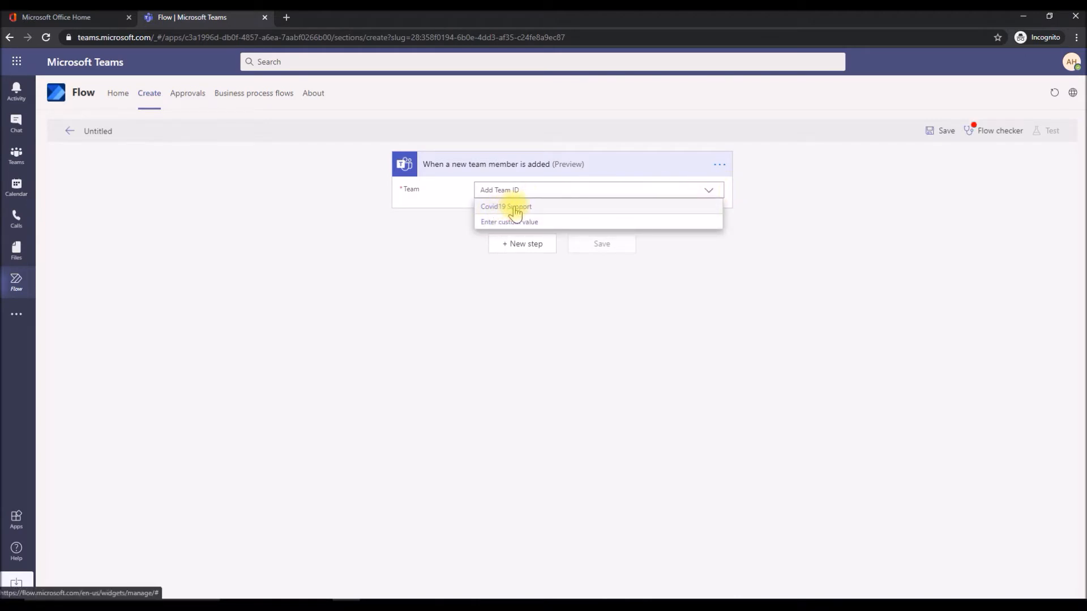
{"action": "left_click", "coordinate": [521, 244]}
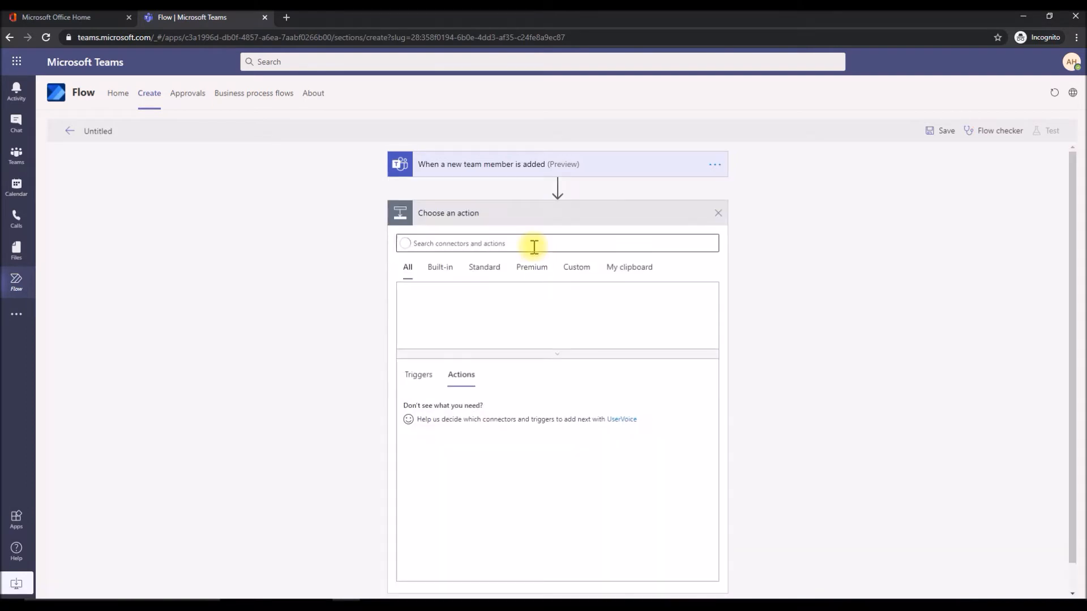
{"action": "left_click", "coordinate": [533, 244]}
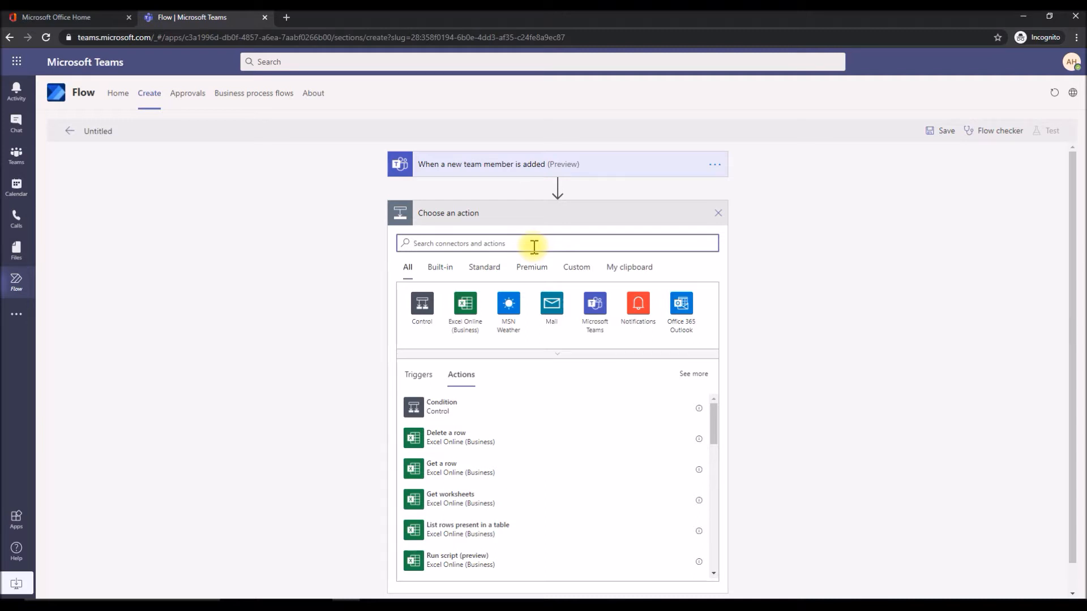
{"action": "left_click", "coordinate": [595, 304]}
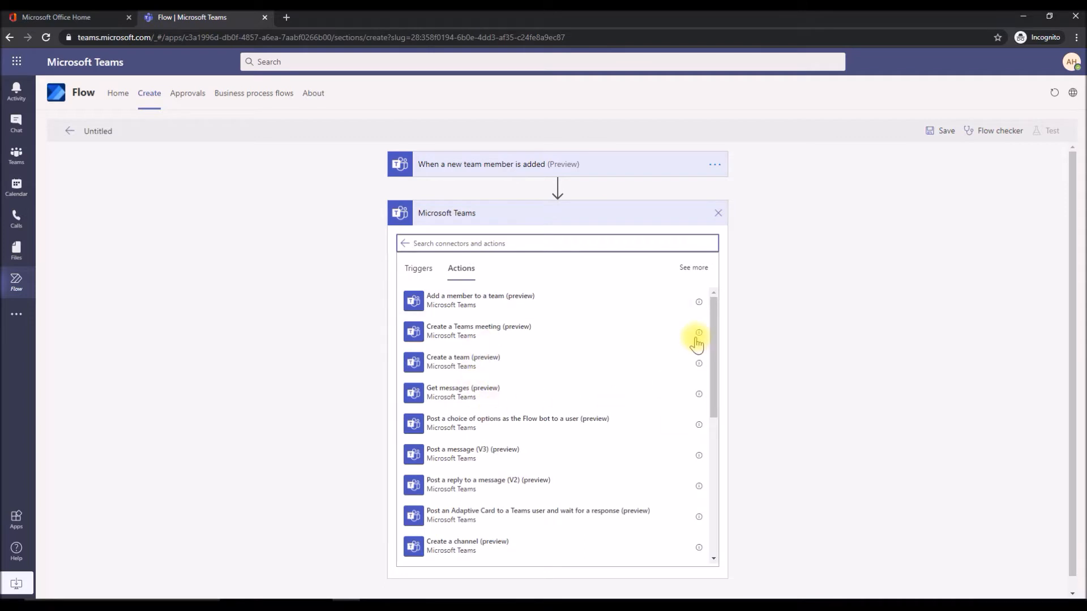
{"action": "scroll", "scroll_direction": "down", "scroll_amount": 3}
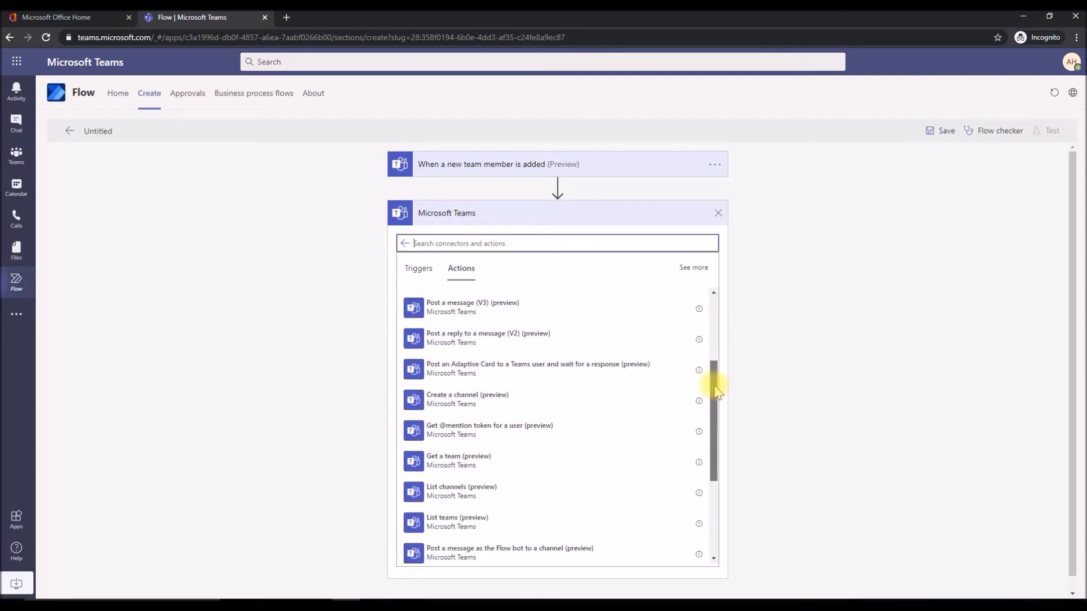
{"action": "mouse_move", "coordinate": [505, 433]}
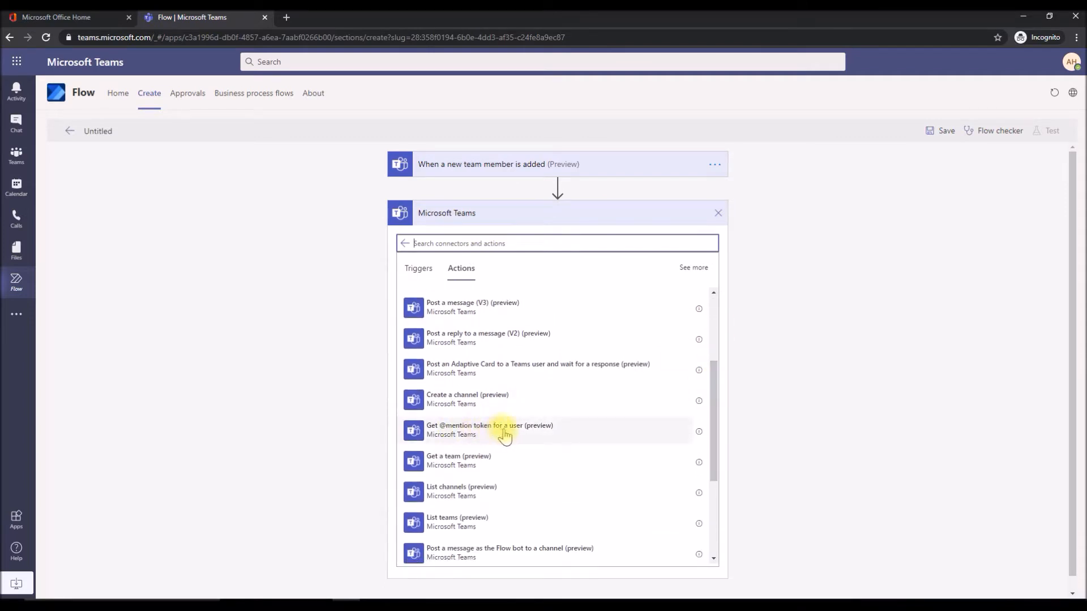
{"action": "left_click", "coordinate": [489, 430]}
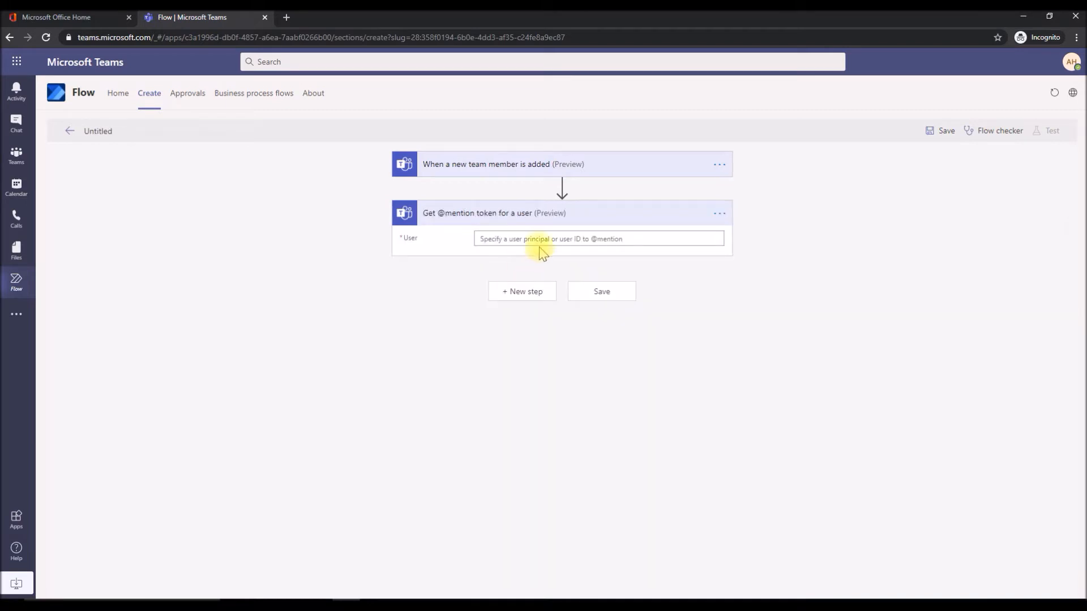
{"action": "left_click", "coordinate": [598, 239]}
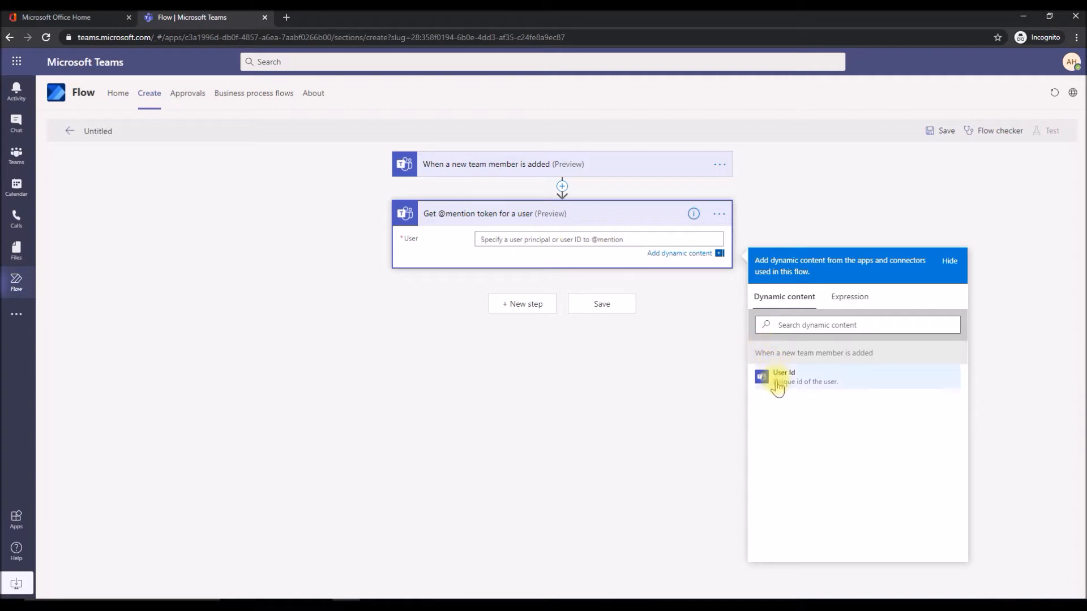
{"action": "mouse_move", "coordinate": [793, 353]}
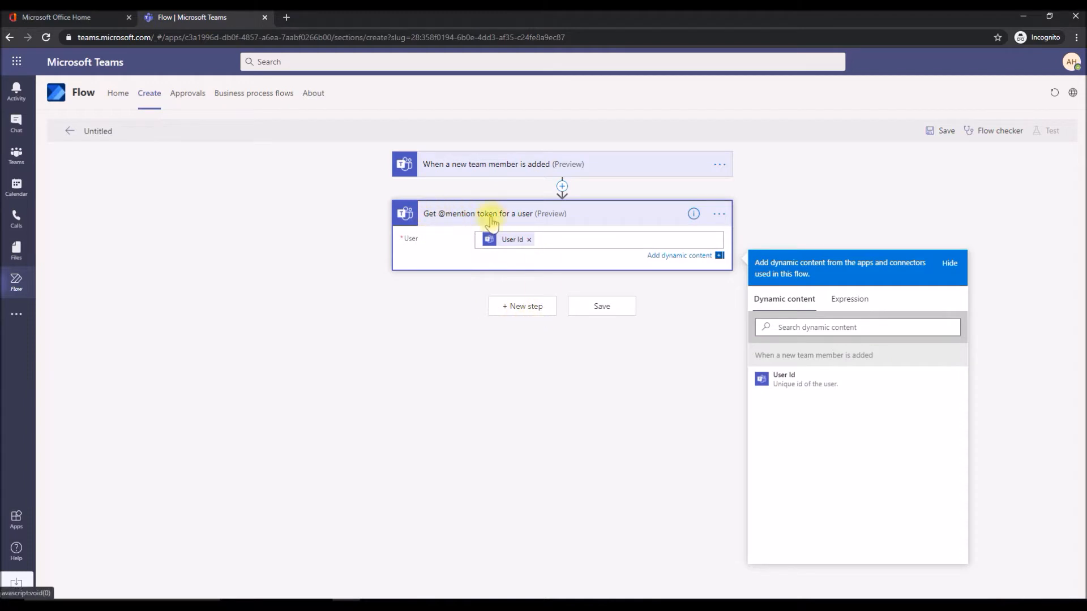
{"action": "mouse_move", "coordinate": [443, 252]}
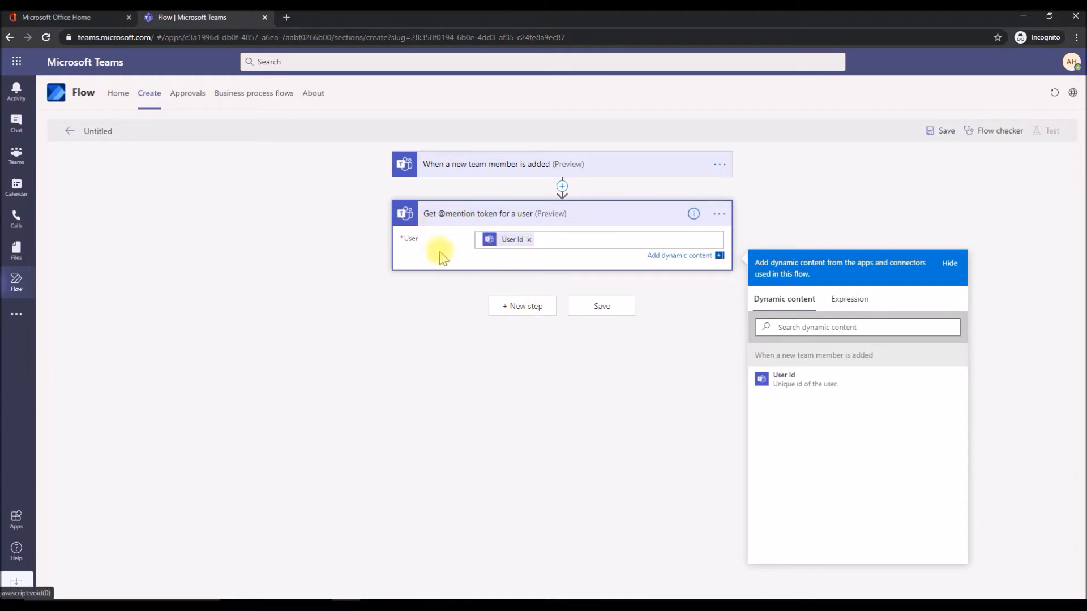
Add a Teams 'Post a message (V3)' action targeting Covid19 Support's General channel.
{"action": "left_click", "coordinate": [521, 306]}
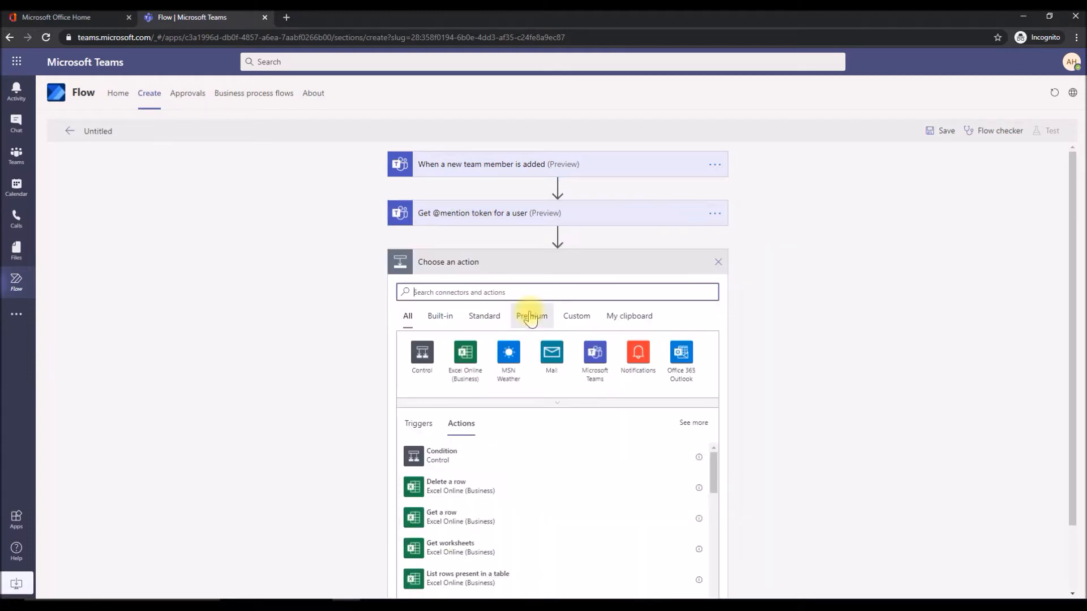
{"action": "left_click", "coordinate": [594, 355]}
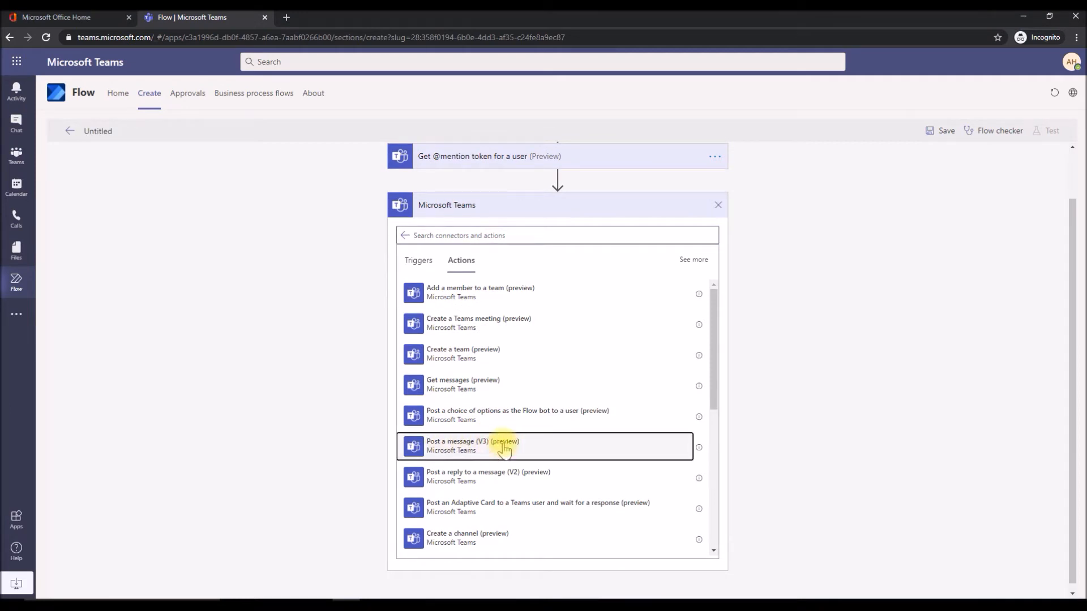
{"action": "left_click", "coordinate": [474, 446]}
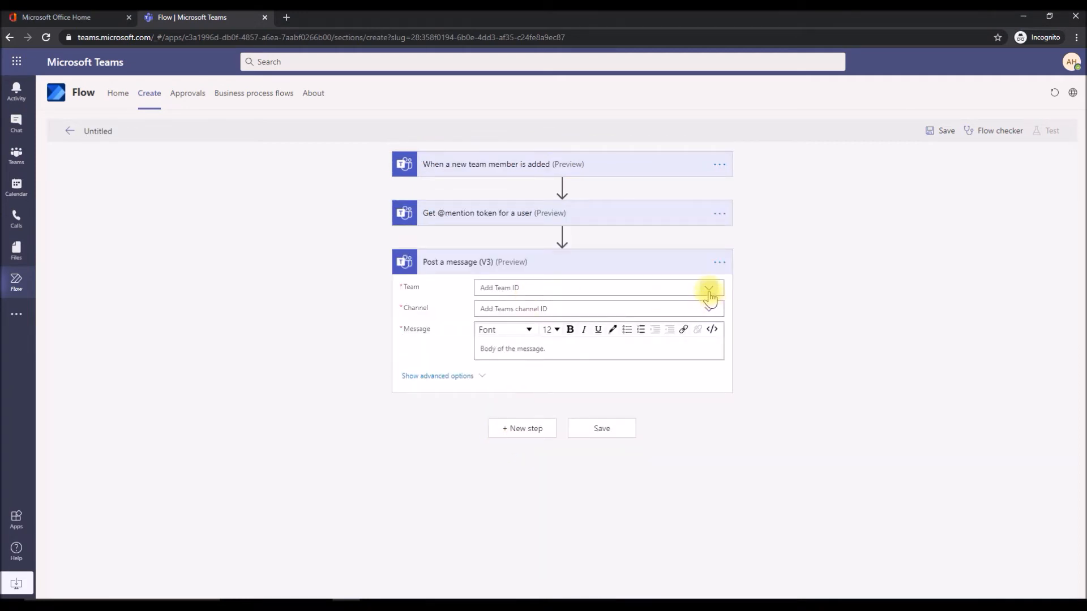
{"action": "left_click", "coordinate": [708, 287]}
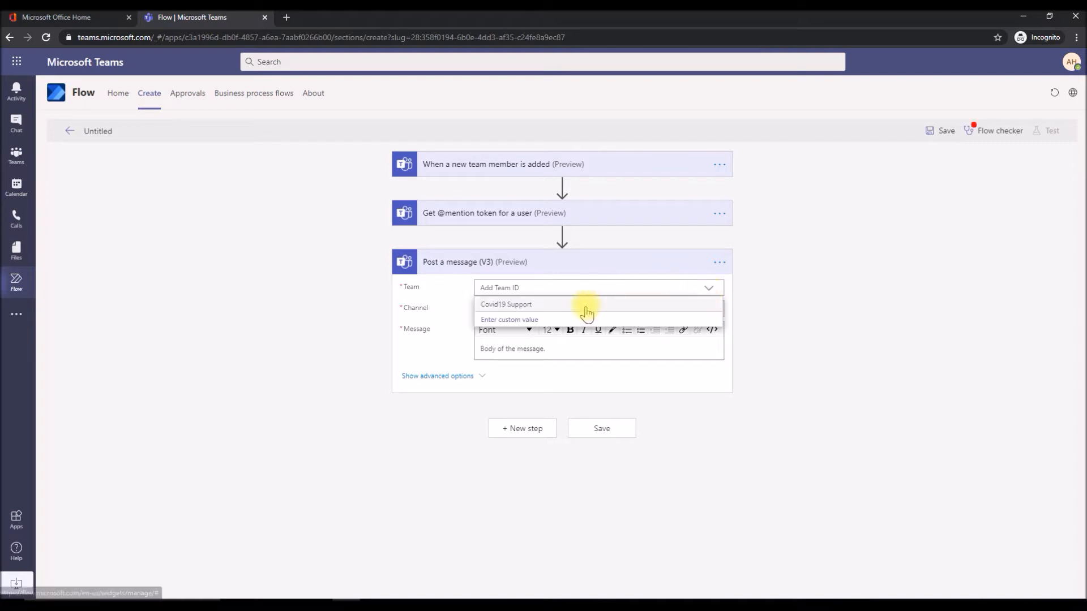
{"action": "left_click", "coordinate": [506, 304]}
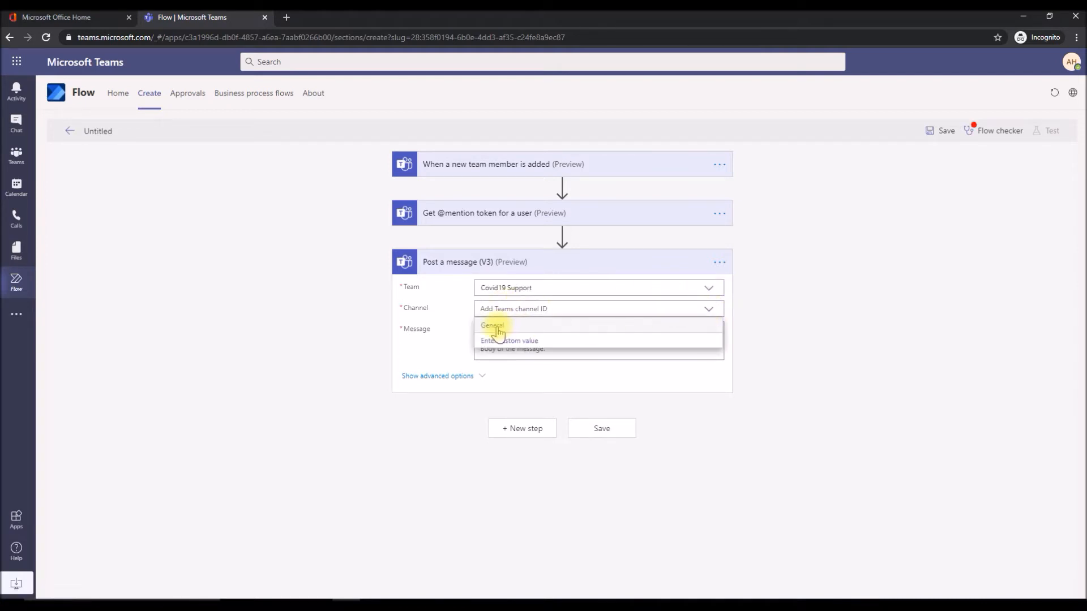
{"action": "left_click", "coordinate": [493, 326]}
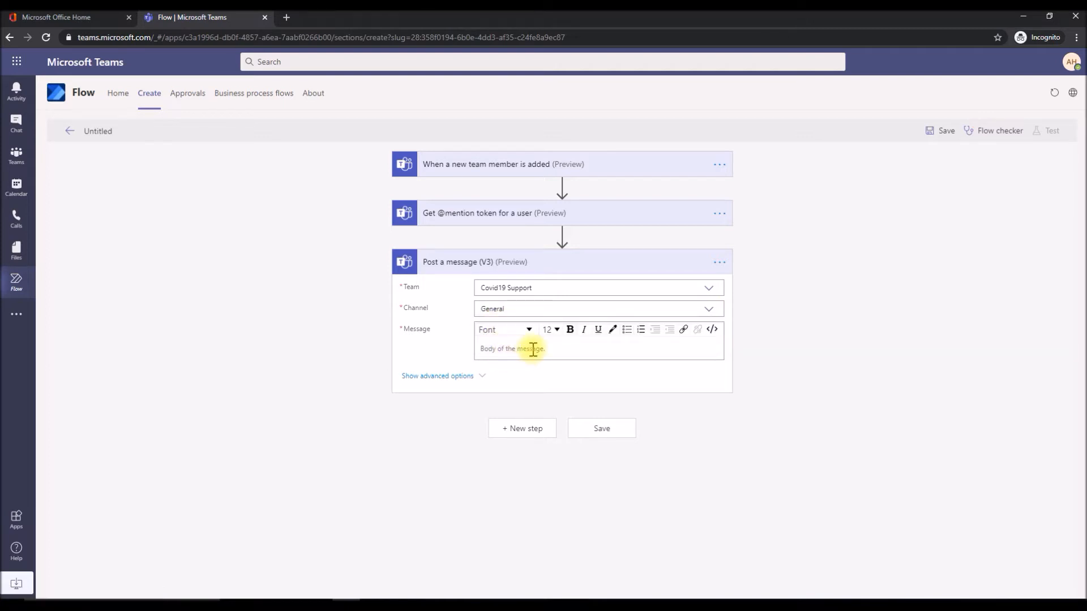
{"action": "type", "text": "w"}
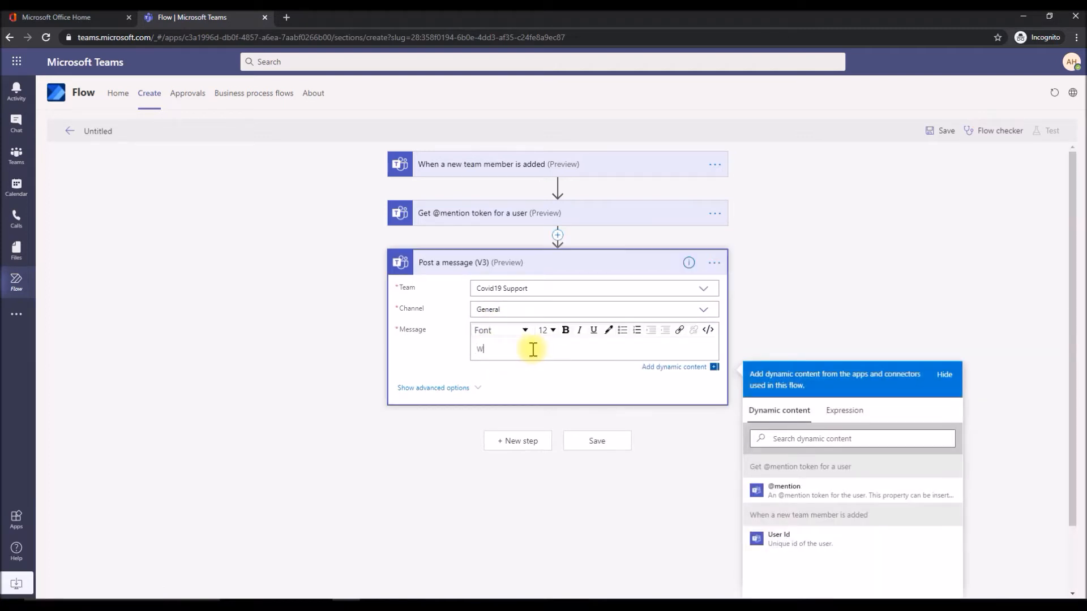
{"action": "type", "text": "Welcome"}
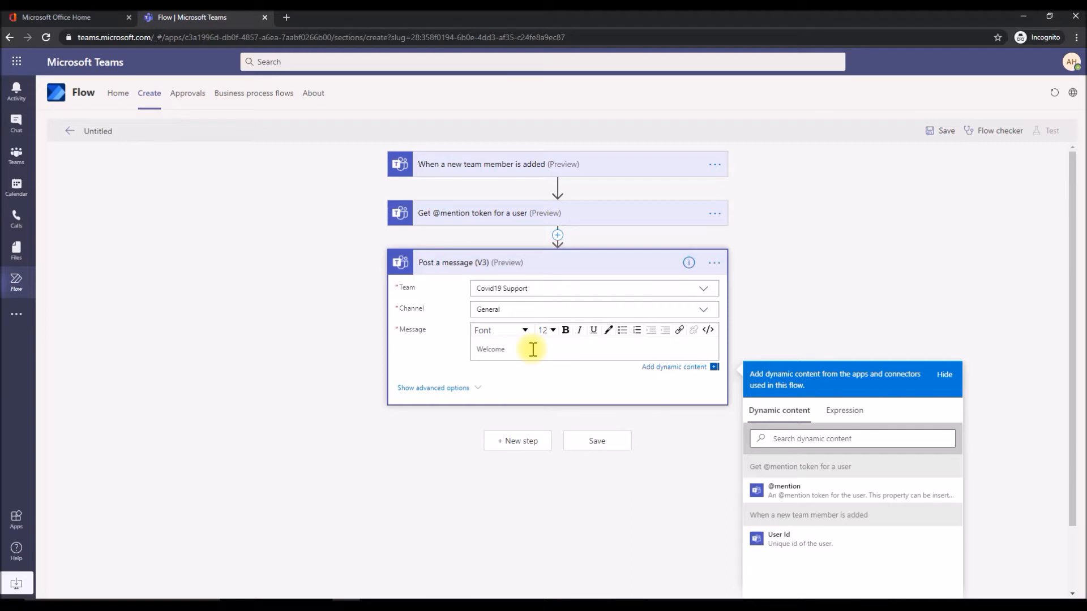
{"action": "mouse_move", "coordinate": [796, 489]}
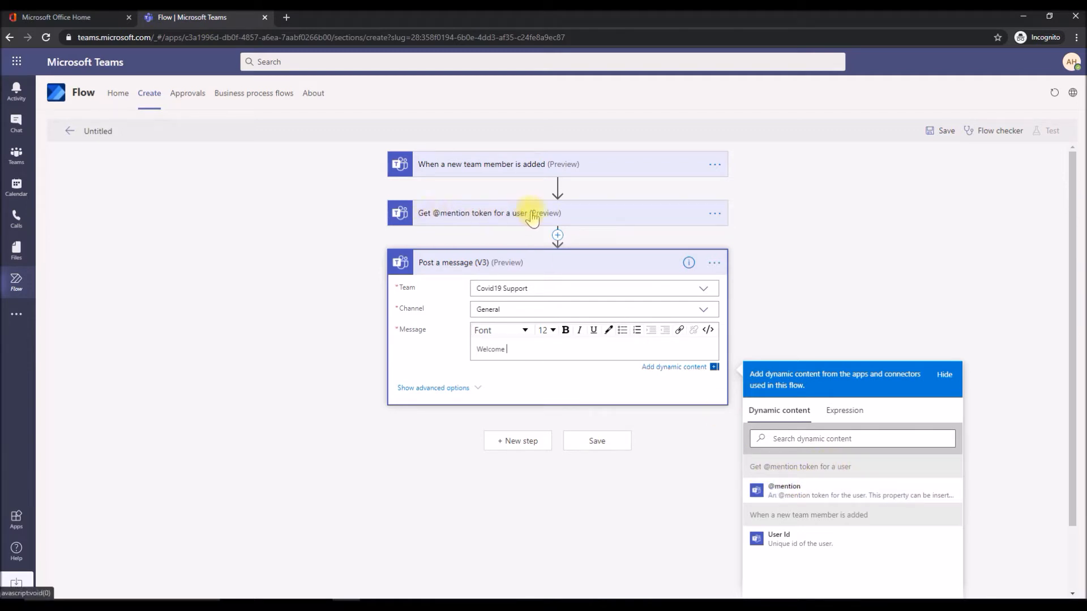
{"action": "left_click", "coordinate": [784, 493]}
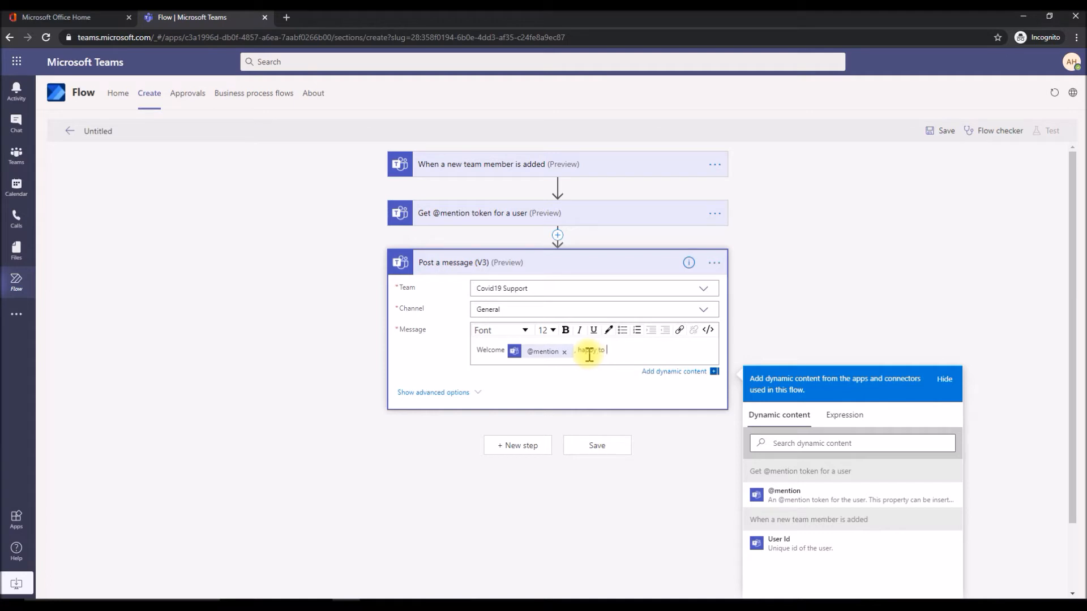
{"action": "type", "text": "that you joined our team!"}
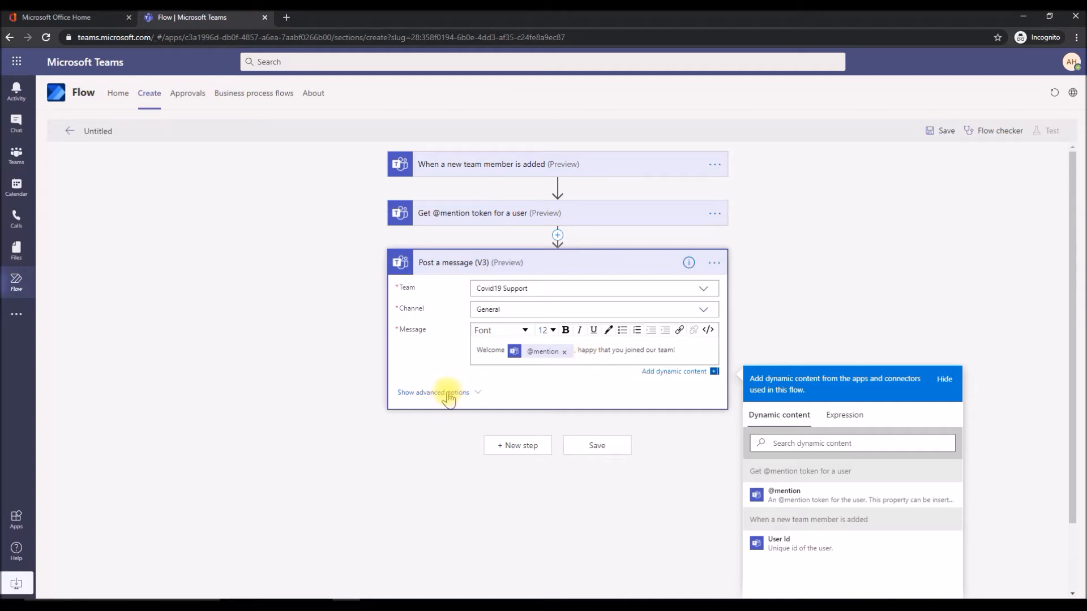
{"action": "left_click", "coordinate": [434, 393]}
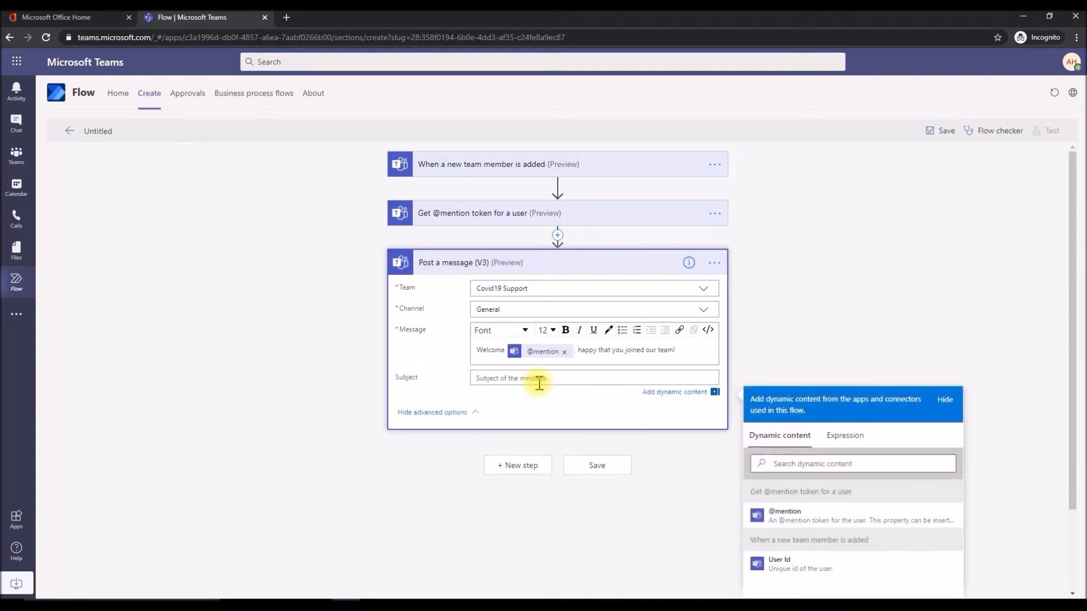
{"action": "type", "text": "Welcome!"}
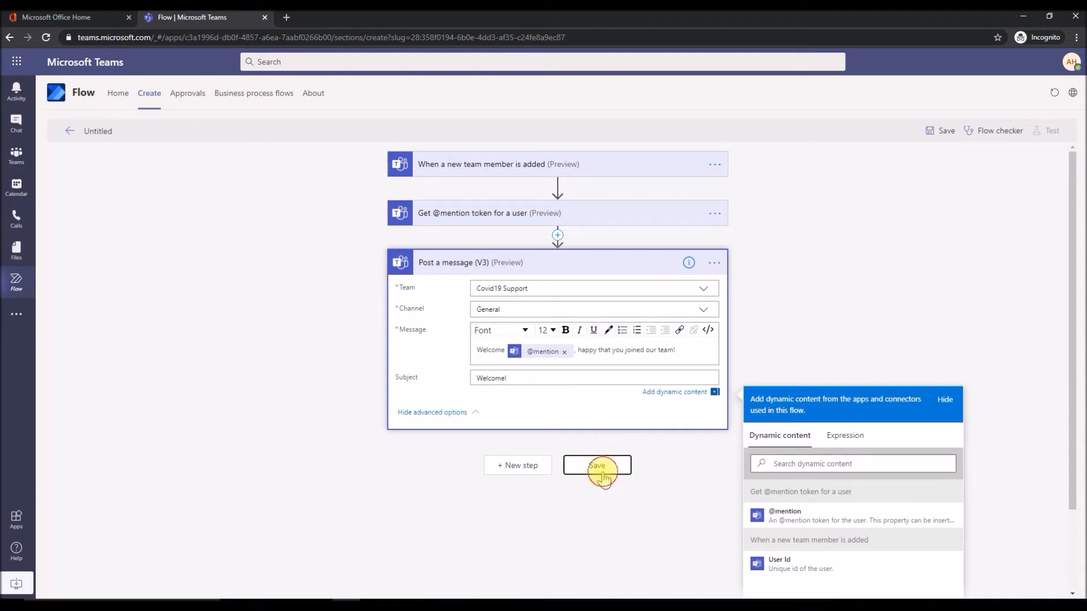
Save the welcome flow and reopen it from its details page for editing.
{"action": "left_click", "coordinate": [597, 465]}
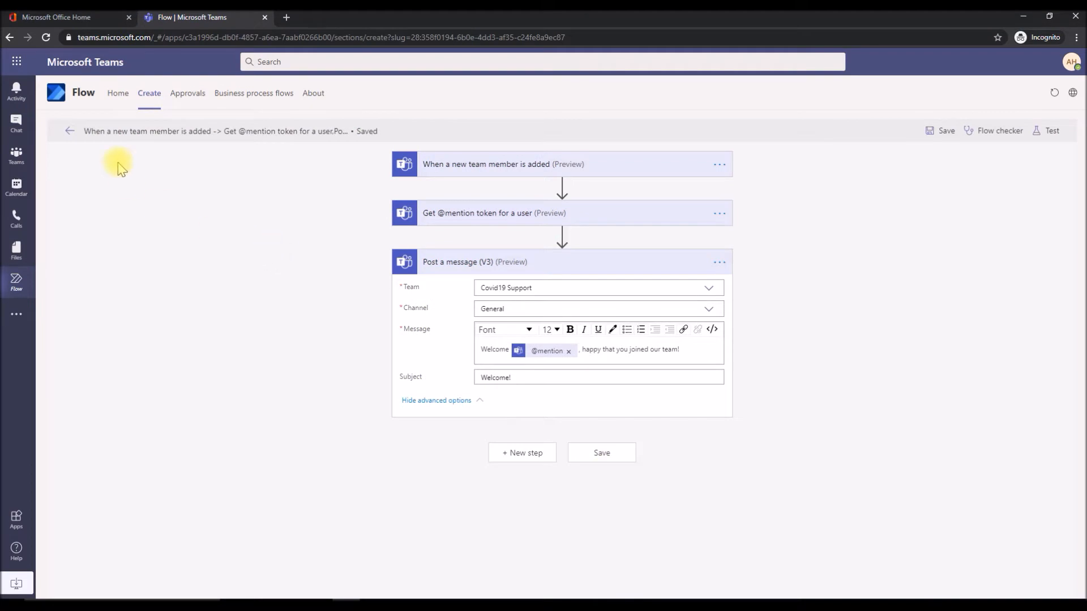
{"action": "left_click", "coordinate": [69, 131]}
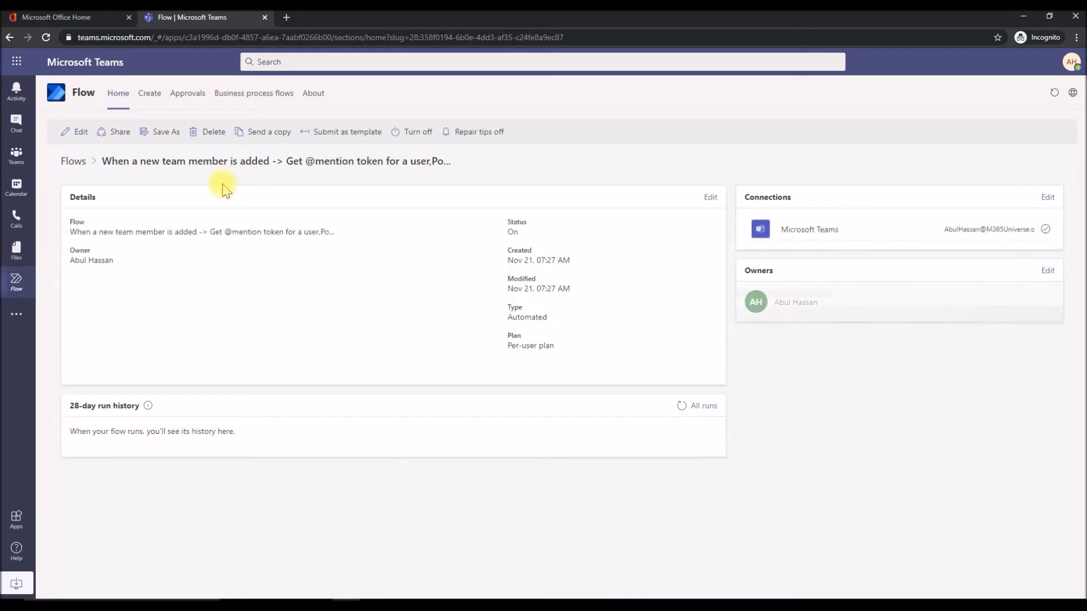
{"action": "mouse_move", "coordinate": [218, 166]}
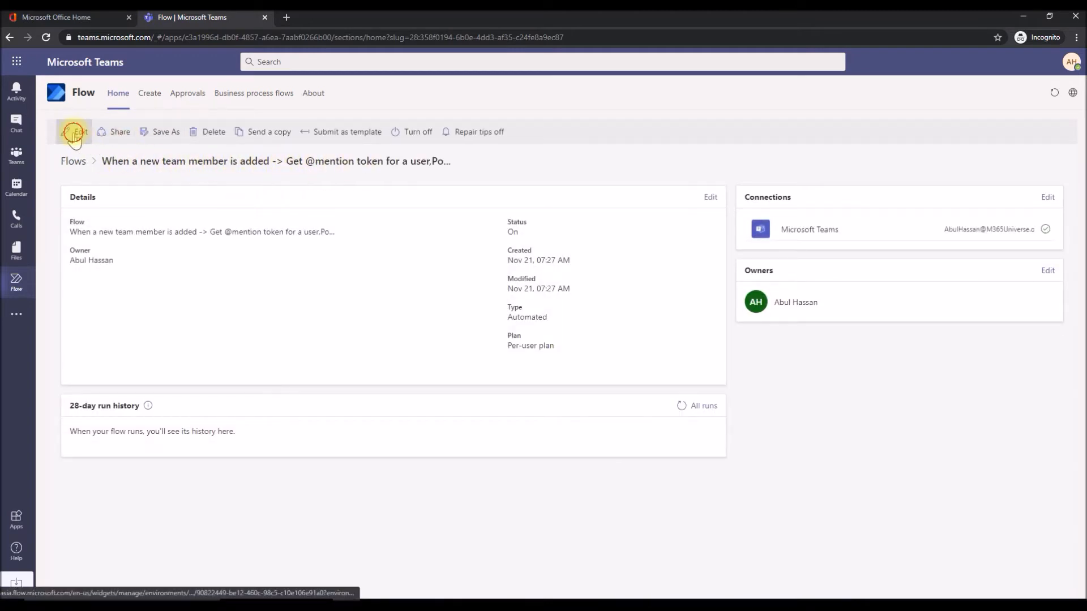
{"action": "left_click", "coordinate": [75, 131]}
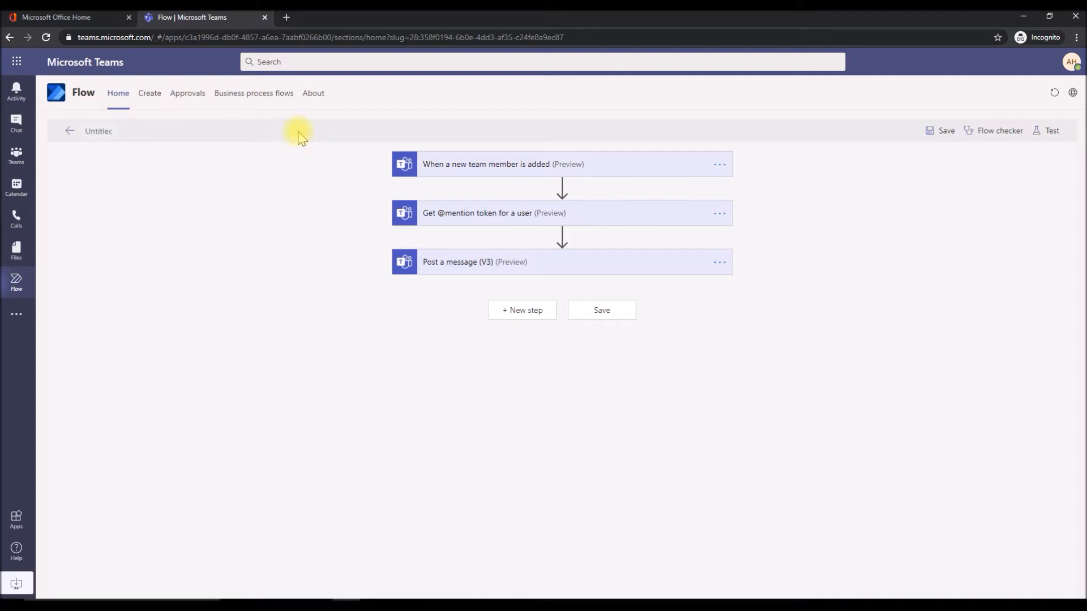
Name the flow 'Flow for Welcoming the new team member' and save it again.
{"action": "type", "text": "Flow for W"}
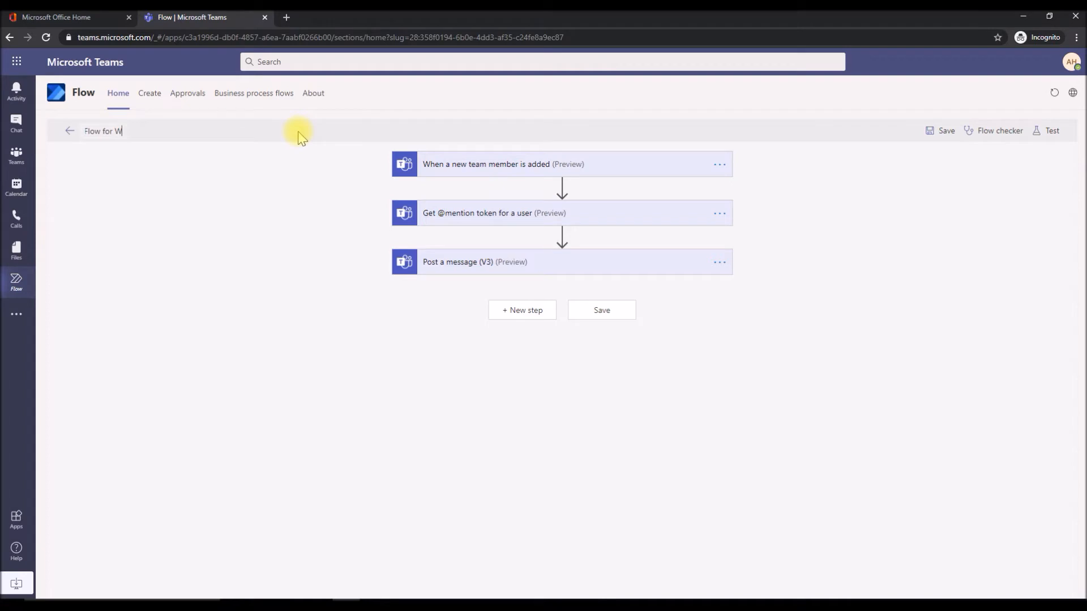
{"action": "type", "text": "elcoming the new"}
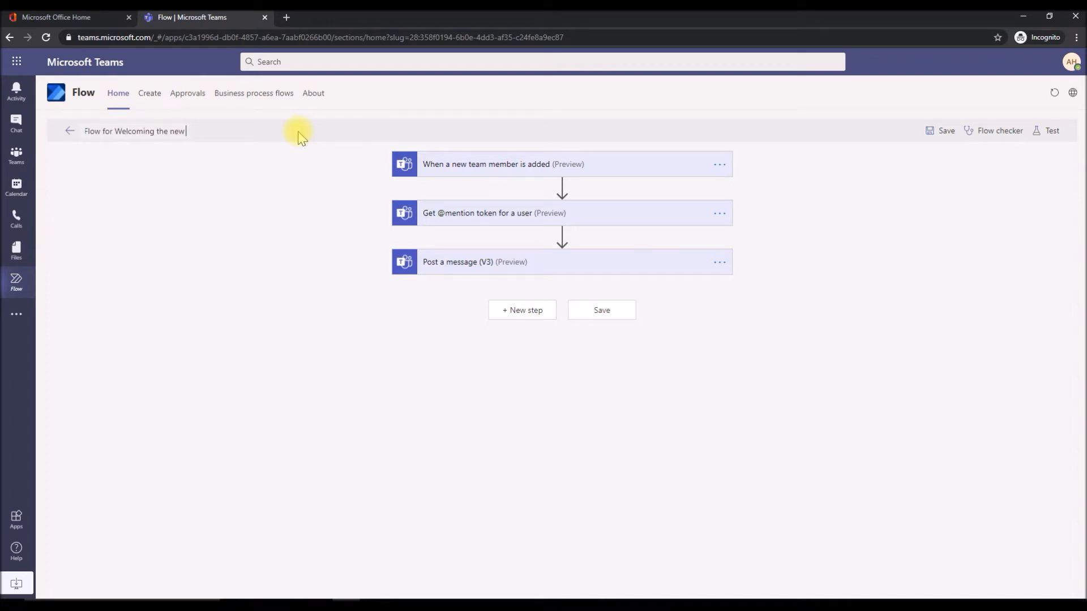
{"action": "type", "text": "team member"}
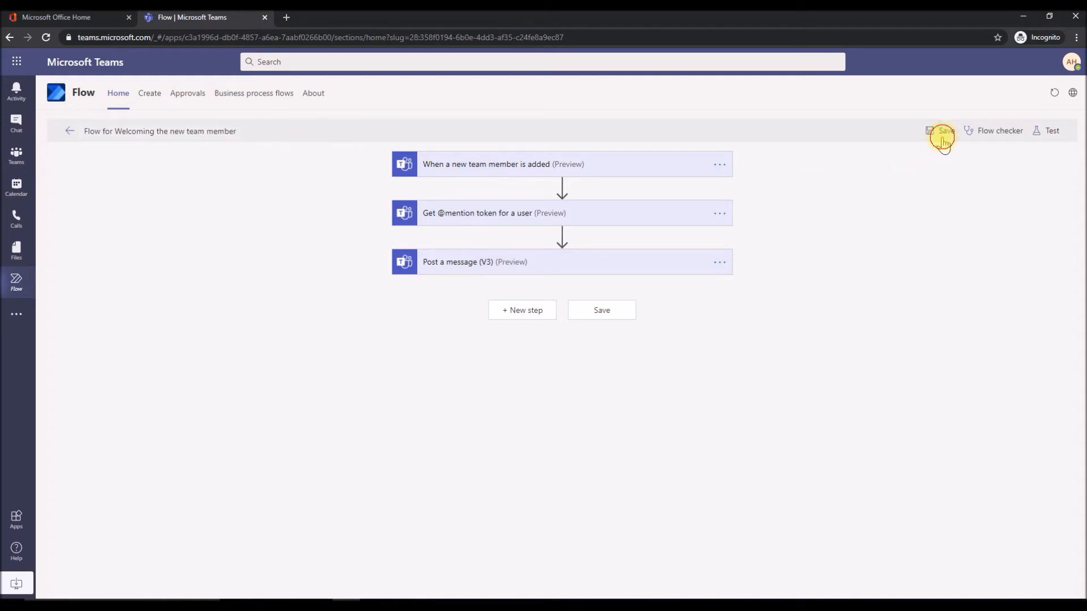
{"action": "left_click", "coordinate": [944, 130]}
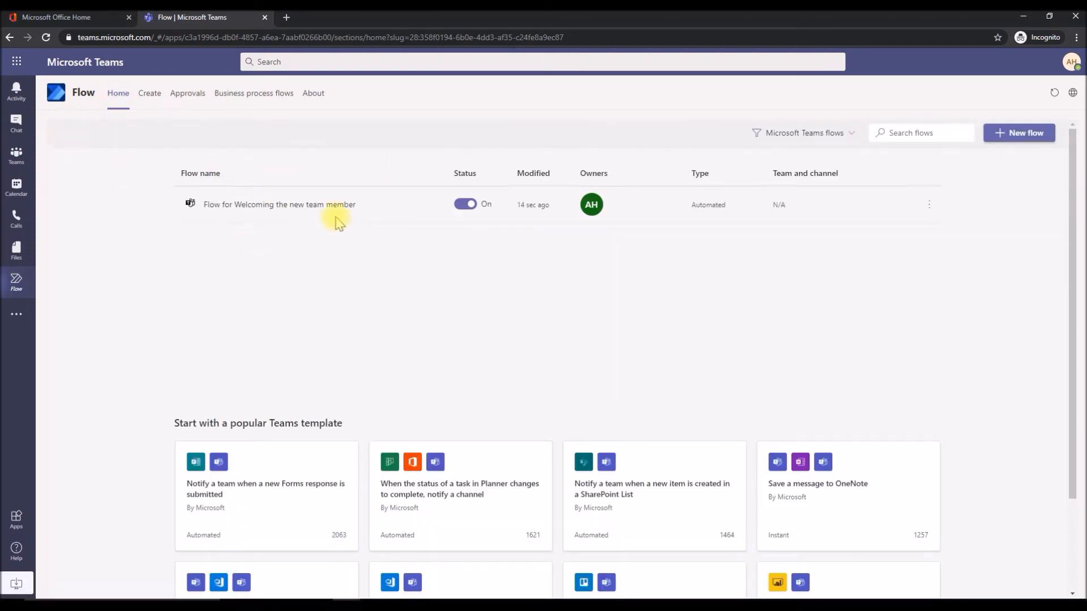
{"action": "mouse_move", "coordinate": [232, 257]}
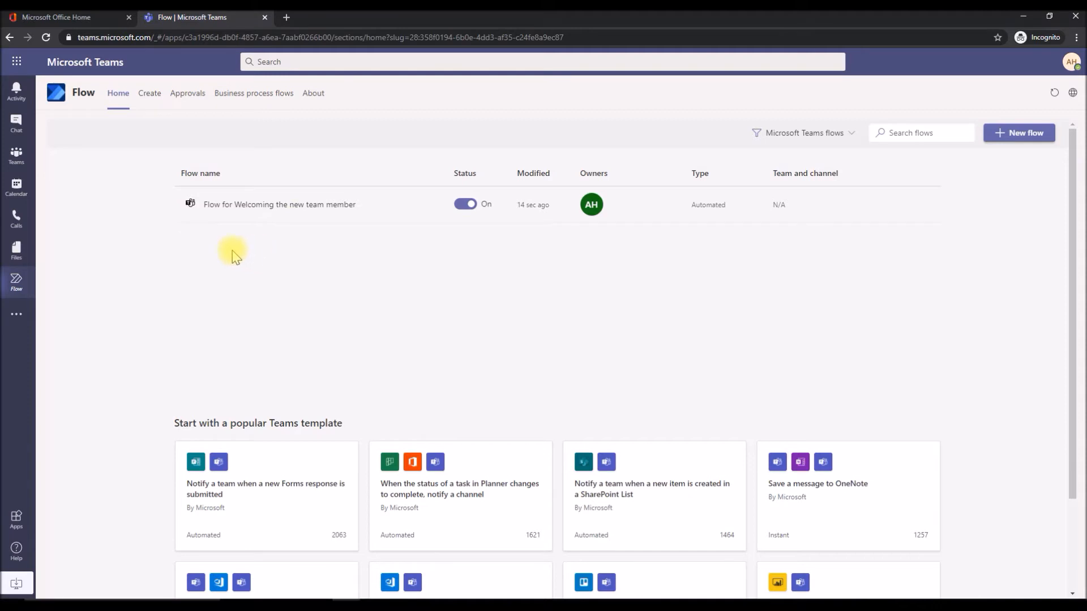
{"action": "mouse_move", "coordinate": [16, 155]}
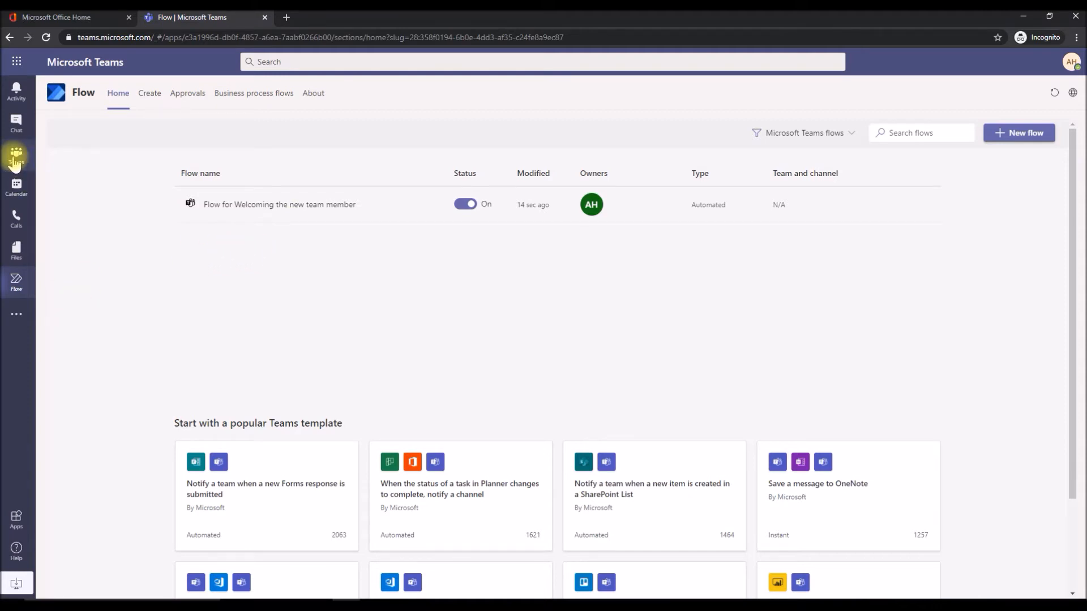
Add a member (searched as 'sha') to Covid19 Support from its Manage team Members page.
{"action": "left_click", "coordinate": [16, 160]}
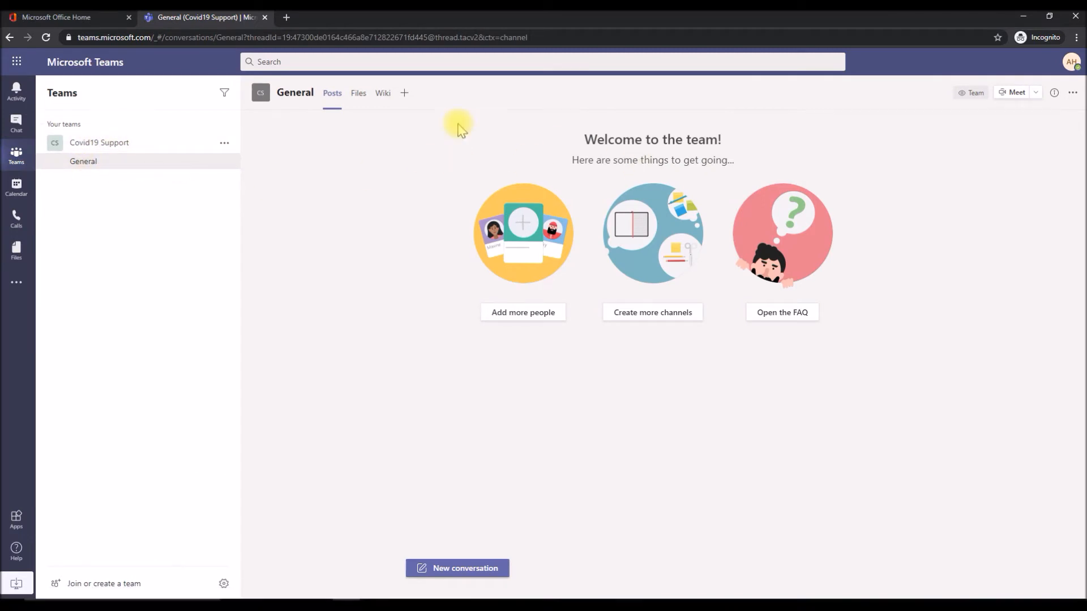
{"action": "left_click", "coordinate": [261, 92]}
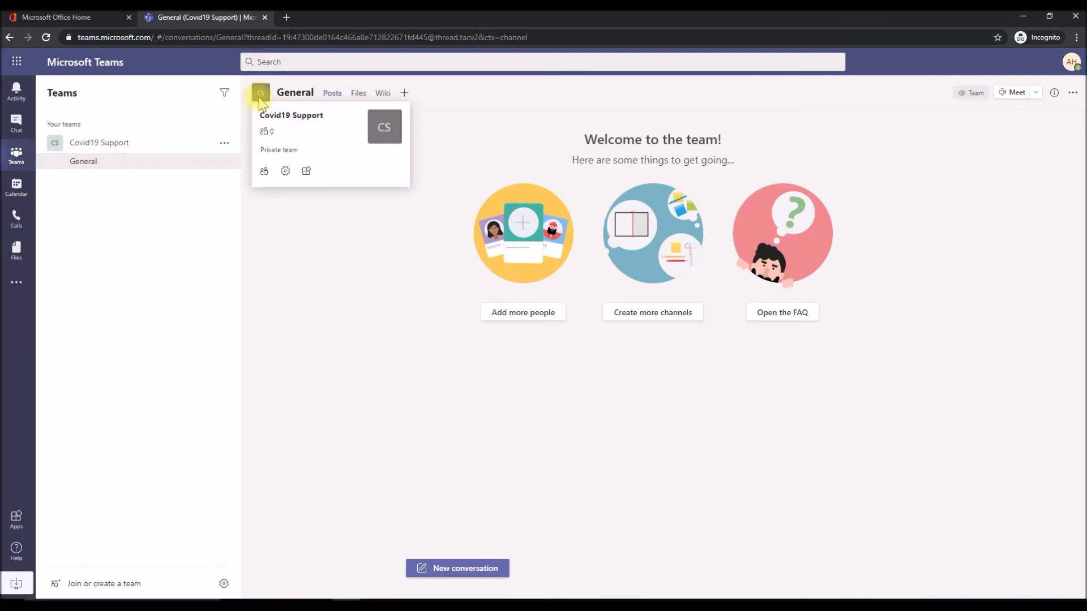
{"action": "left_click", "coordinate": [285, 170]}
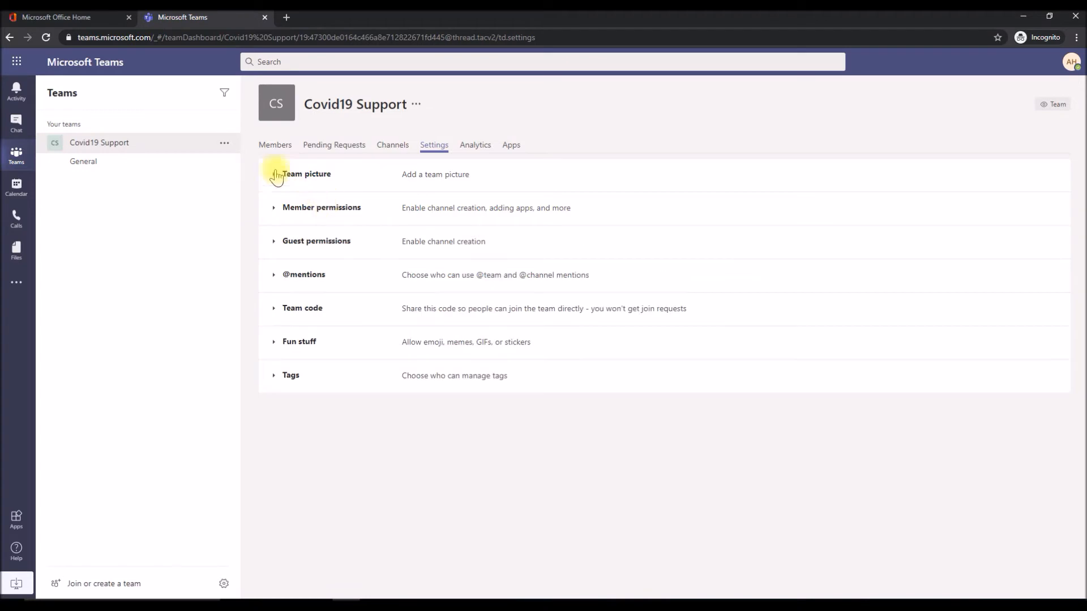
{"action": "left_click", "coordinate": [275, 145]}
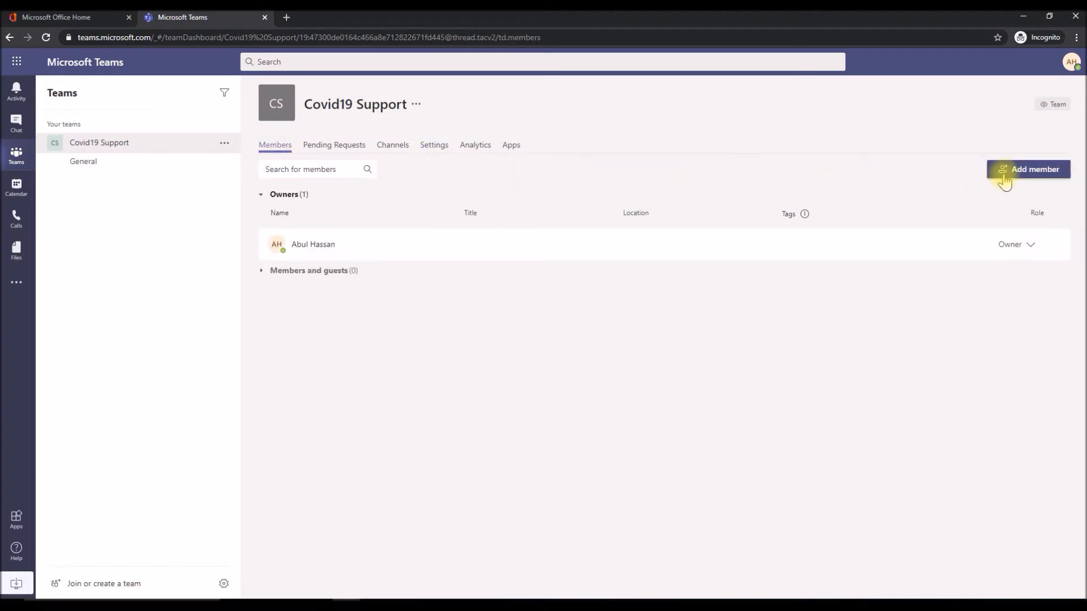
{"action": "left_click", "coordinate": [1028, 168]}
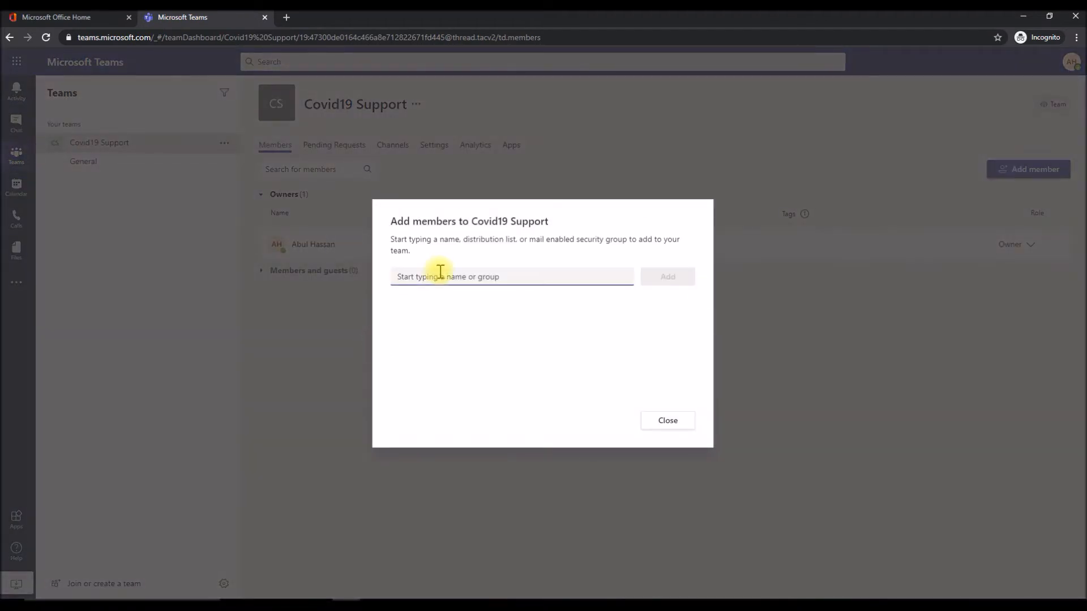
{"action": "type", "text": "sha"}
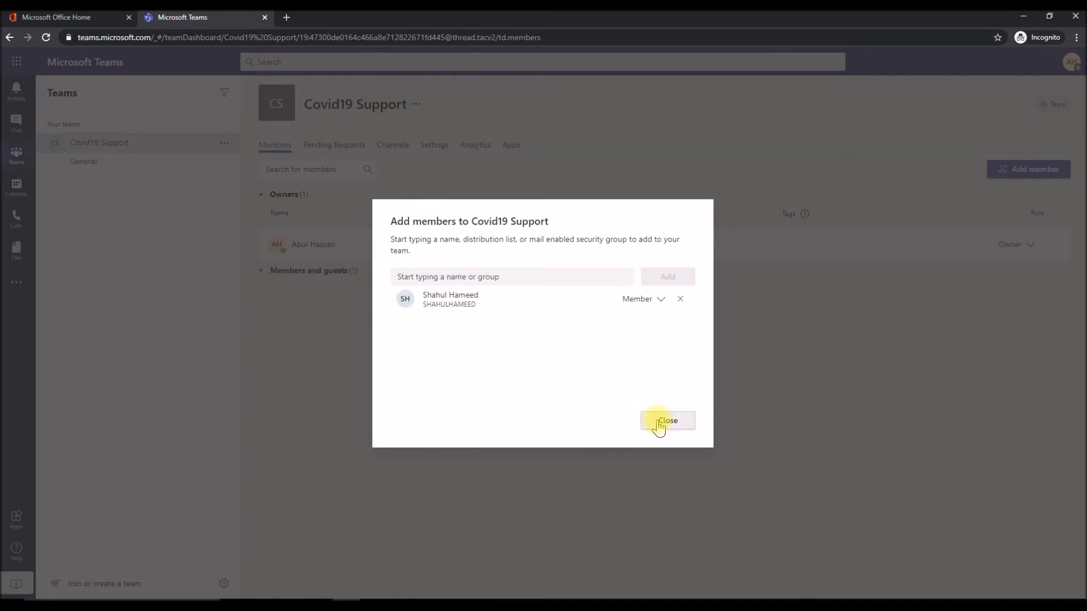
{"action": "left_click", "coordinate": [667, 422]}
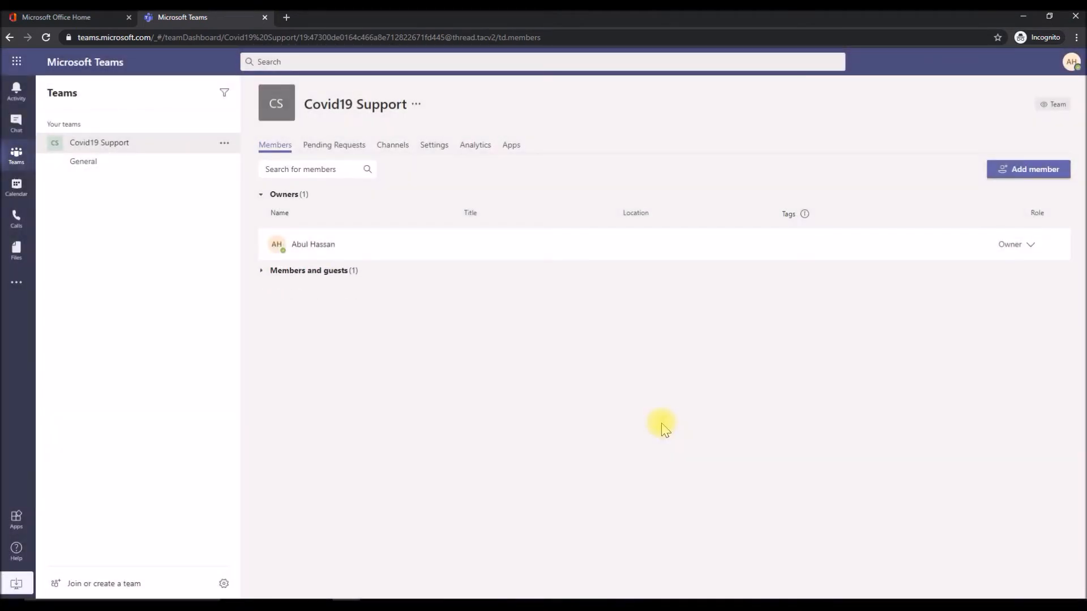
{"action": "mouse_move", "coordinate": [16, 215]}
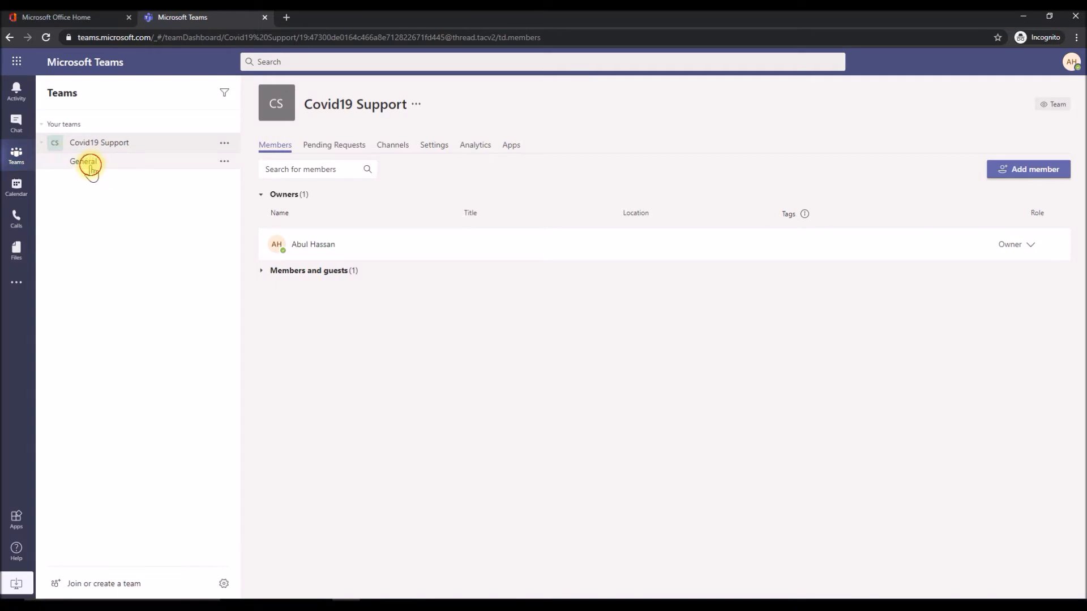
{"action": "left_click", "coordinate": [82, 161]}
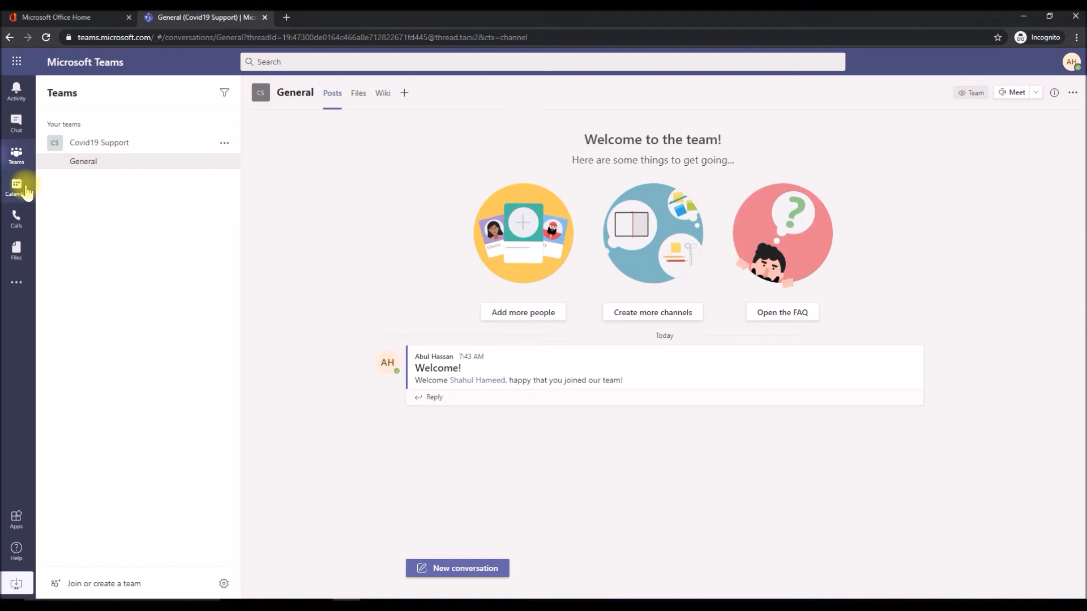
{"action": "mouse_move", "coordinate": [590, 393]}
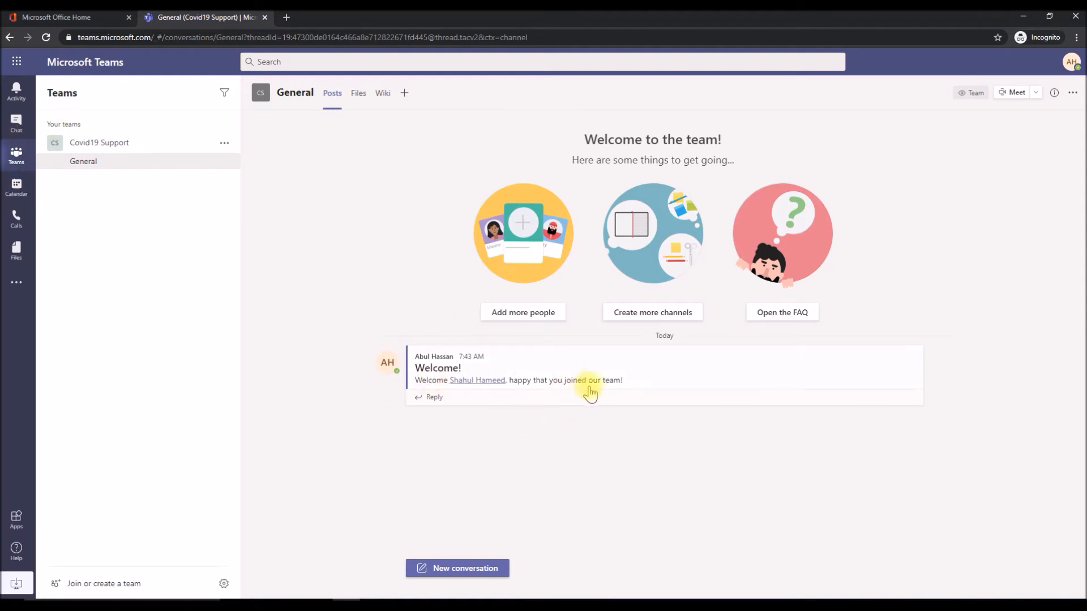
{"action": "mouse_move", "coordinate": [310, 333]}
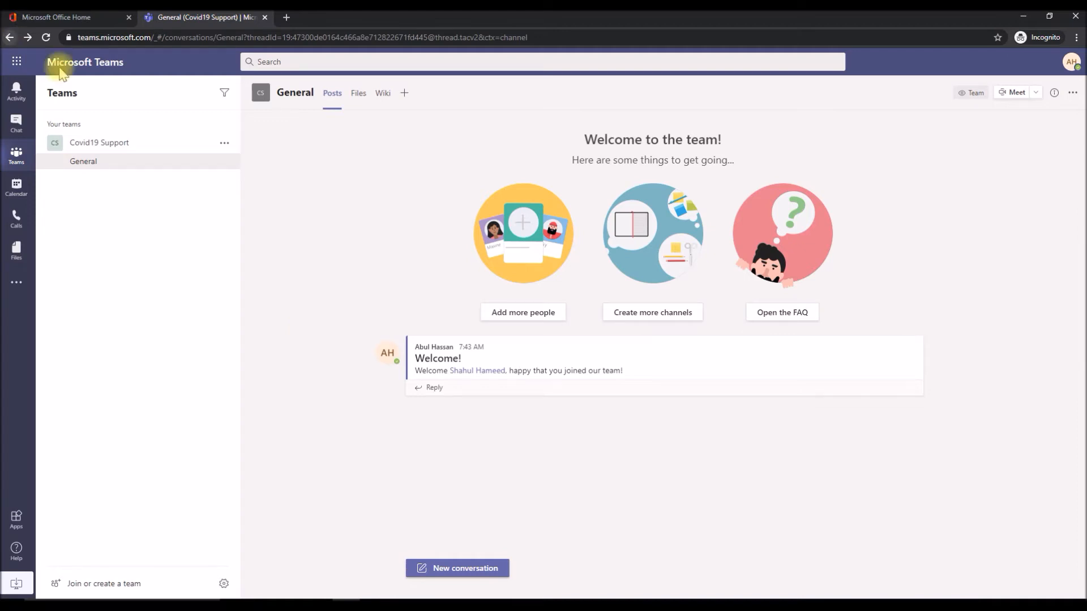
{"action": "mouse_move", "coordinate": [366, 191]}
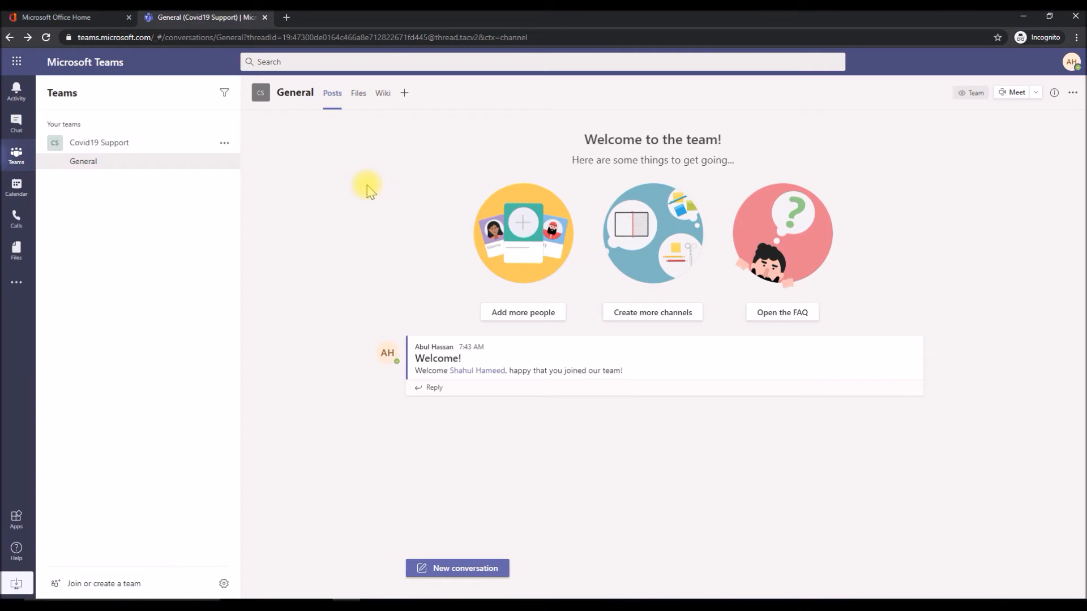
Add a Planner tab named 'Covid19 Tasks' with a new plan to the General channel.
{"action": "left_click", "coordinate": [404, 91]}
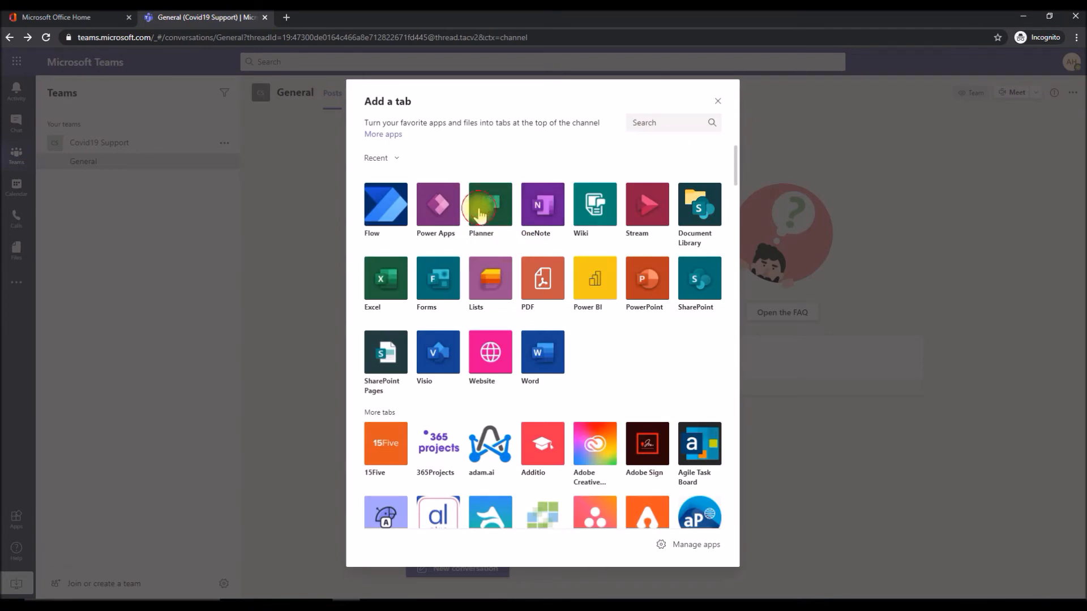
{"action": "left_click", "coordinate": [489, 204]}
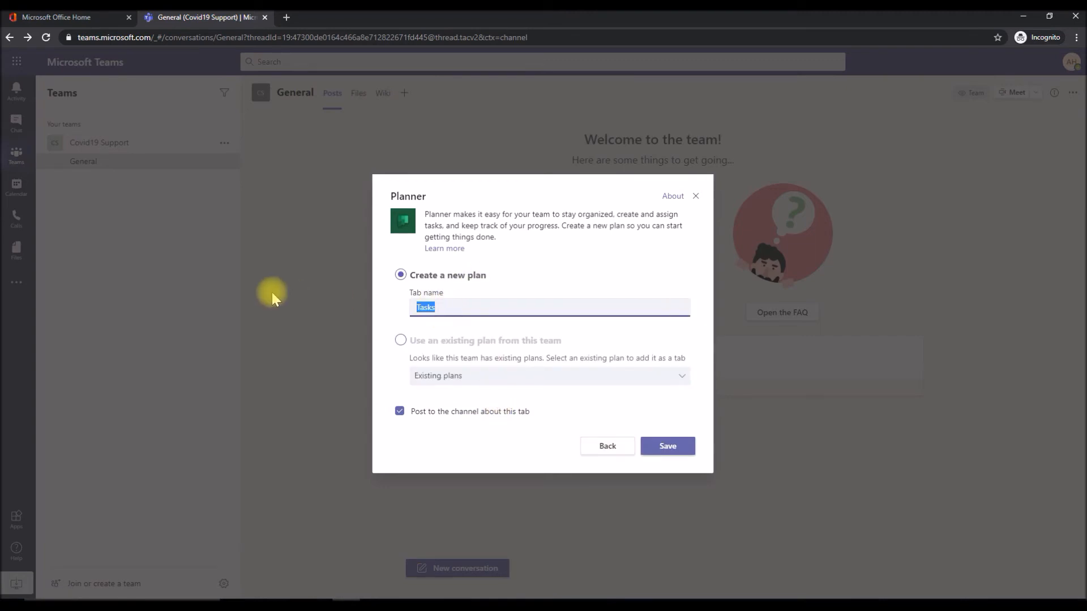
{"action": "type", "text": "Covi"}
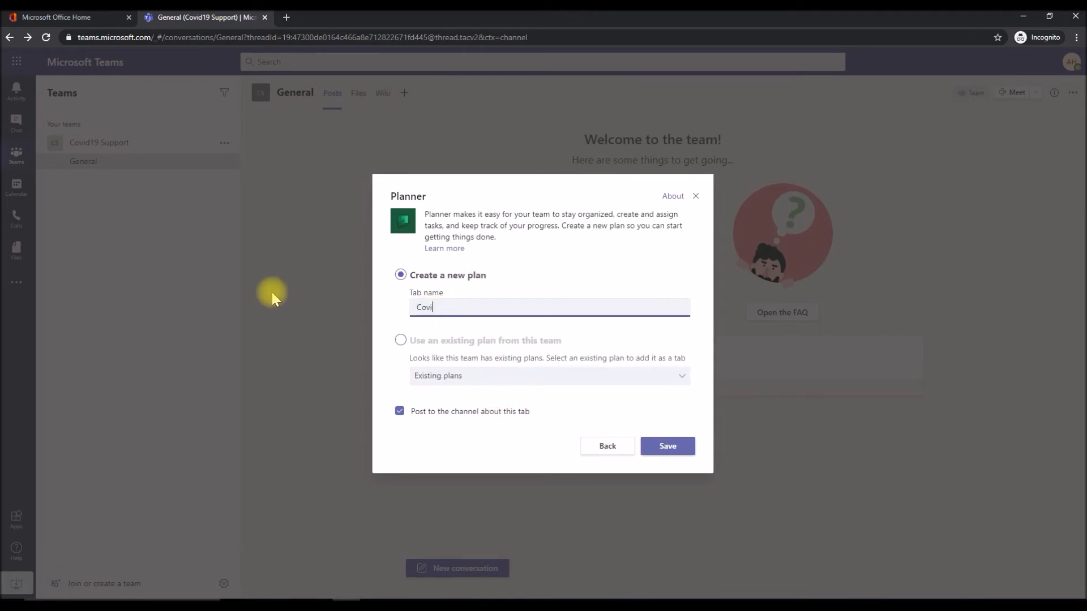
{"action": "type", "text": "d19"}
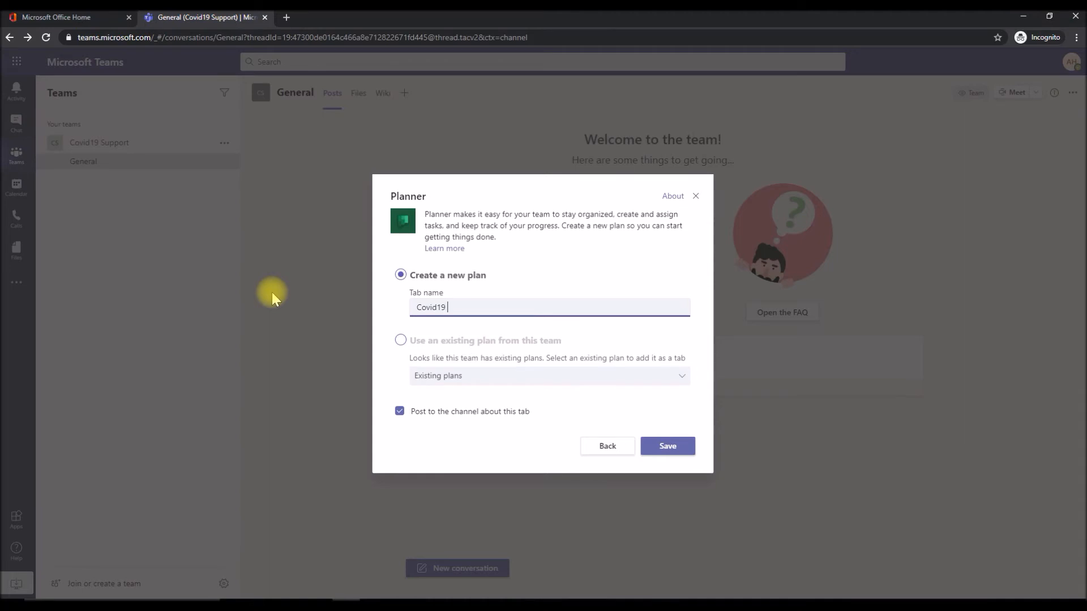
{"action": "type", "text": "Tasks"}
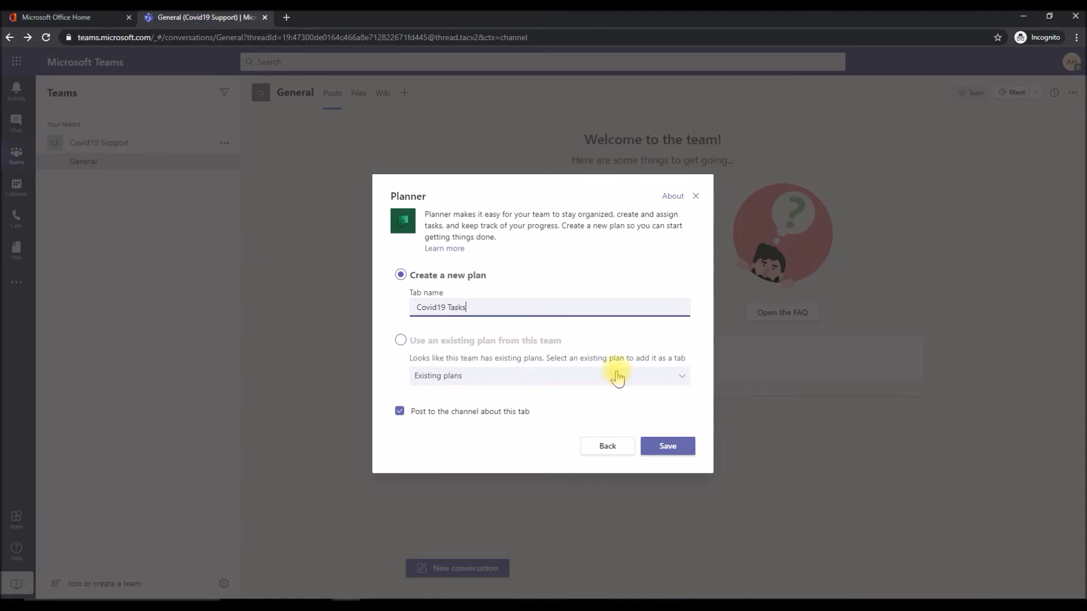
{"action": "left_click", "coordinate": [666, 446]}
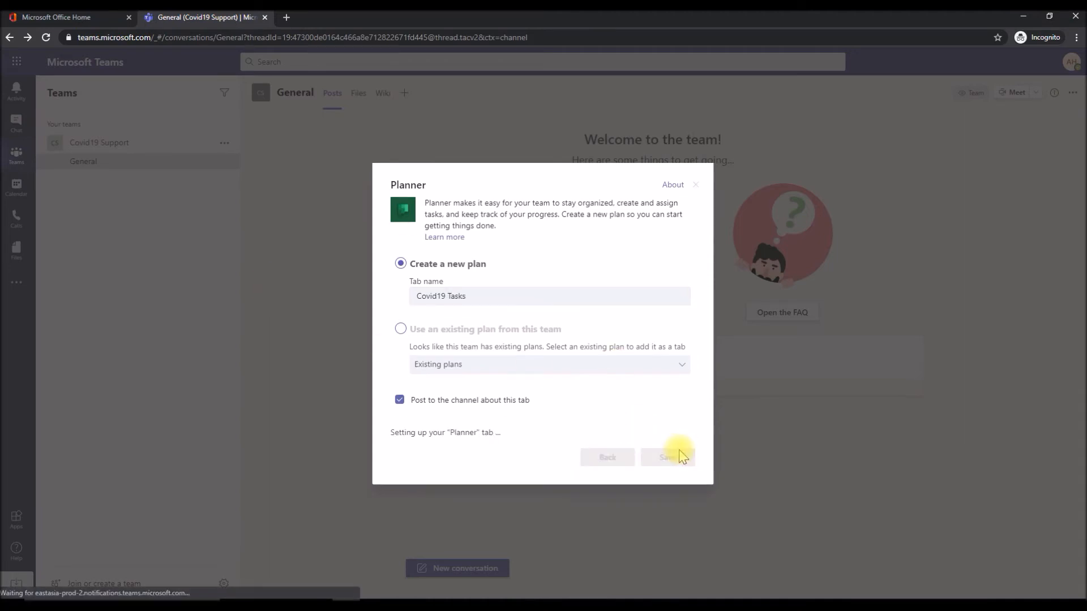
View the empty Covid19 Tasks board, return to the channel posts and bring up more apps.
{"action": "left_click", "coordinate": [666, 456]}
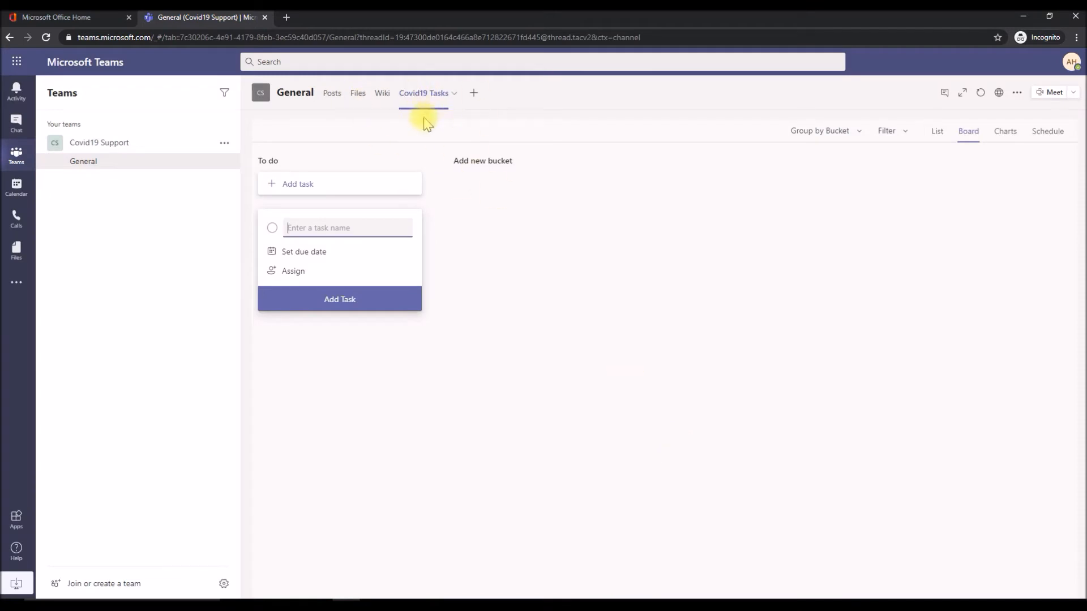
{"action": "mouse_move", "coordinate": [287, 166]}
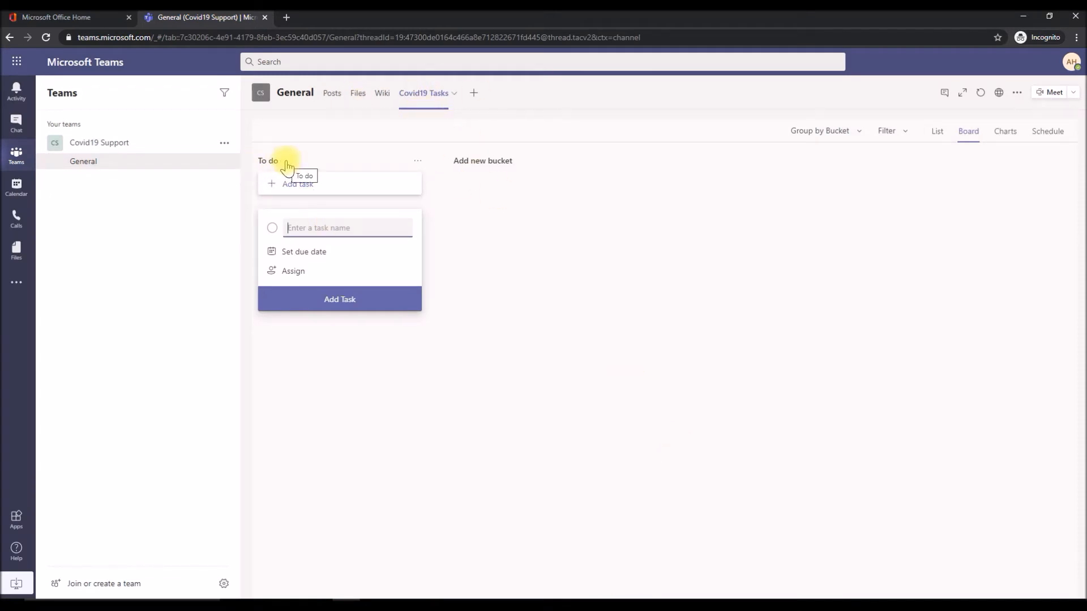
{"action": "mouse_move", "coordinate": [407, 183]}
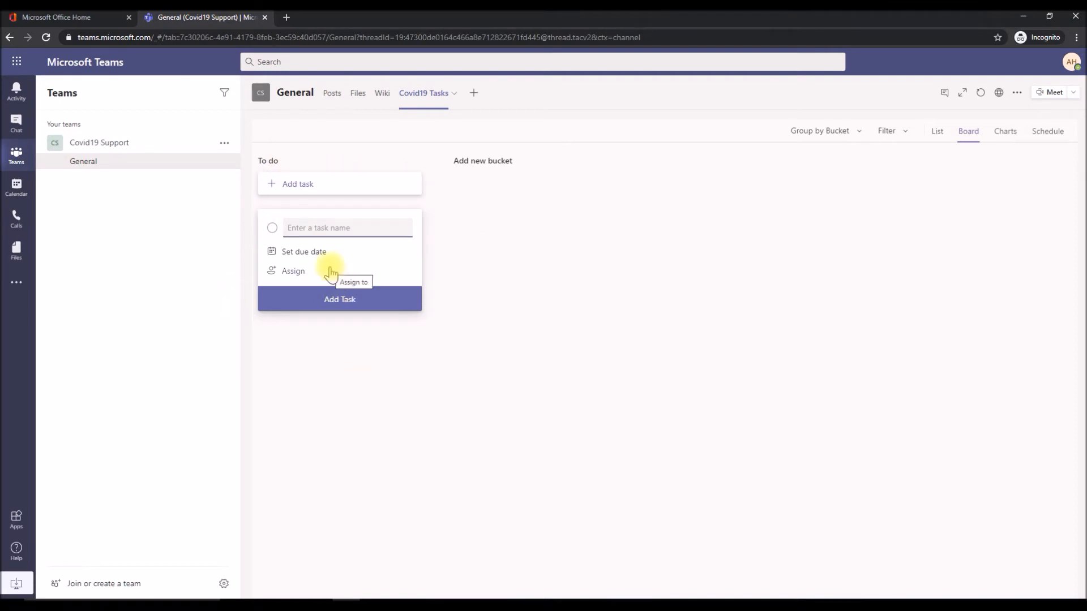
{"action": "mouse_move", "coordinate": [342, 423]}
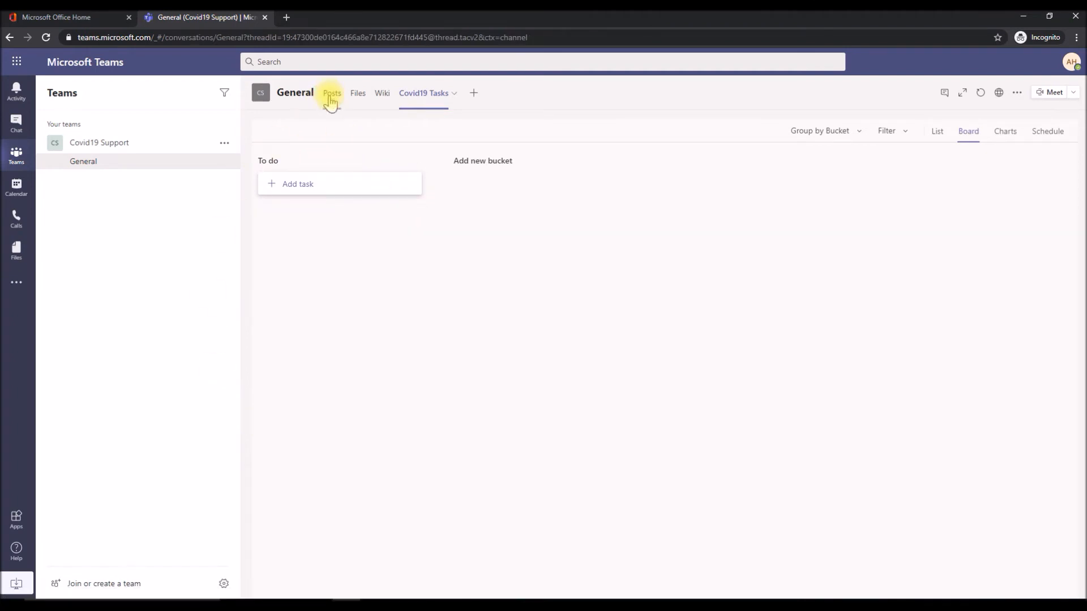
{"action": "left_click", "coordinate": [332, 92]}
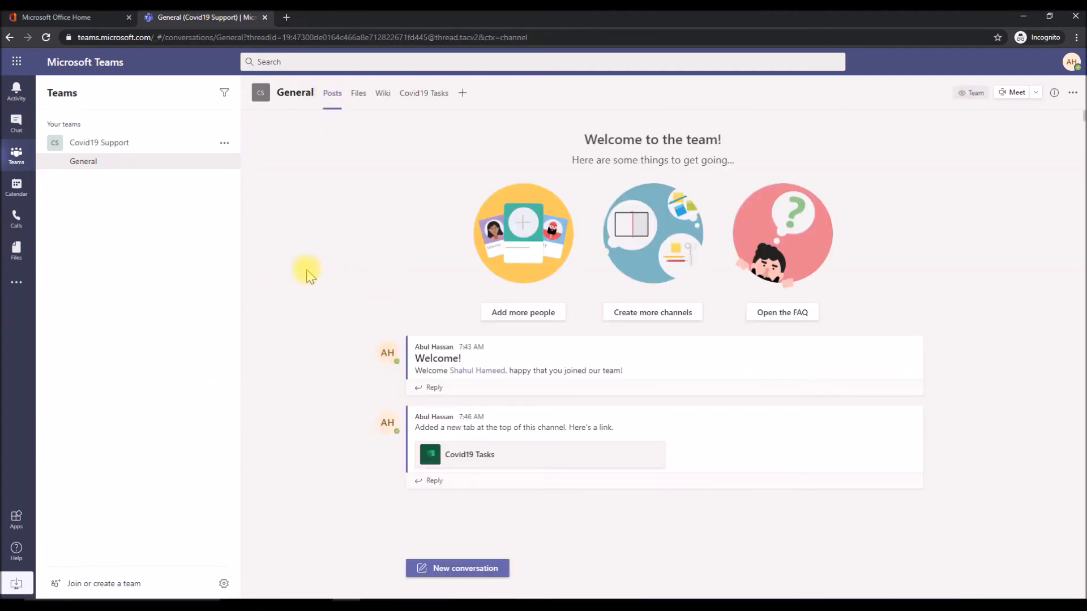
{"action": "left_click", "coordinate": [16, 282]}
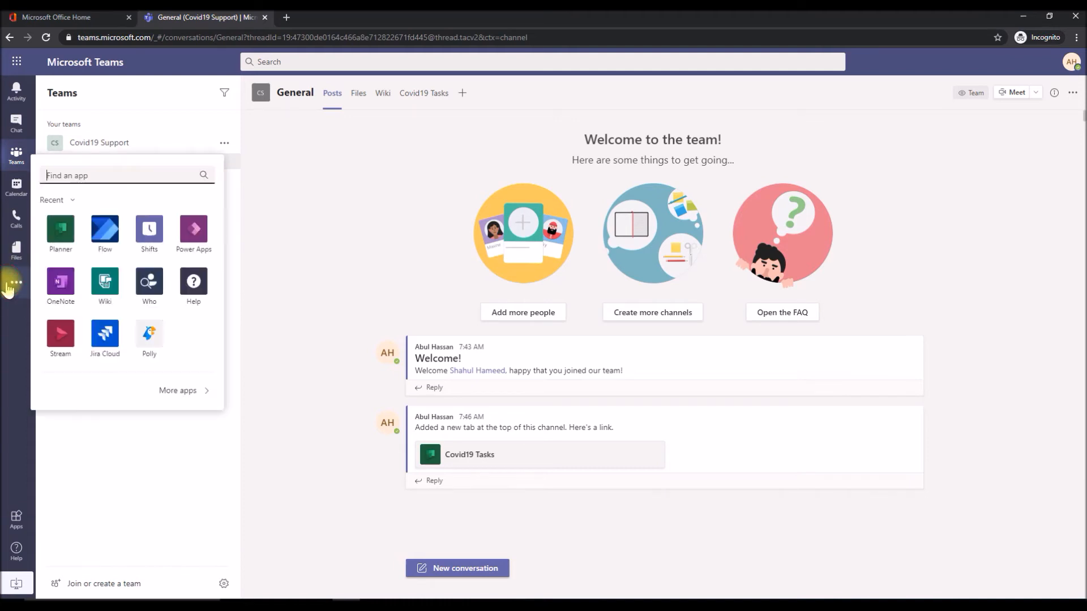
{"action": "mouse_move", "coordinate": [104, 229]}
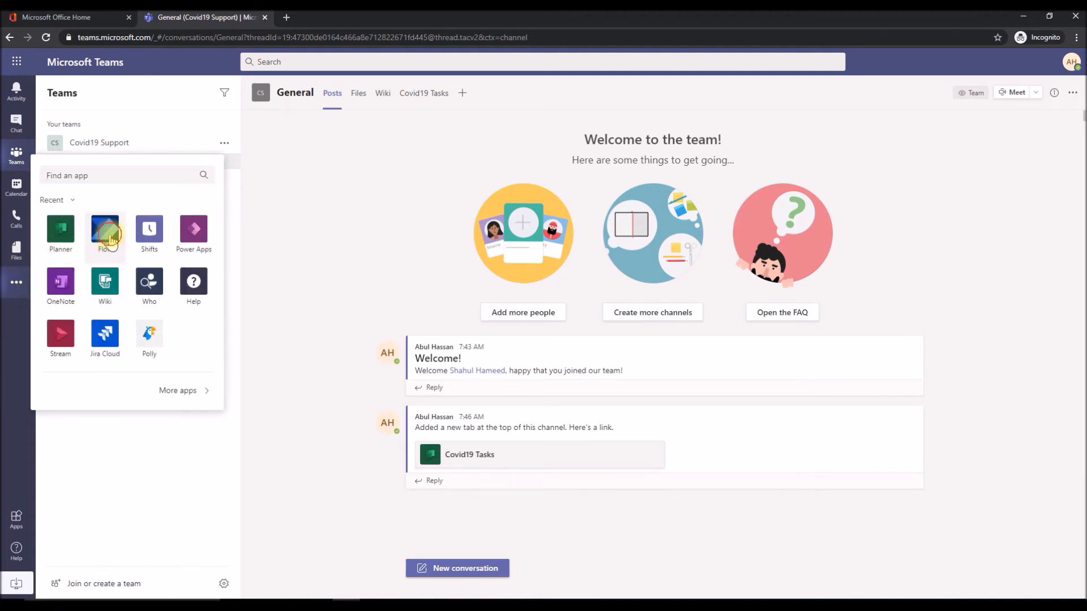
Pin the Flow app in the Teams app bar and go to its Create page.
{"action": "left_click", "coordinate": [104, 230]}
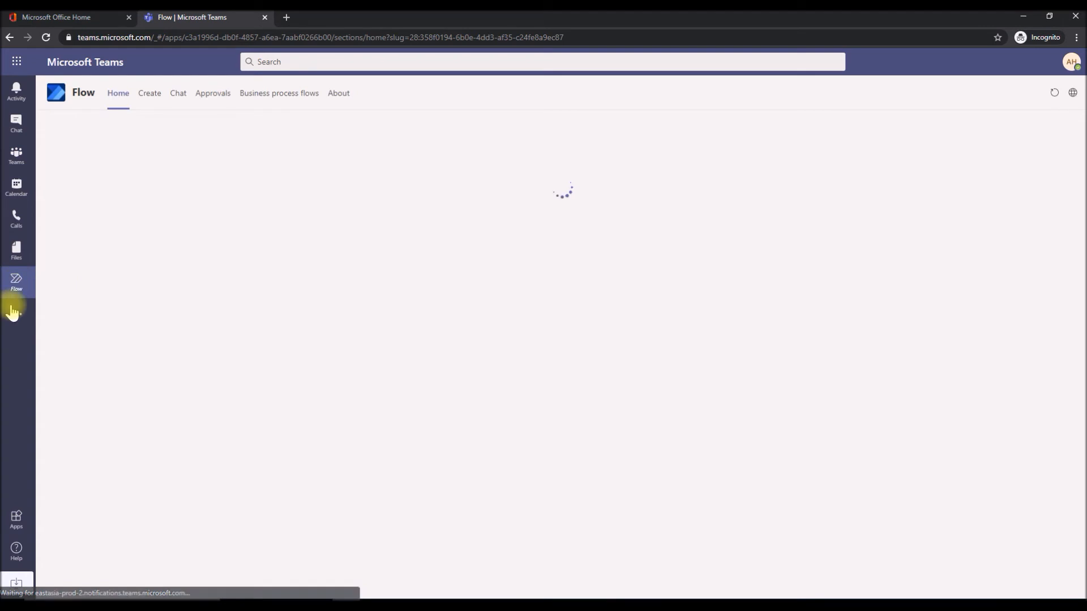
{"action": "right_click", "coordinate": [16, 283]}
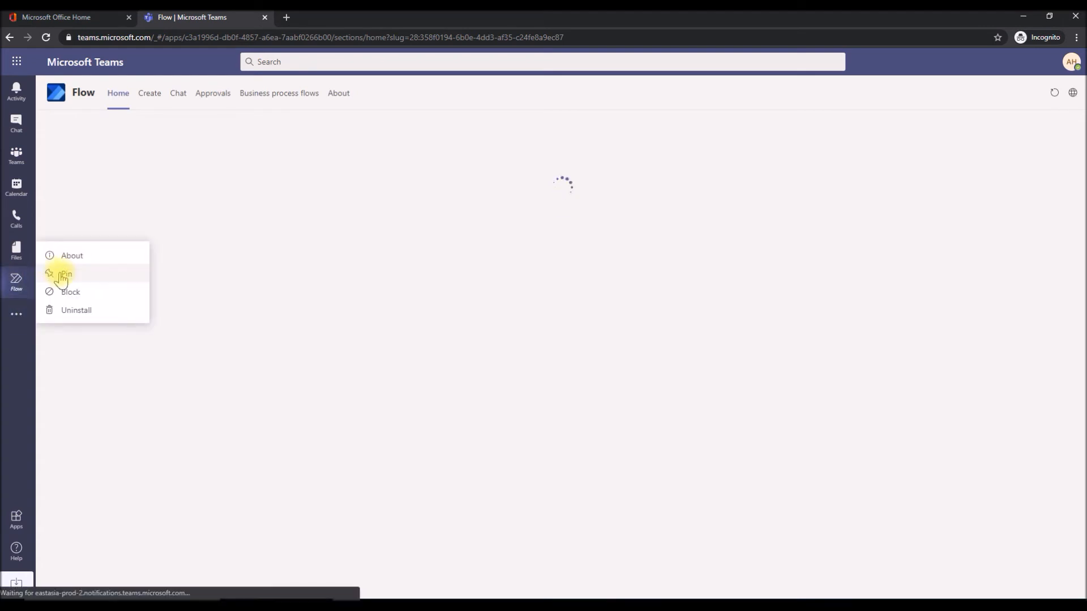
{"action": "left_click", "coordinate": [64, 274]}
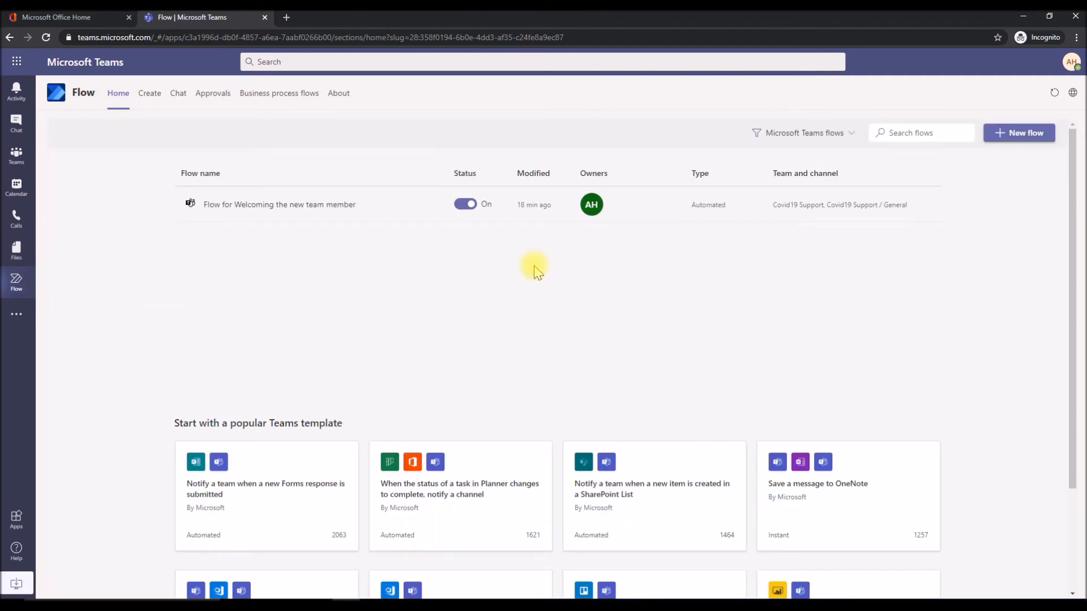
{"action": "left_click", "coordinate": [148, 93]}
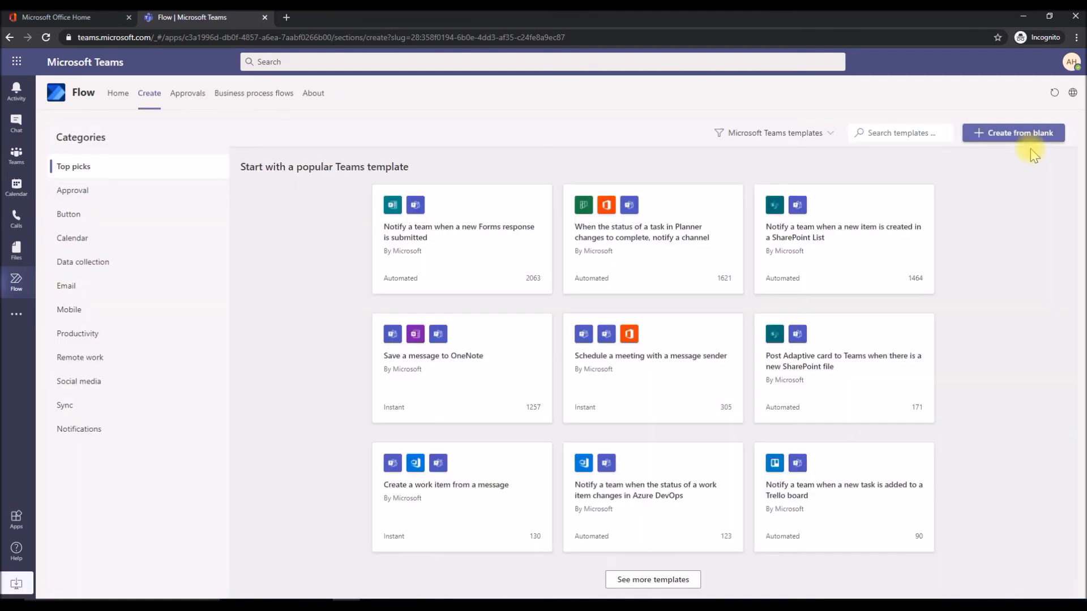
Start a blank flow with the 'For a selected message' trigger and search actions for 'planner'.
{"action": "left_click", "coordinate": [1012, 132]}
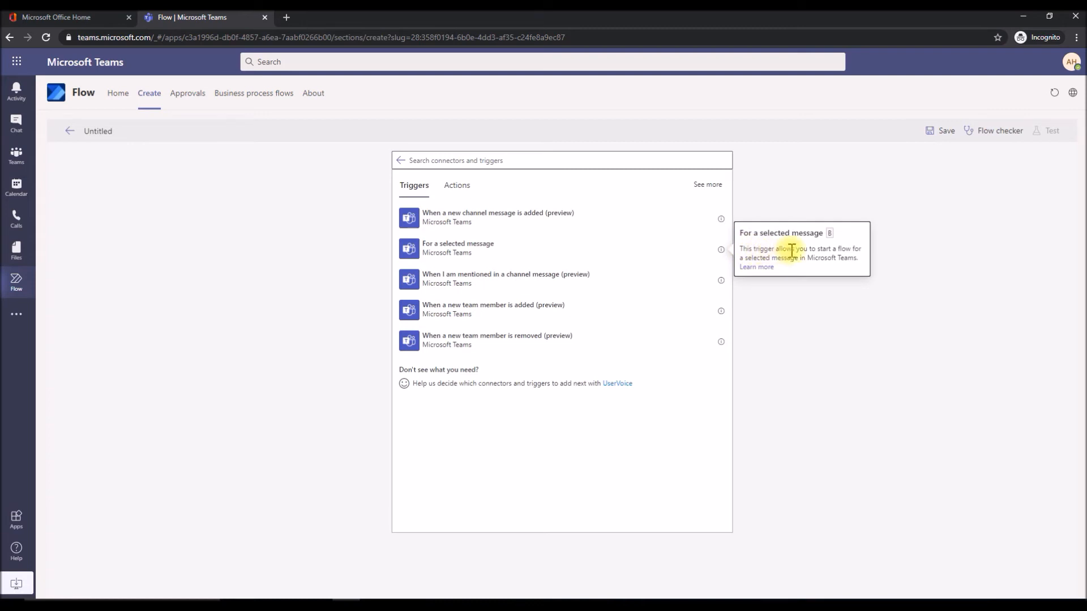
{"action": "mouse_move", "coordinate": [795, 251]}
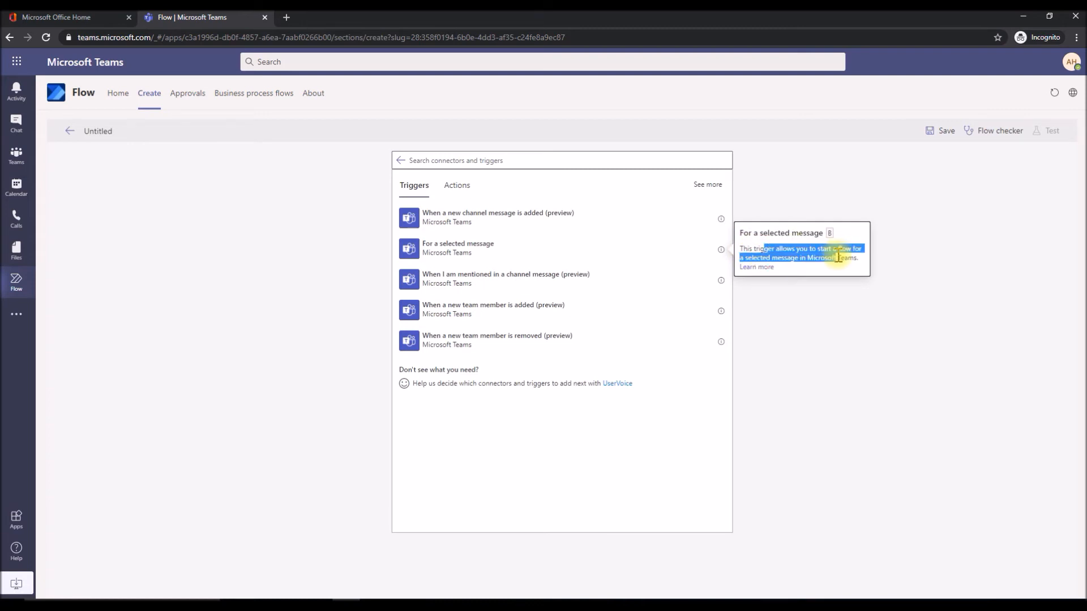
{"action": "left_click", "coordinate": [457, 248]}
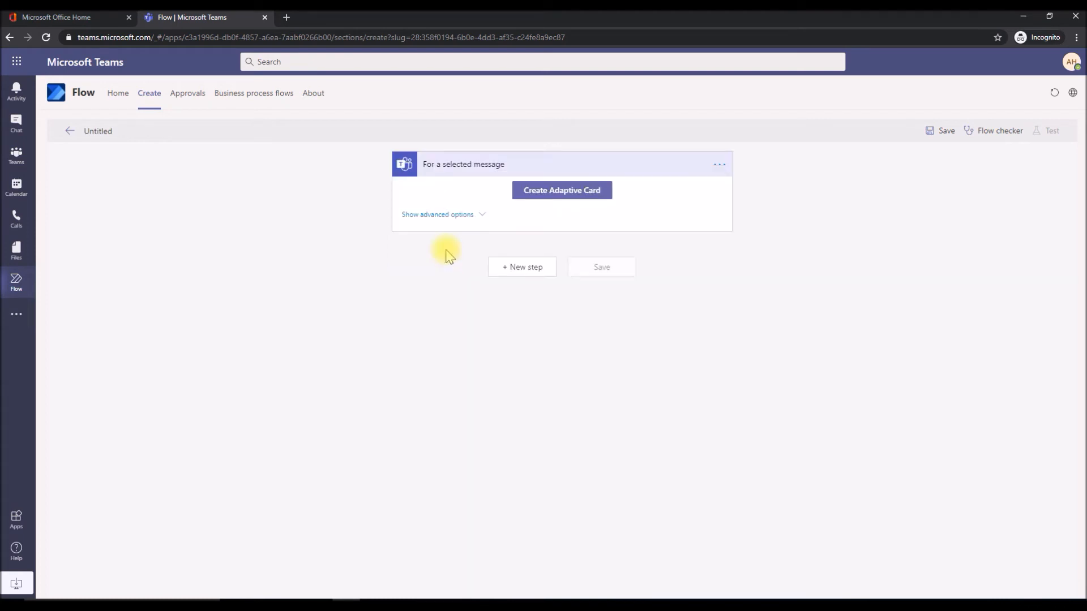
{"action": "left_click", "coordinate": [521, 268]}
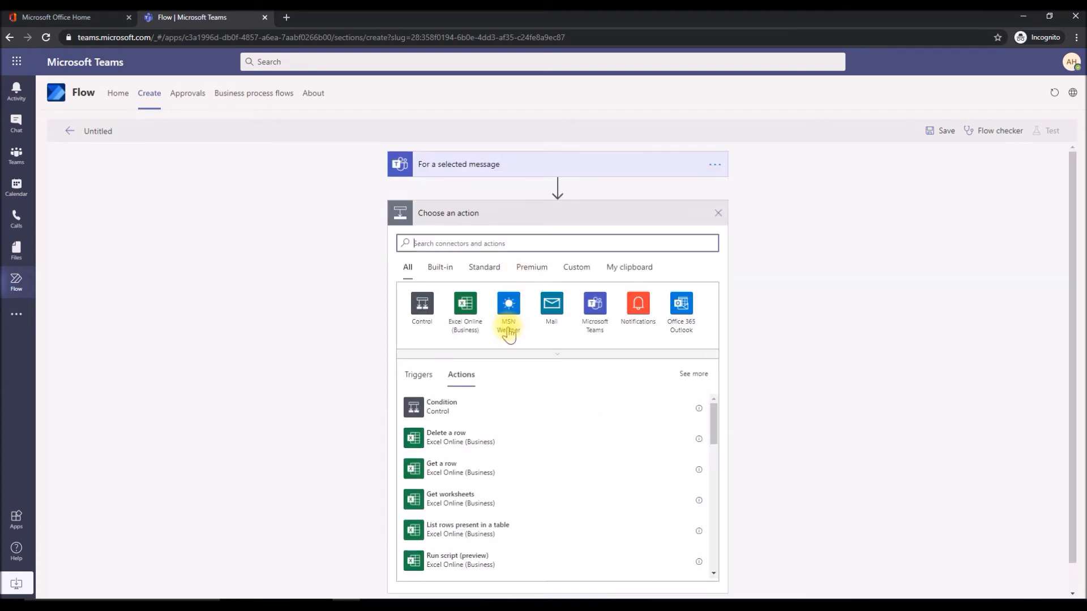
{"action": "mouse_move", "coordinate": [374, 317]}
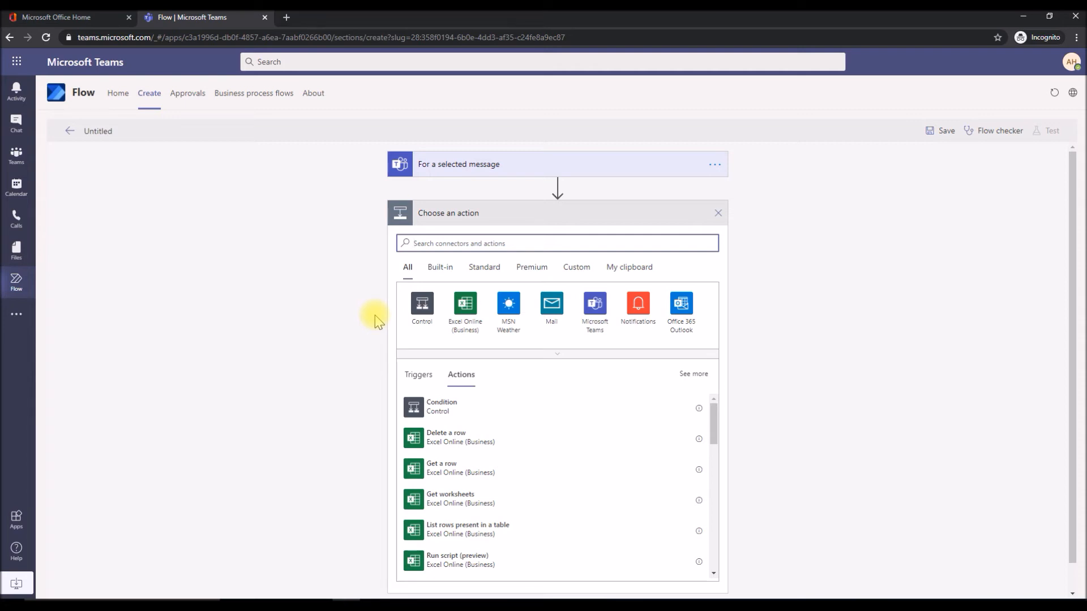
{"action": "type", "text": "planner"}
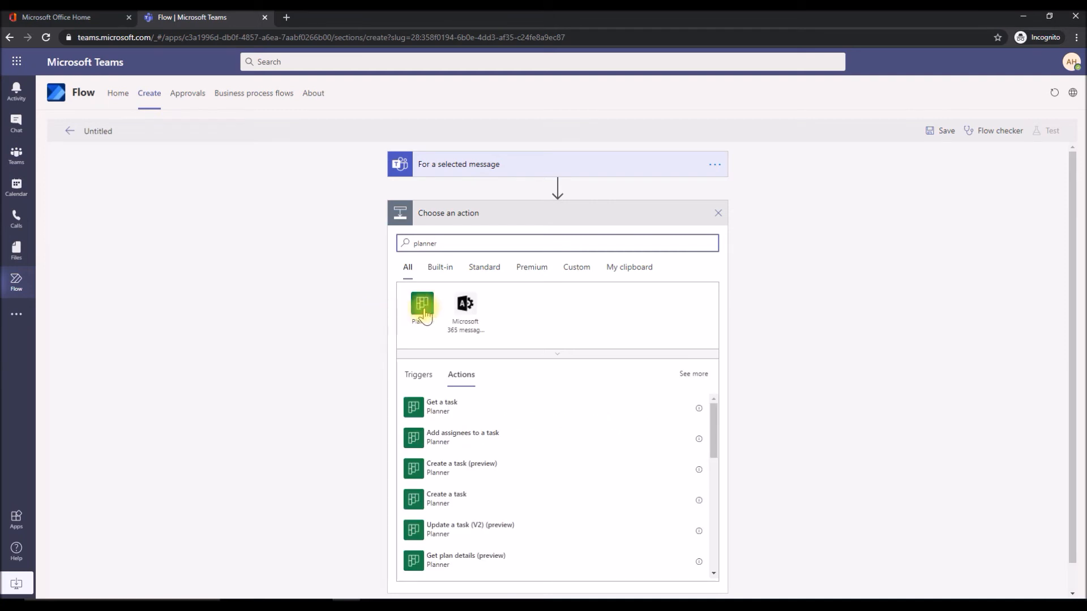
Add a Planner 'Create a task' step targeting group Covid19 Support and plan Covid19 Tasks.
{"action": "left_click", "coordinate": [422, 307]}
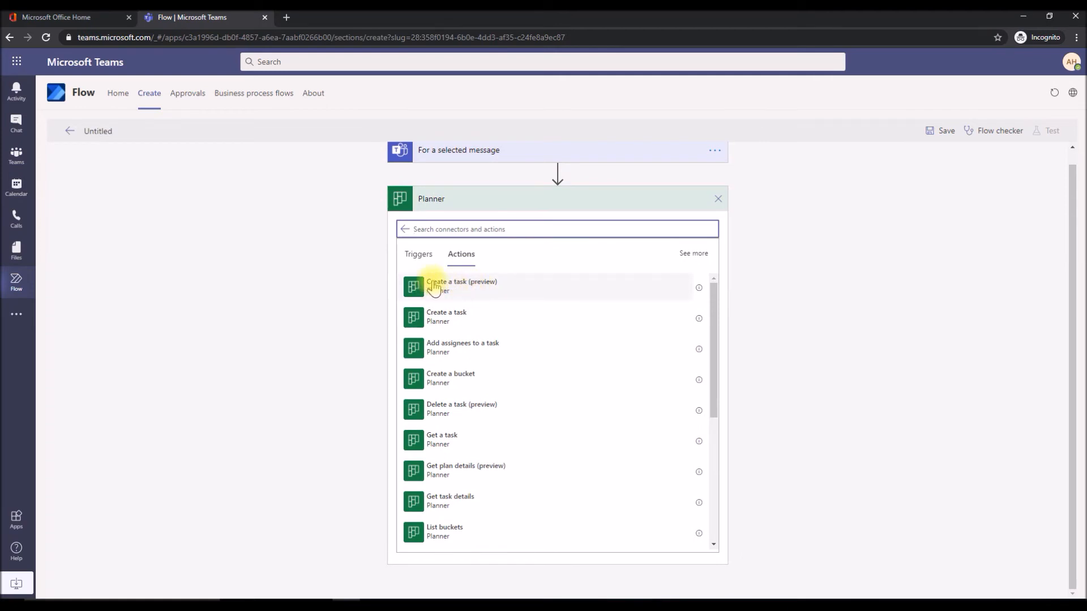
{"action": "mouse_move", "coordinate": [699, 291]}
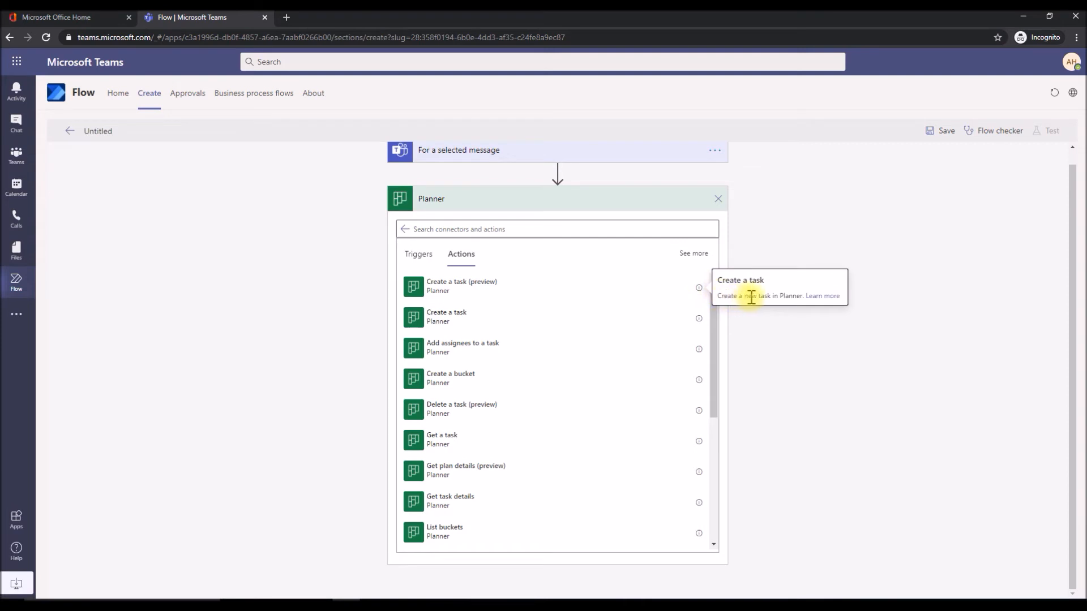
{"action": "mouse_move", "coordinate": [444, 286]}
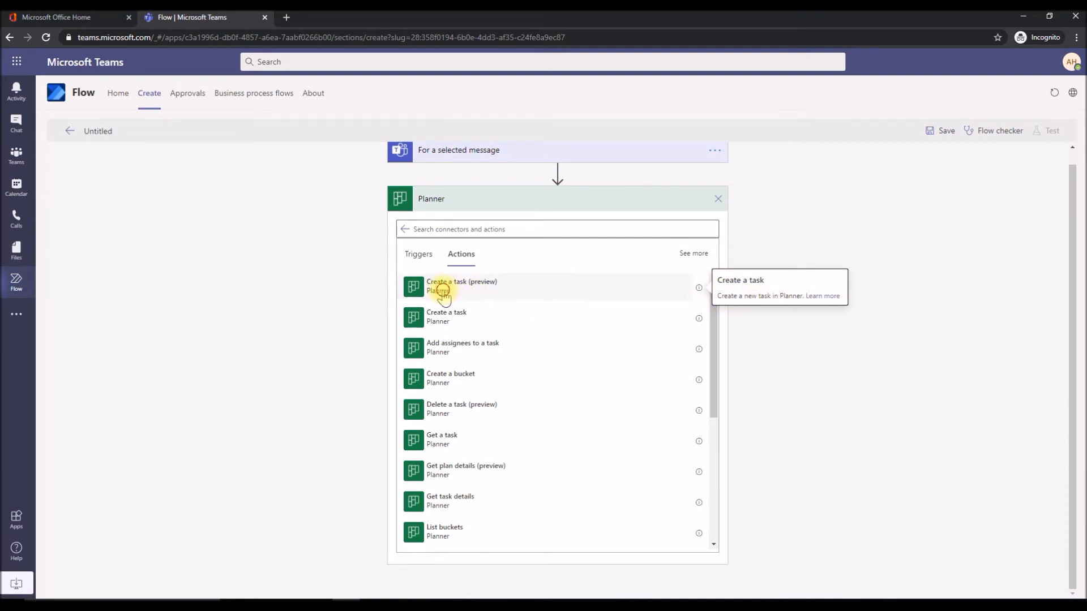
{"action": "left_click", "coordinate": [462, 285]}
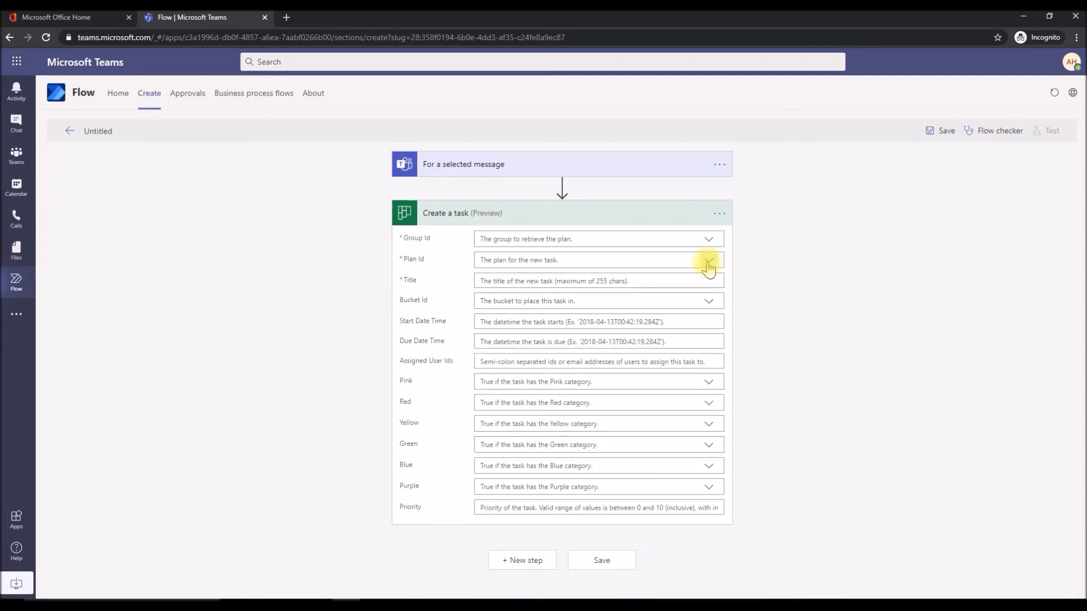
{"action": "mouse_move", "coordinate": [709, 242]}
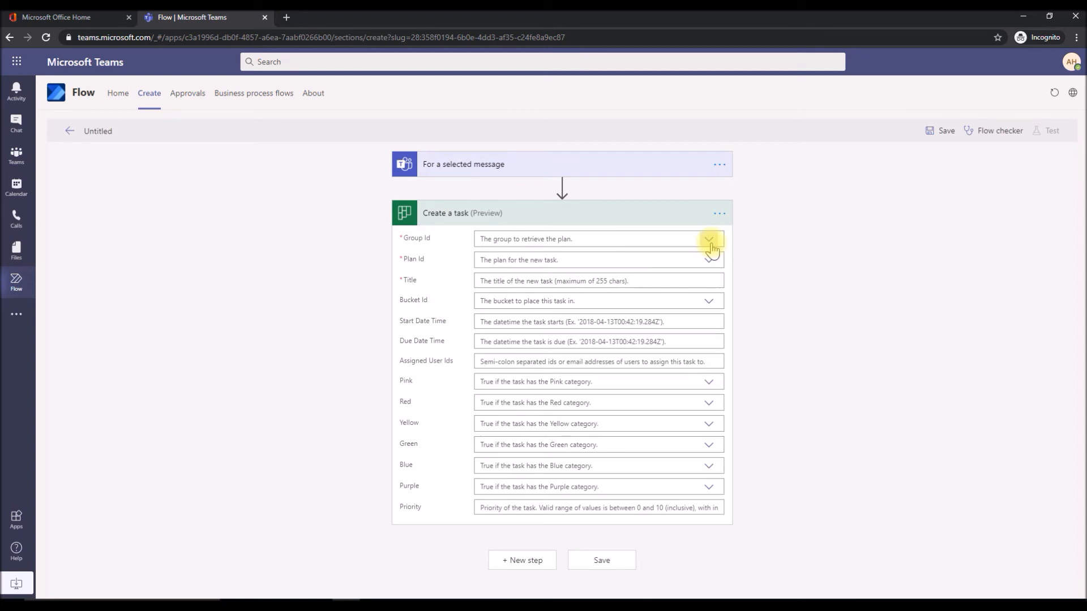
{"action": "left_click", "coordinate": [709, 239]}
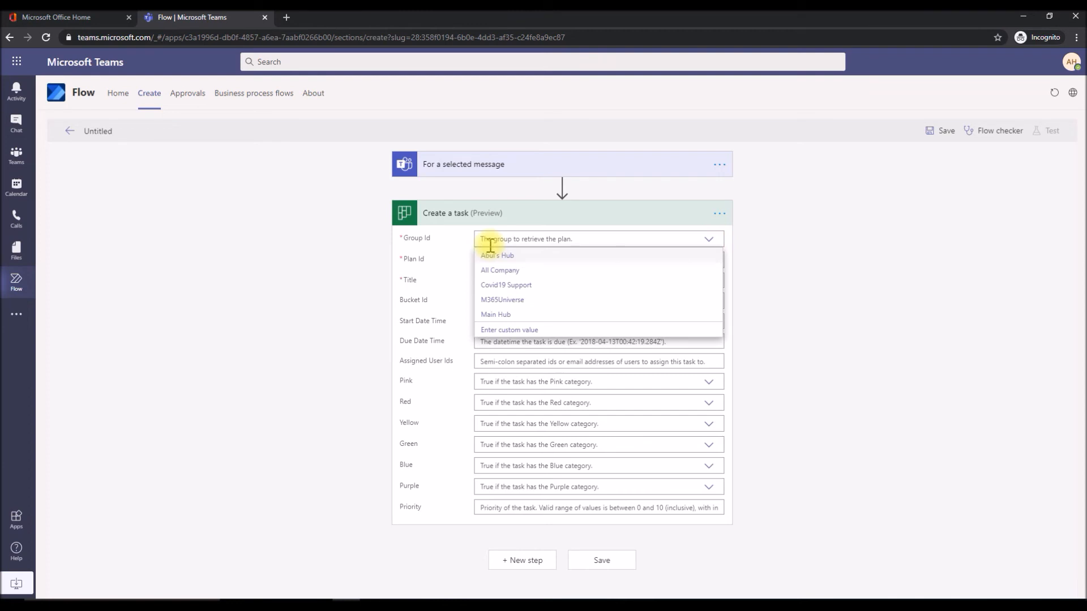
{"action": "left_click", "coordinate": [505, 286]}
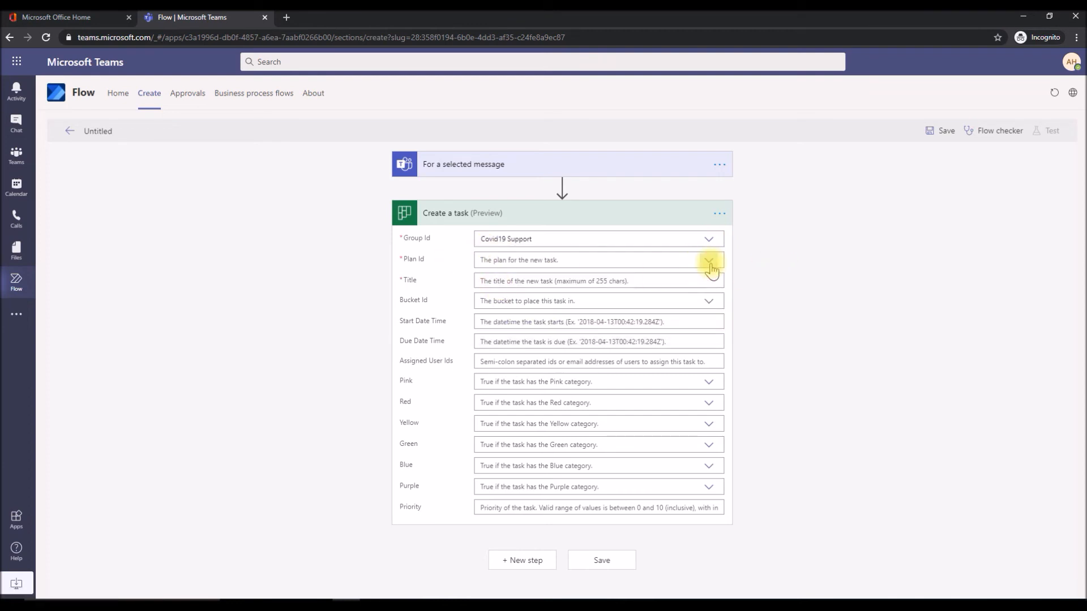
{"action": "left_click", "coordinate": [708, 260]}
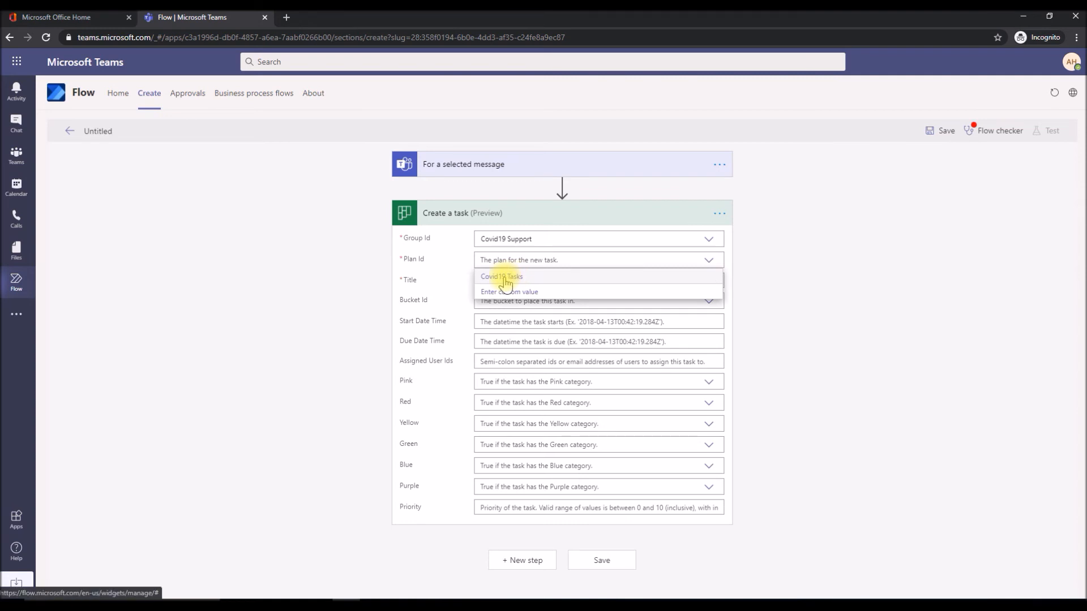
{"action": "left_click", "coordinate": [501, 276]}
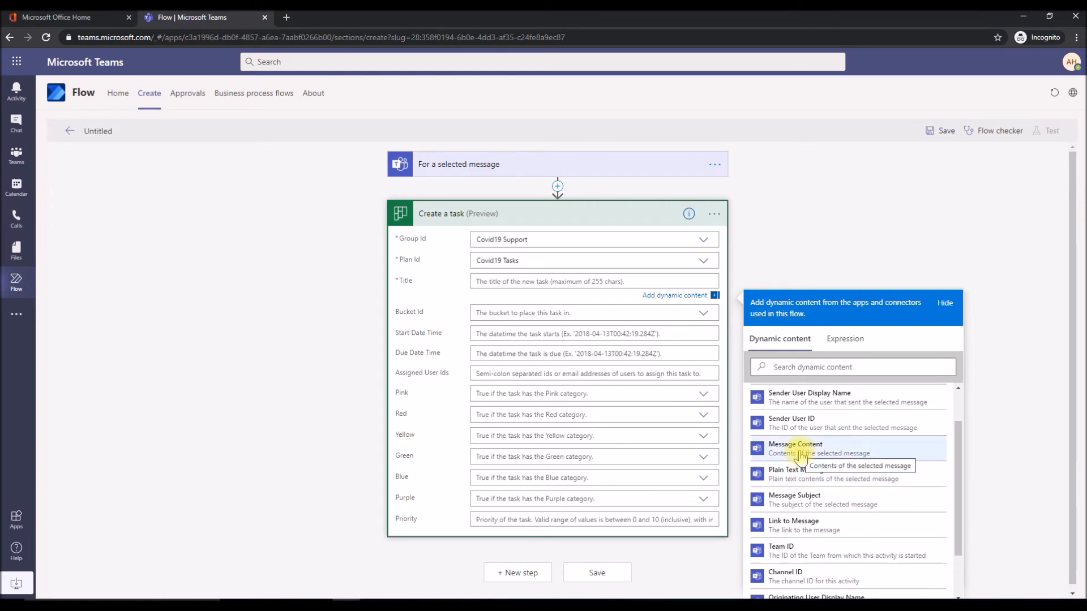
Title the task with Message Content and place it in the To do bucket.
{"action": "left_click", "coordinate": [794, 448]}
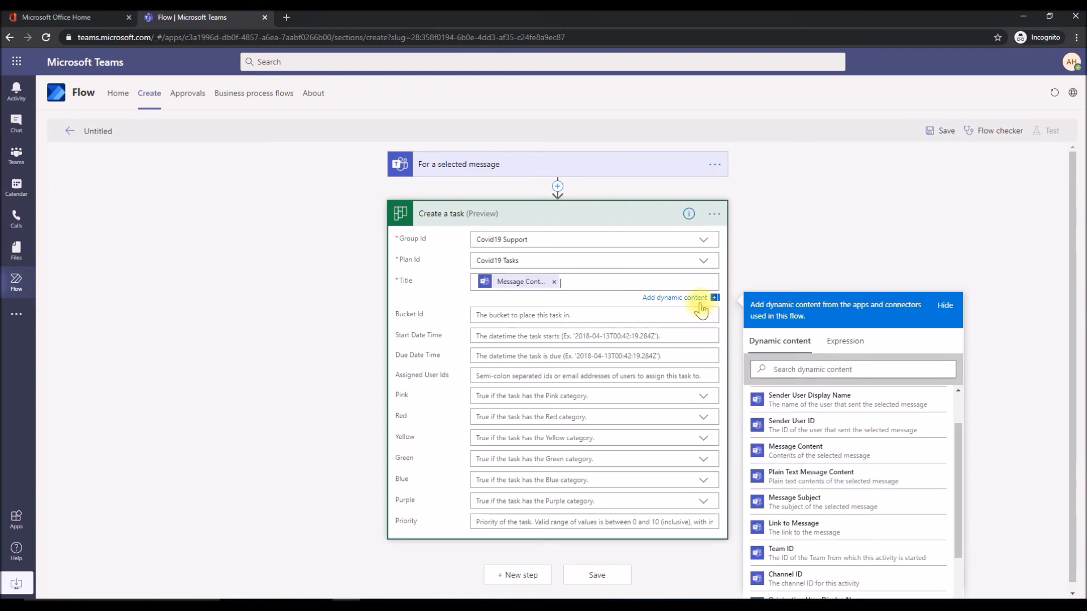
{"action": "left_click", "coordinate": [706, 304]}
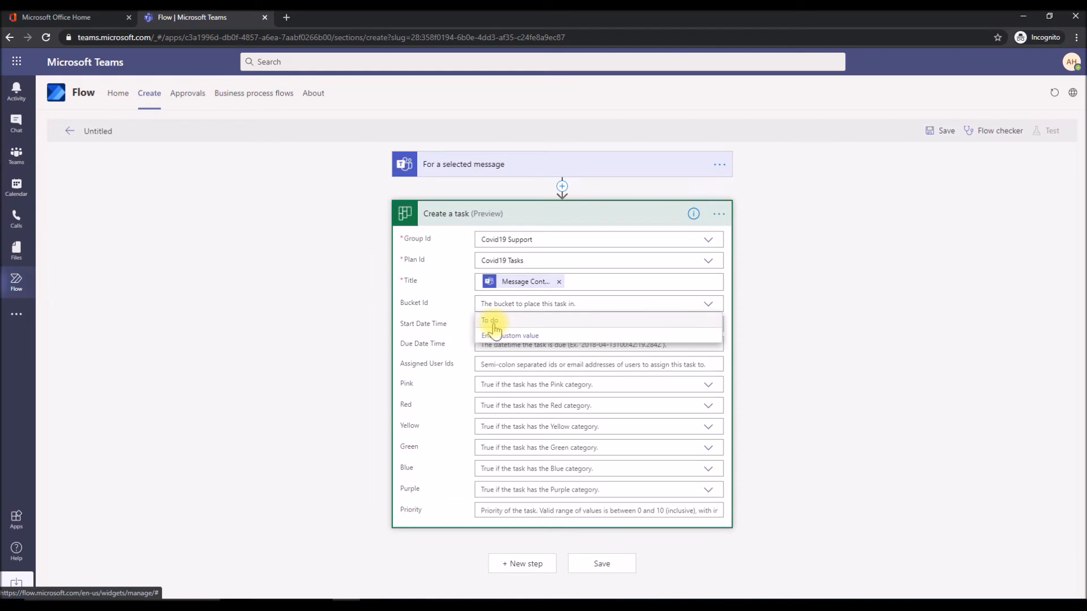
{"action": "left_click", "coordinate": [489, 321]}
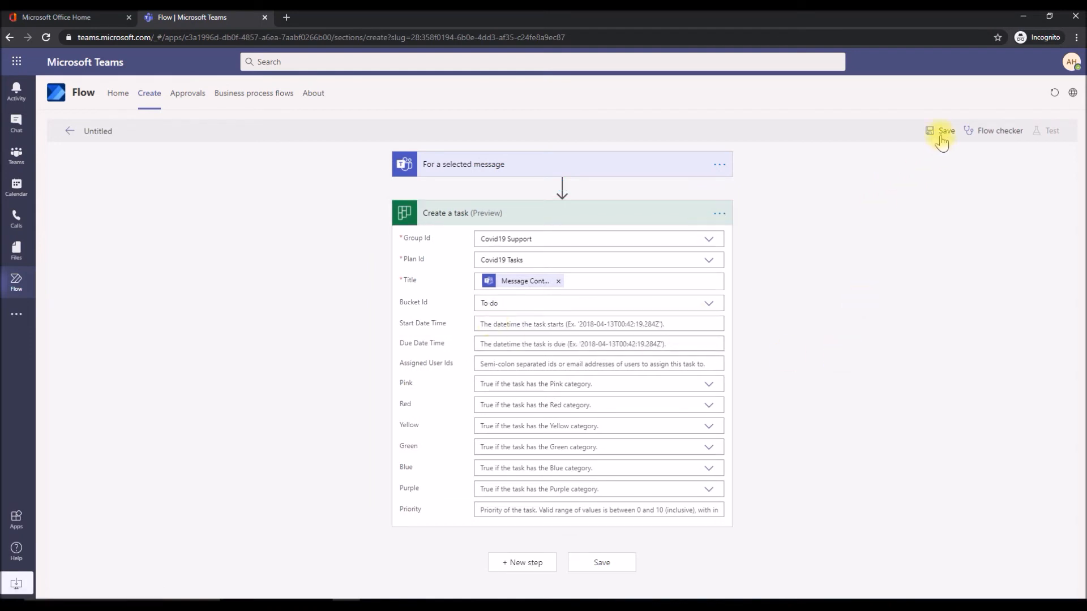
Save the flow as 'Create a planner task (Covid19 Support)' and return to the Flow home.
{"action": "left_click", "coordinate": [942, 130]}
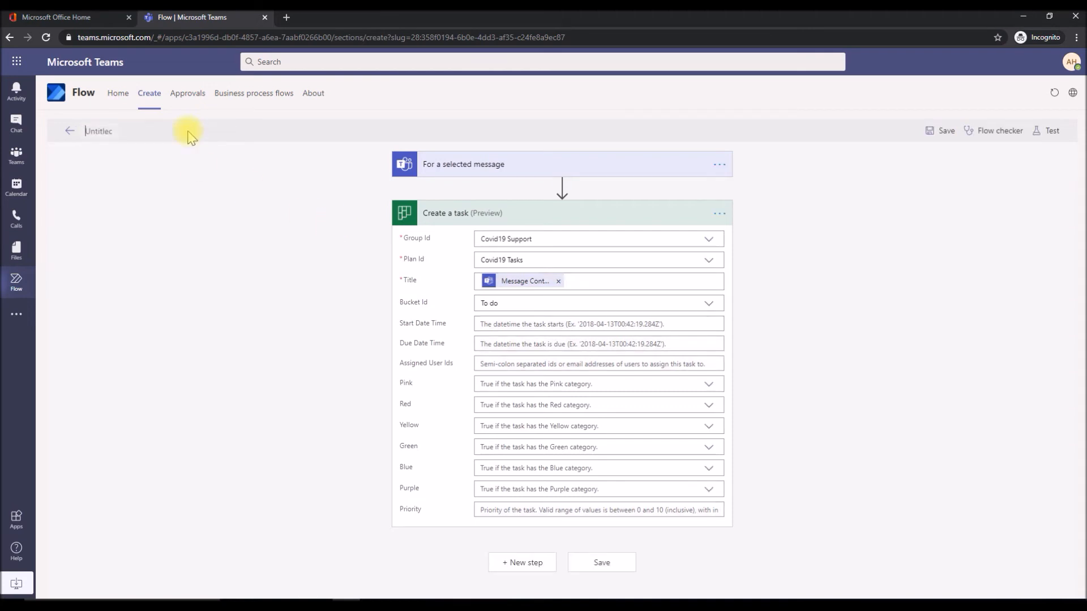
{"action": "type", "text": "Create a"}
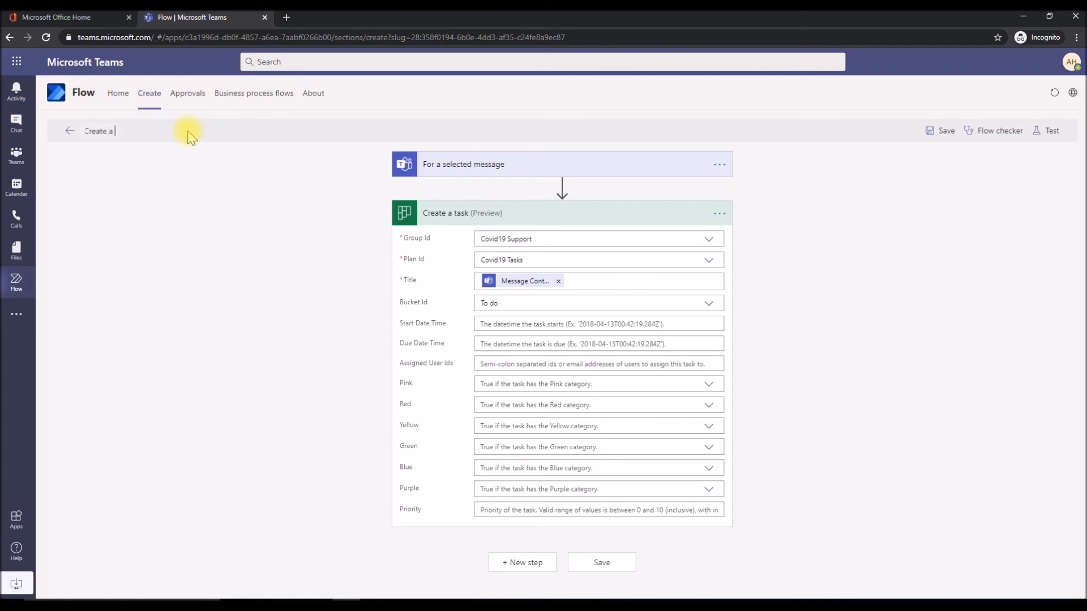
{"action": "type", "text": "planner"}
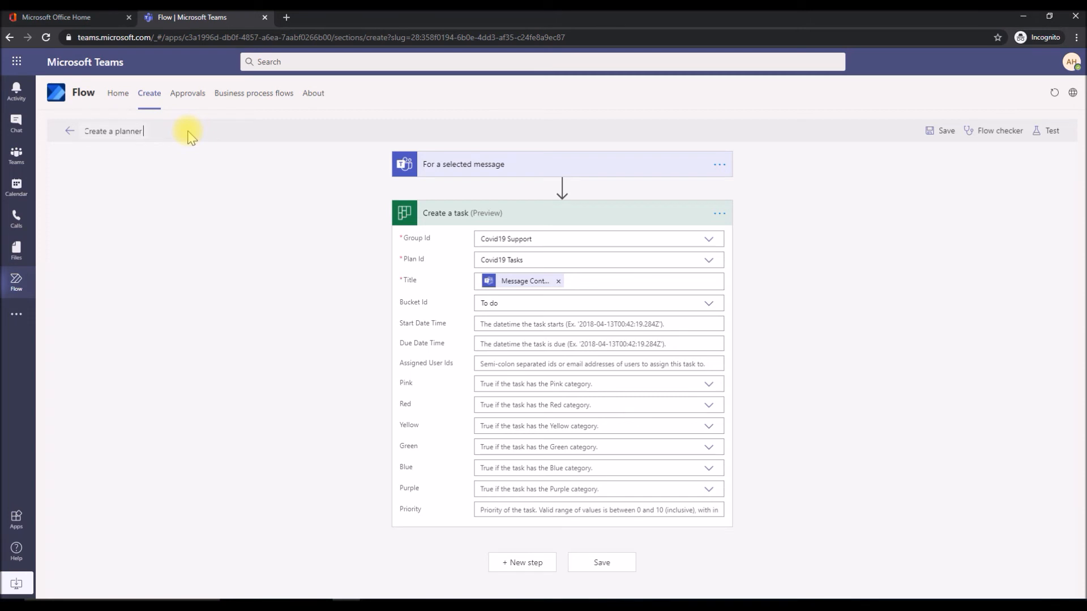
{"action": "type", "text": "task (Covid19"}
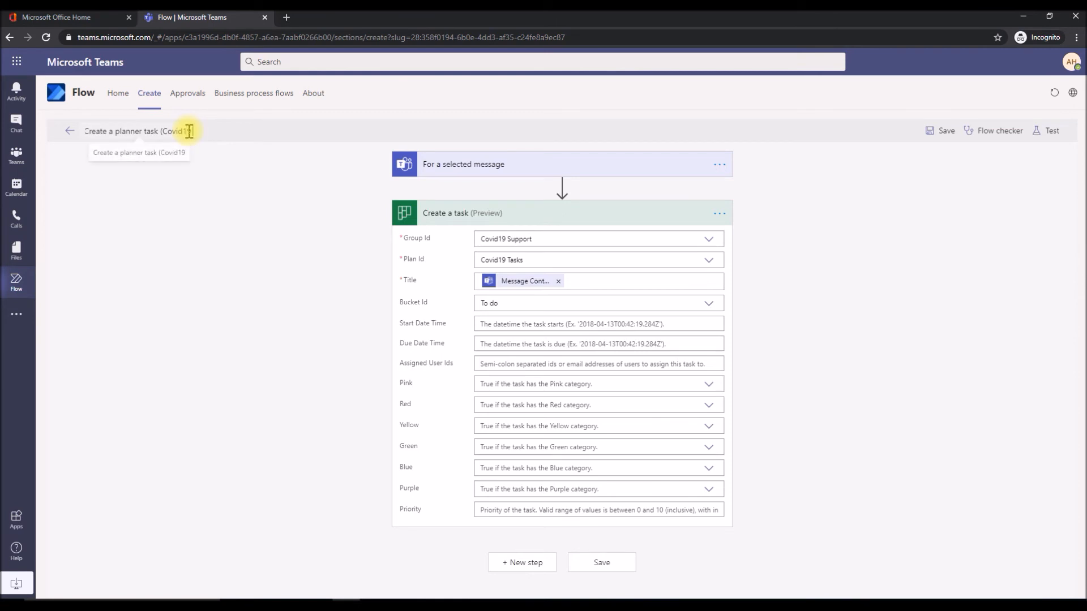
{"action": "type", "text": "Support"}
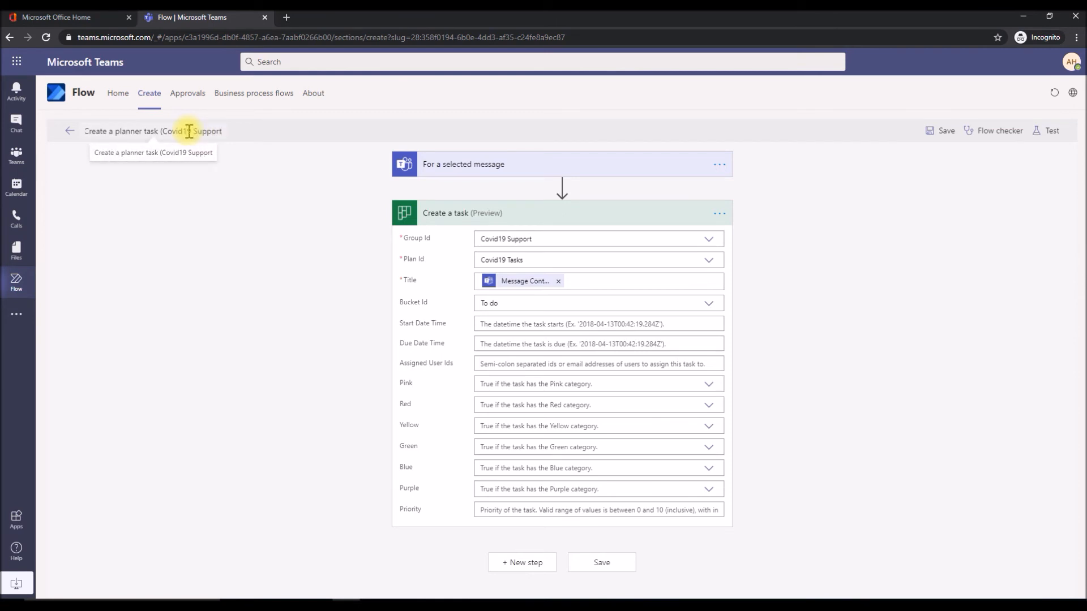
{"action": "mouse_move", "coordinate": [838, 236]}
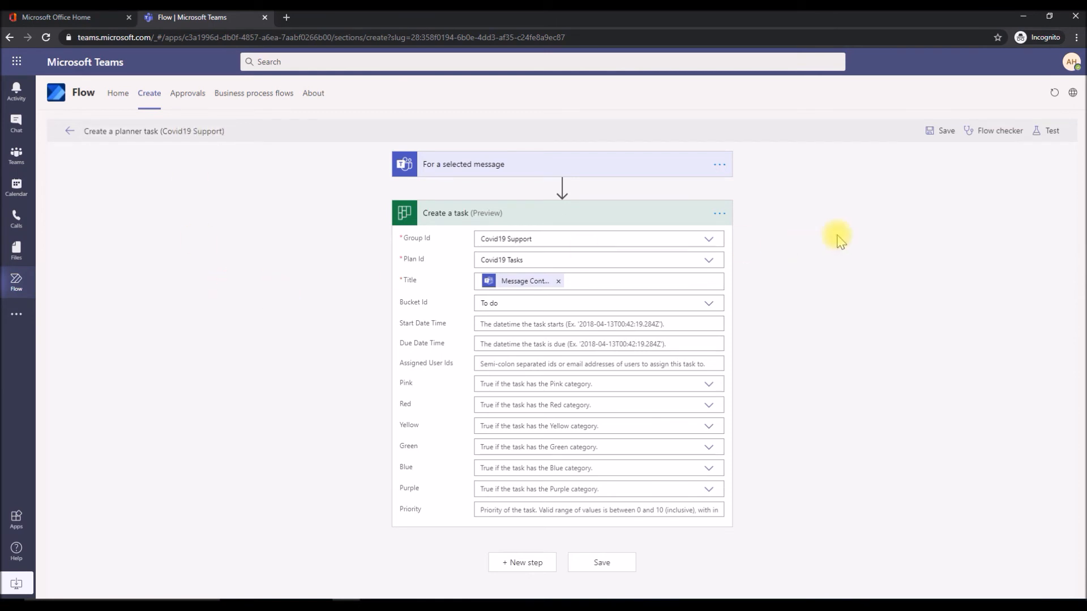
{"action": "left_click", "coordinate": [944, 130]}
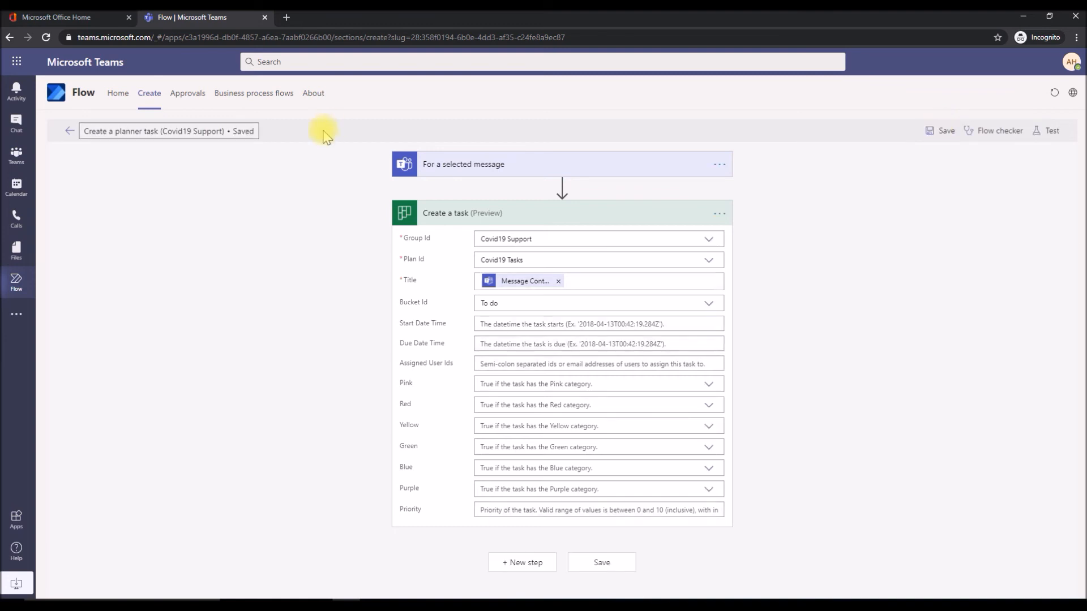
{"action": "left_click", "coordinate": [117, 93]}
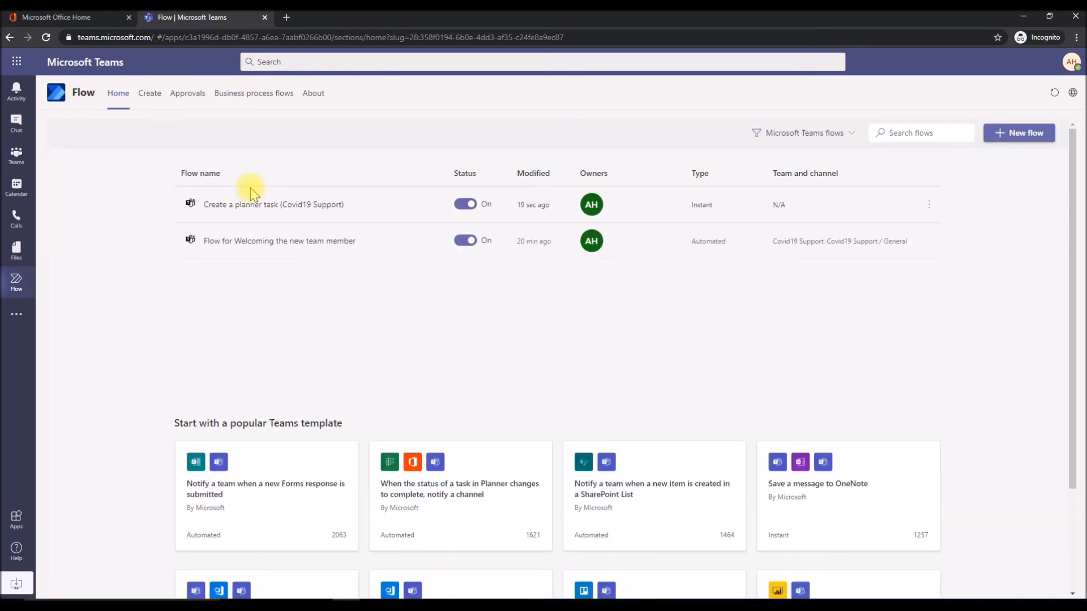
{"action": "mouse_move", "coordinate": [156, 197]}
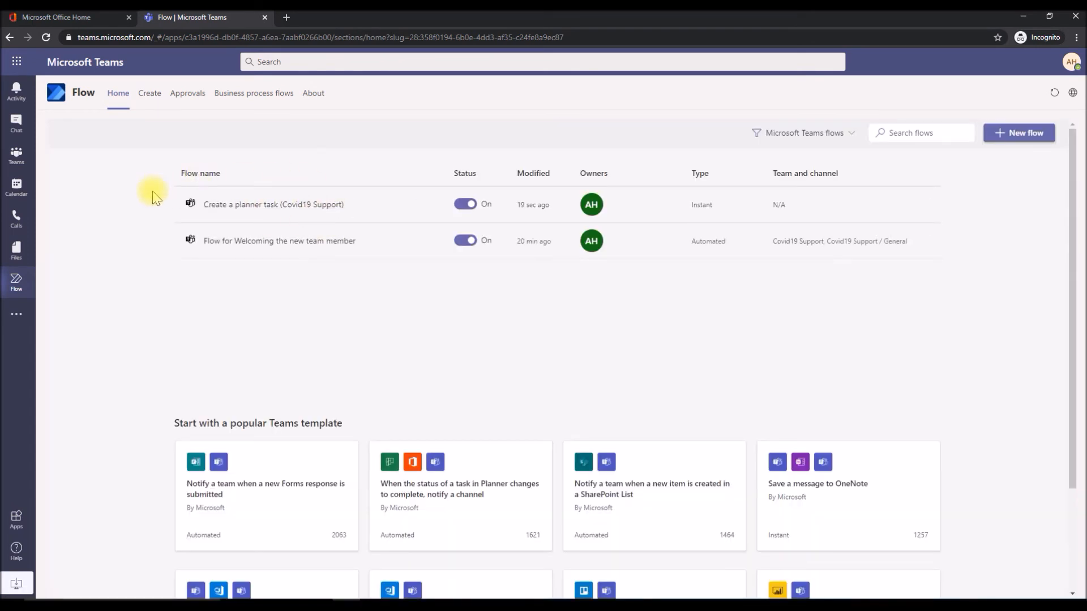
{"action": "mouse_move", "coordinate": [16, 125]}
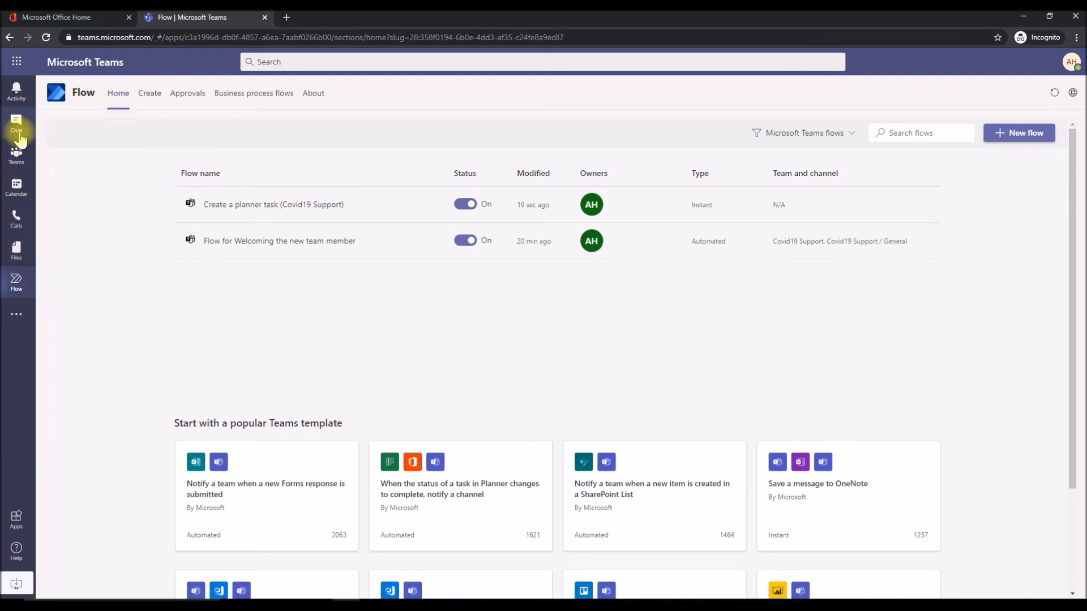
Go to Chat and select the conversation holding the task messages.
{"action": "left_click", "coordinate": [16, 124]}
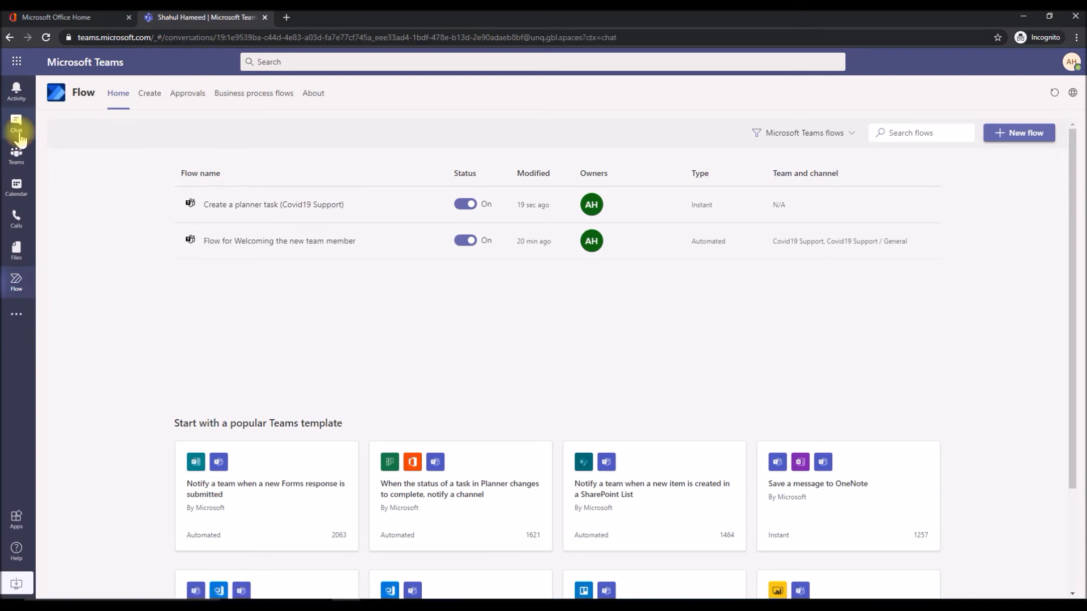
{"action": "left_click", "coordinate": [16, 124]}
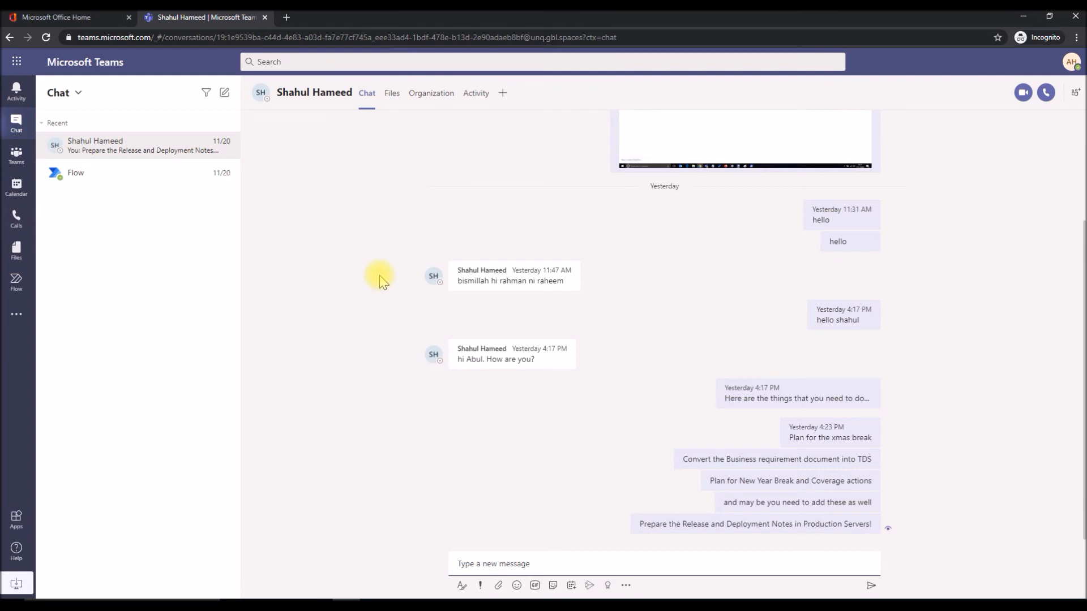
{"action": "mouse_move", "coordinate": [949, 434]}
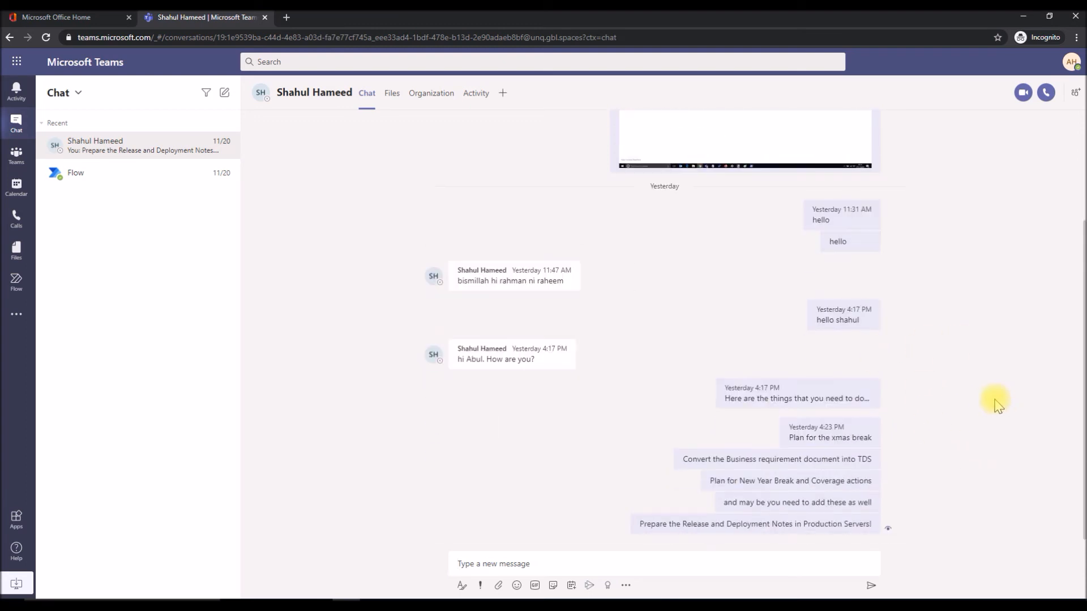
{"action": "mouse_move", "coordinate": [991, 407]}
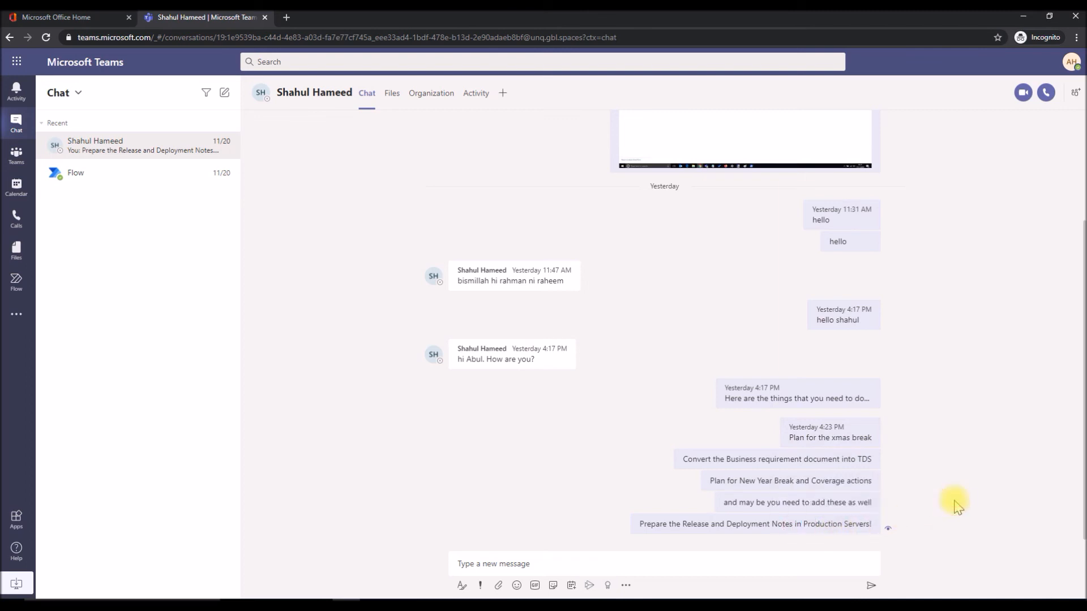
{"action": "mouse_move", "coordinate": [823, 450]}
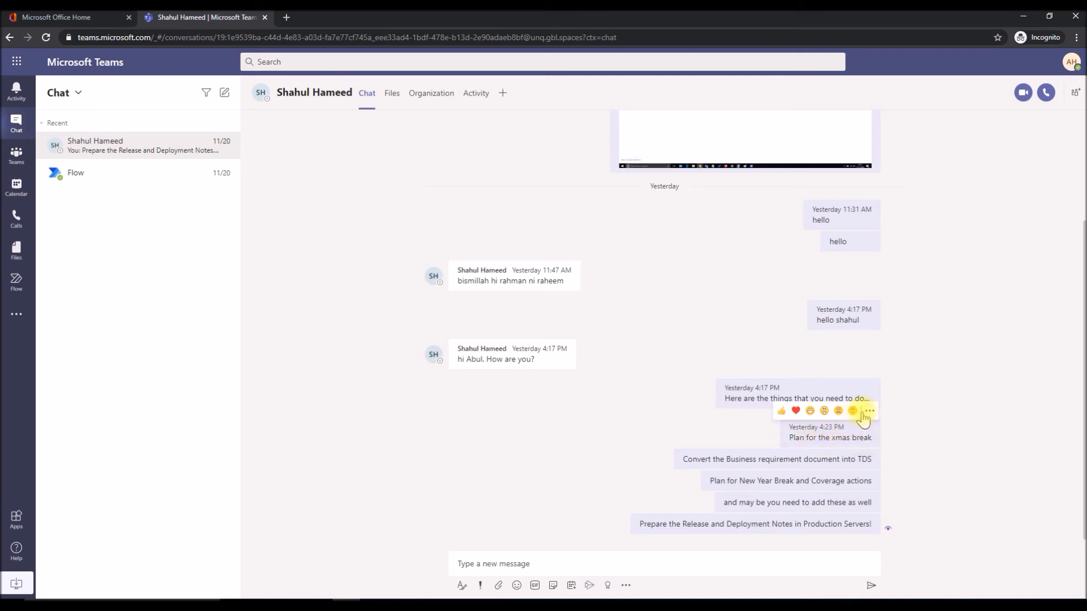
{"action": "mouse_move", "coordinate": [870, 411]}
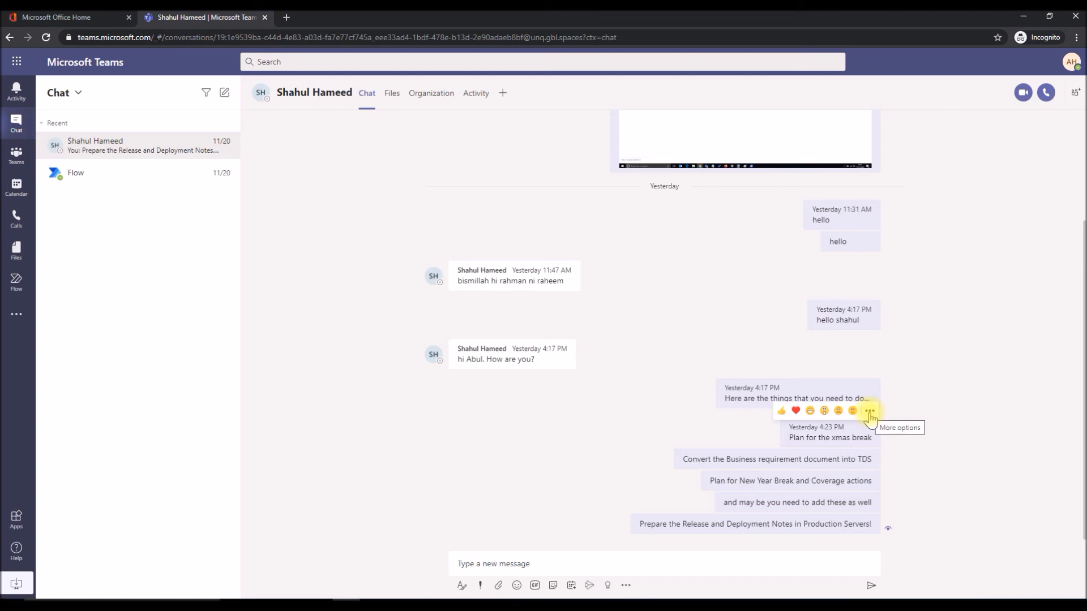
Run the 'Create a planner task' flow on the 'Plan for the xmas break' message and dismiss the confirmation.
{"action": "left_click", "coordinate": [869, 411]}
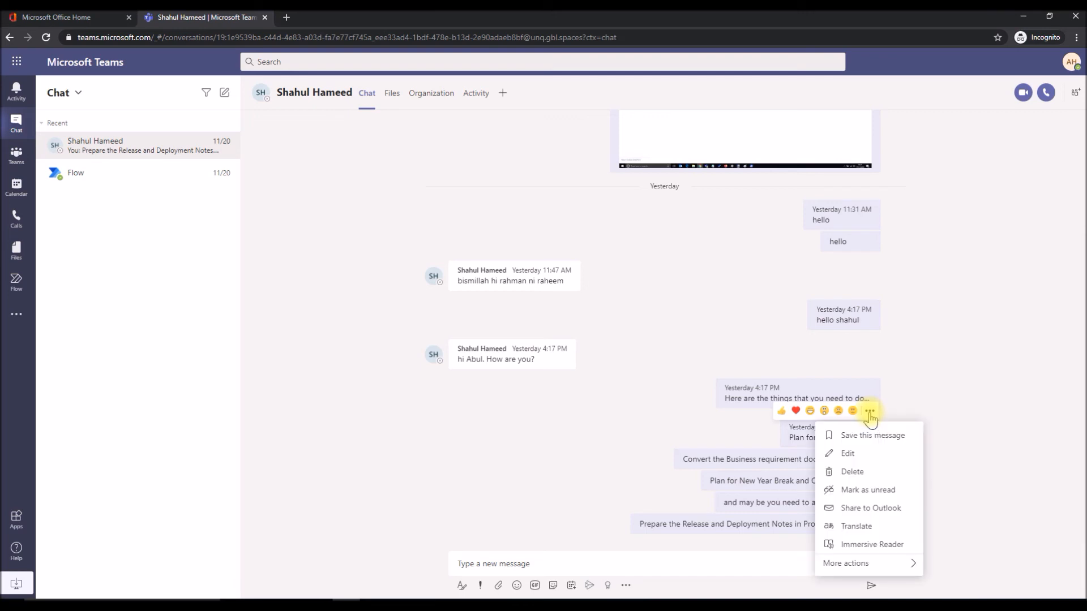
{"action": "mouse_move", "coordinate": [872, 545]}
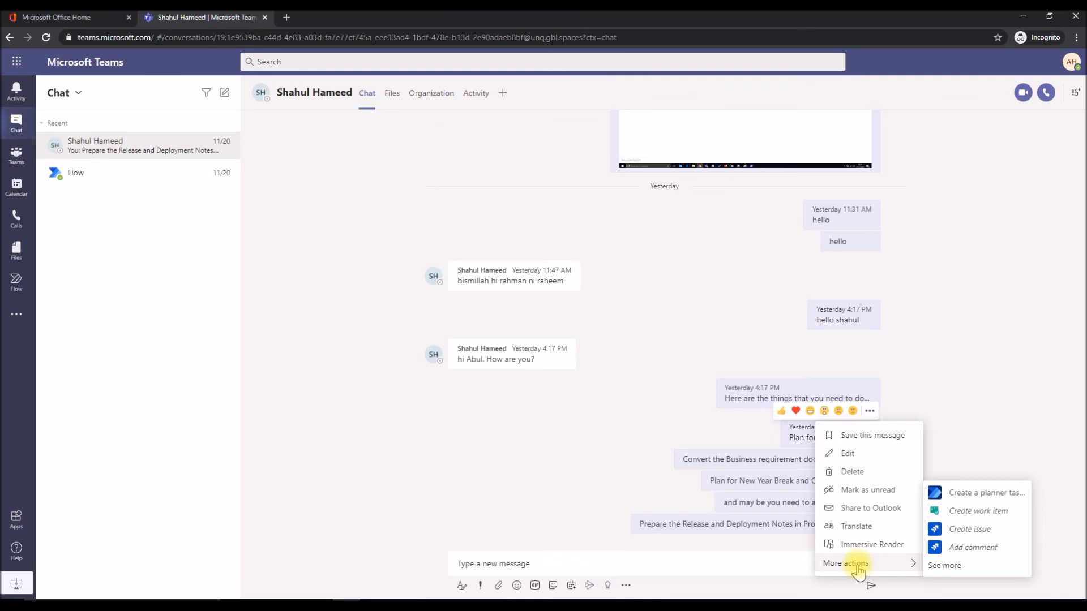
{"action": "mouse_move", "coordinate": [968, 529]}
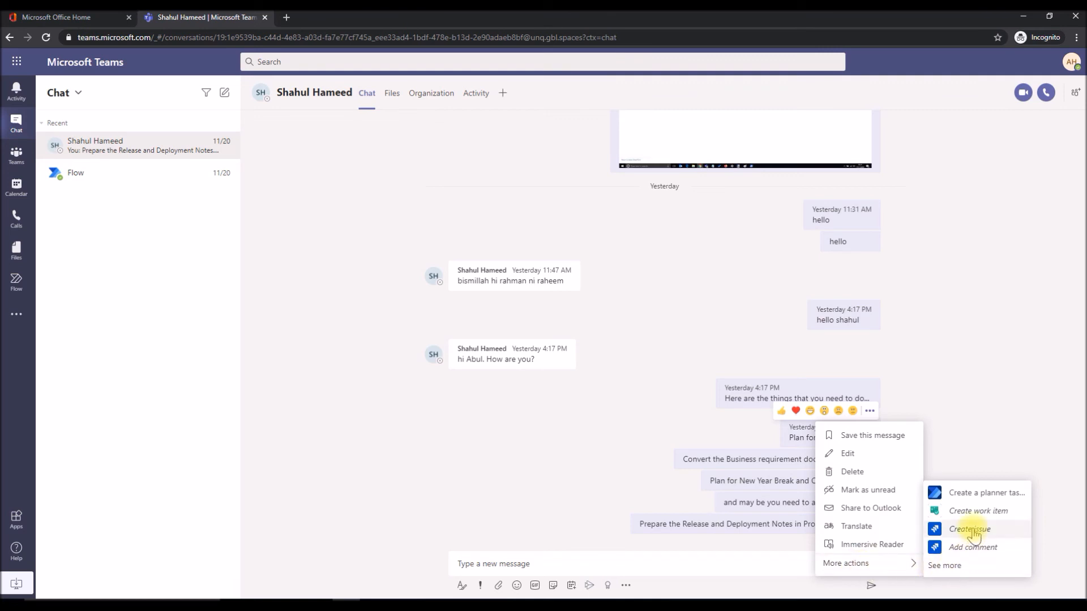
{"action": "mouse_move", "coordinate": [983, 493]}
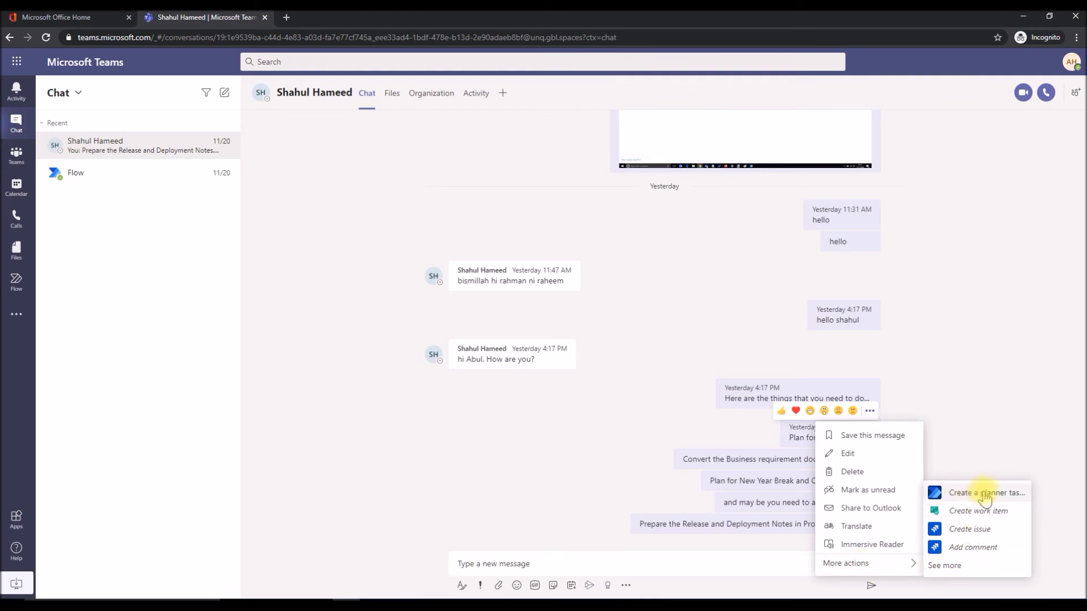
{"action": "mouse_move", "coordinate": [986, 493]}
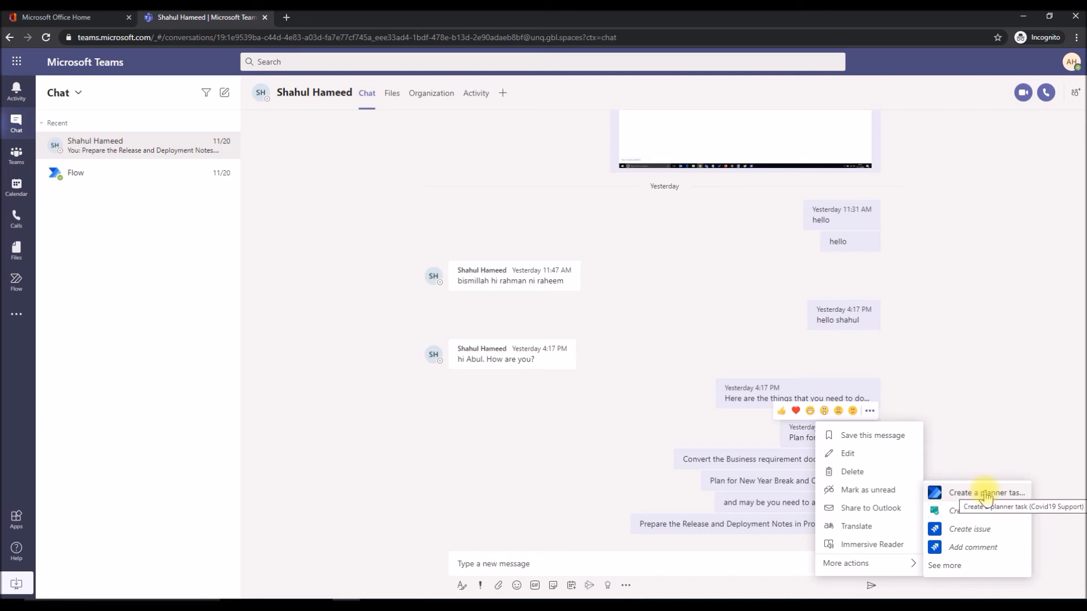
{"action": "mouse_move", "coordinate": [984, 496]}
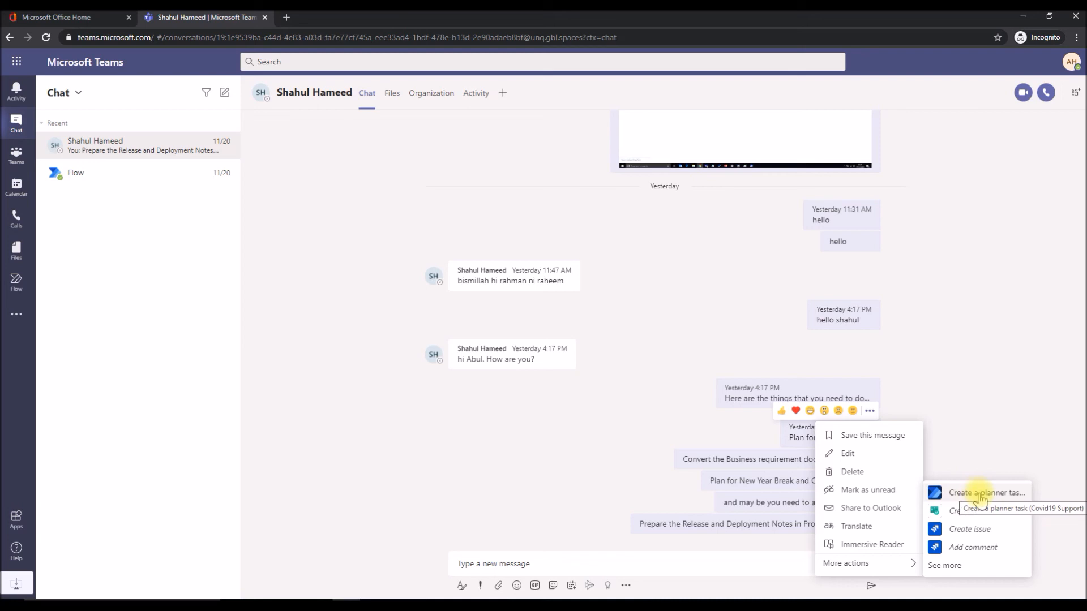
{"action": "left_click", "coordinate": [985, 493]}
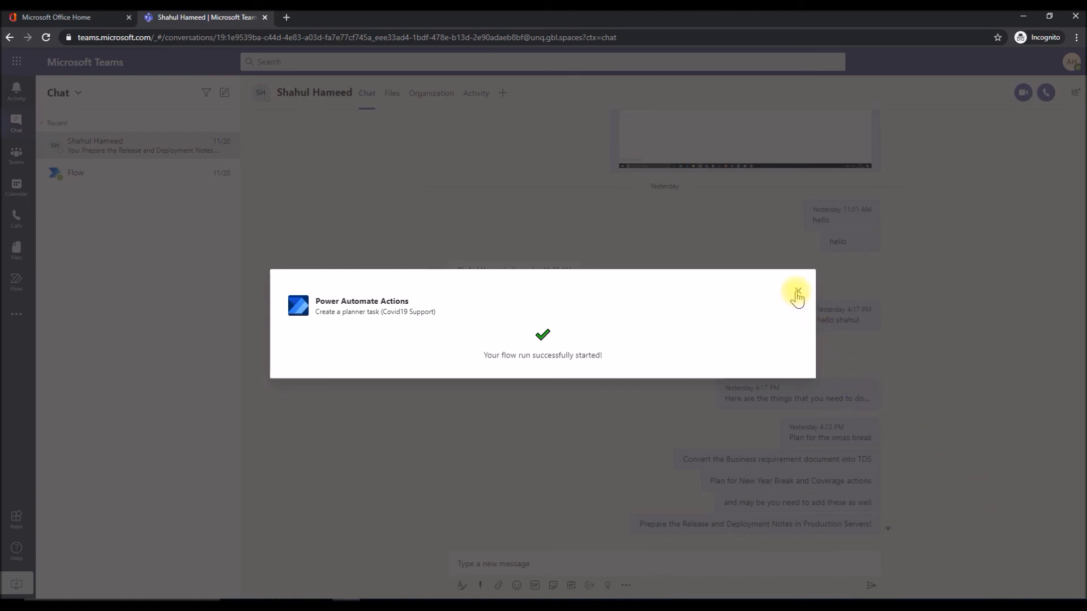
{"action": "left_click", "coordinate": [796, 292]}
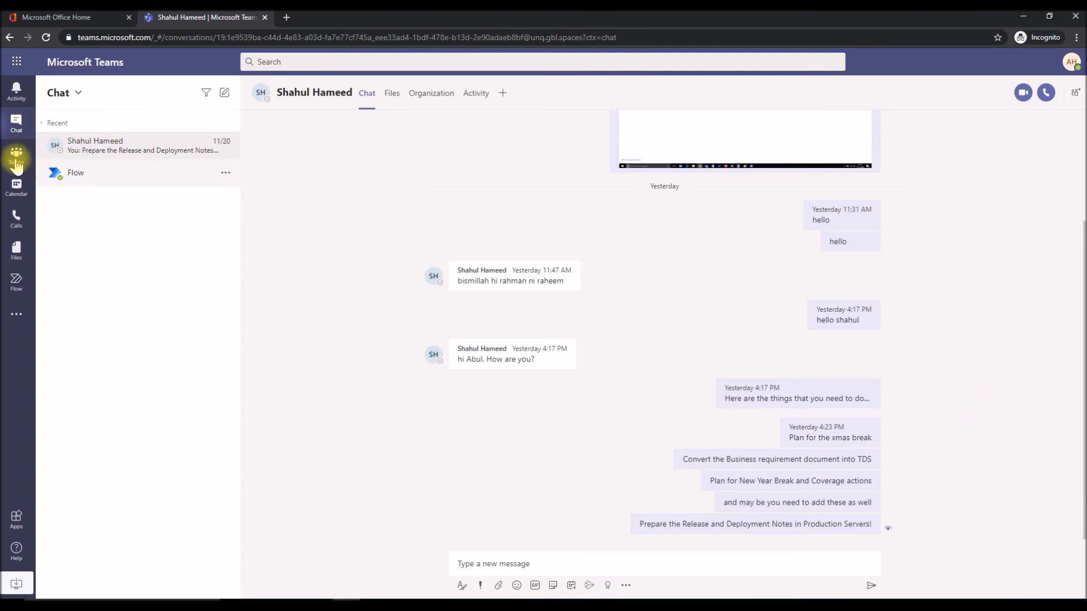
Go to Covid19 Support's General channel and view the Covid19 Tasks board with the new task.
{"action": "left_click", "coordinate": [15, 156]}
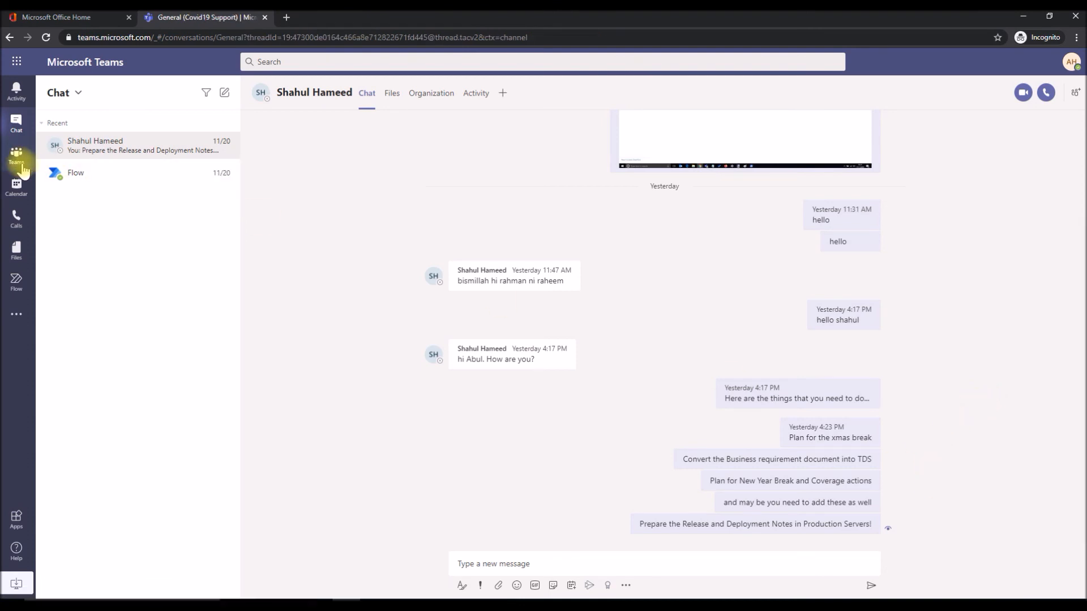
{"action": "left_click", "coordinate": [16, 154]}
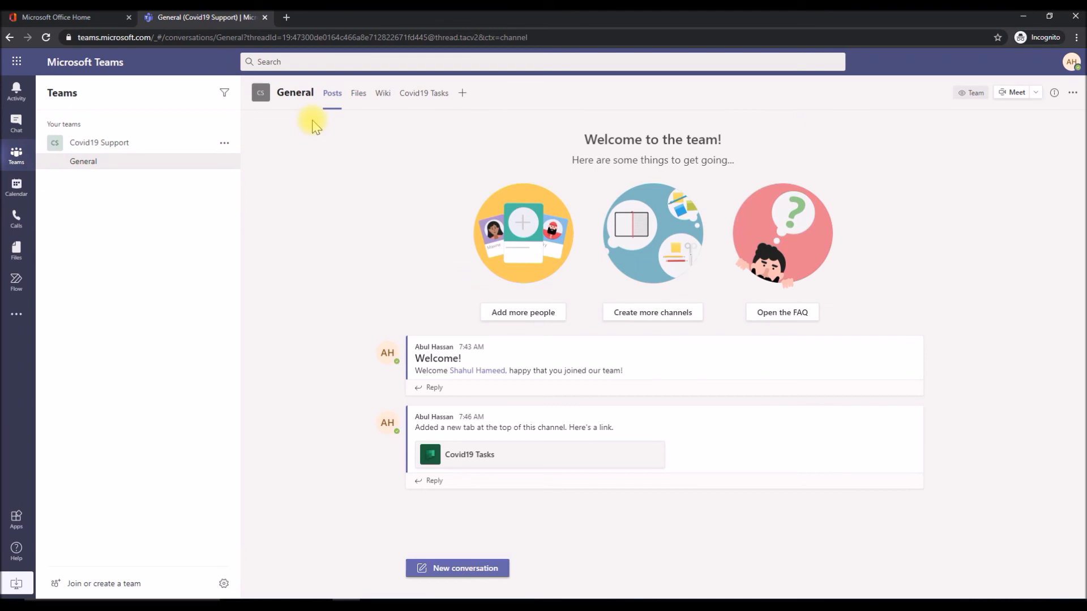
{"action": "mouse_move", "coordinate": [416, 93]}
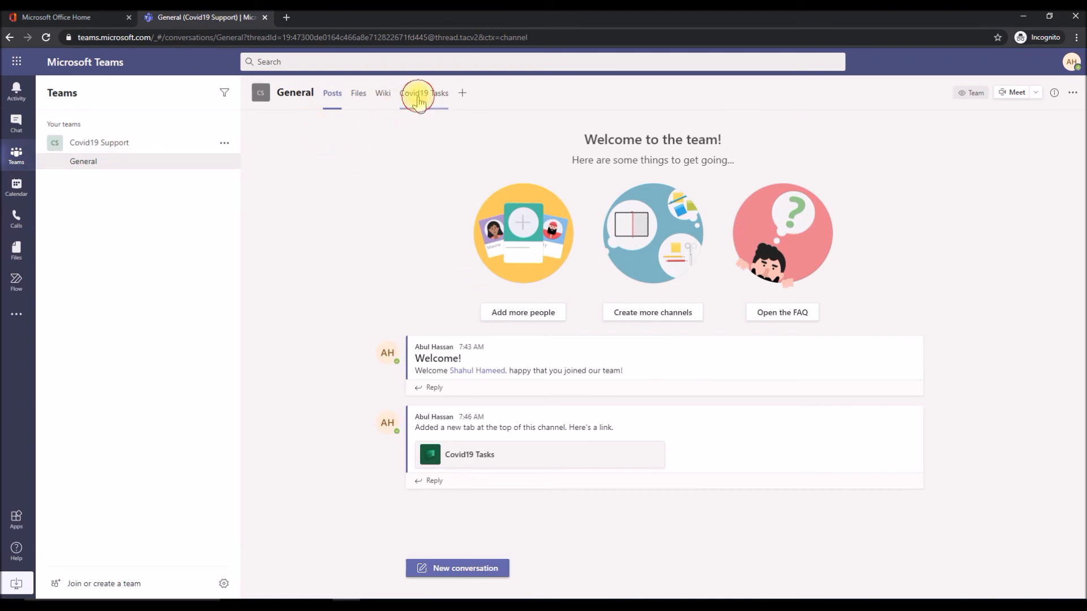
{"action": "left_click", "coordinate": [416, 93]}
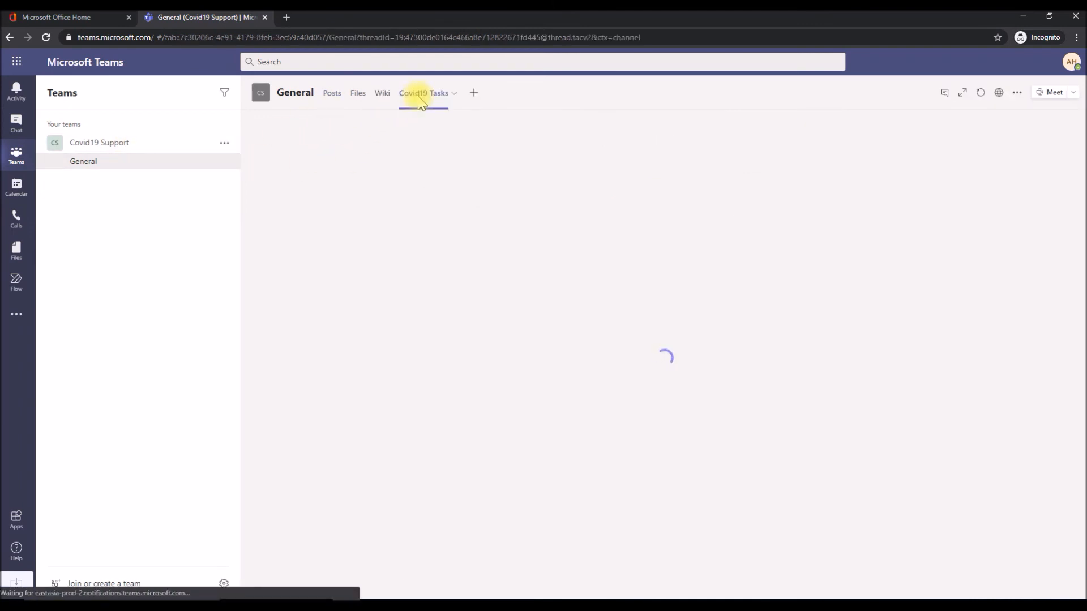
{"action": "left_click", "coordinate": [413, 91]}
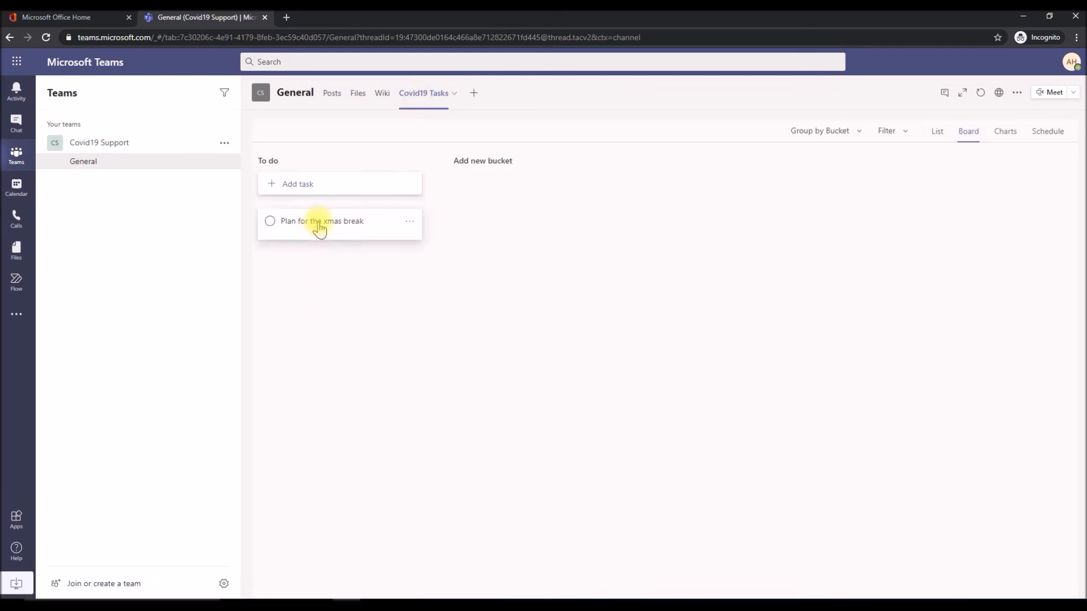
{"action": "mouse_move", "coordinate": [352, 229]}
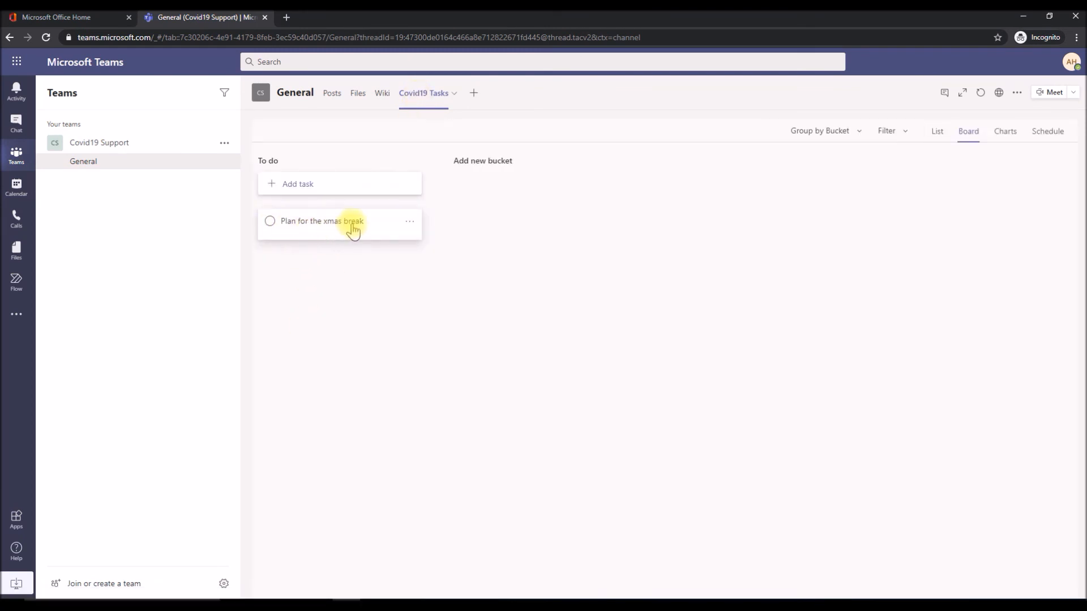
{"action": "mouse_move", "coordinate": [291, 369]}
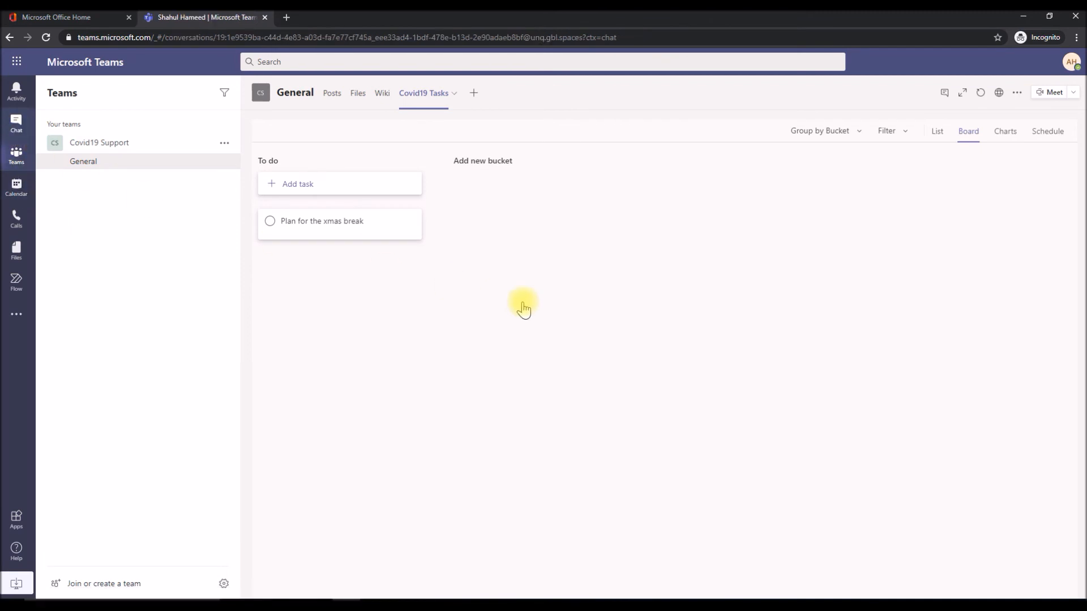
Back in chat, create a planner task from the New Year Break message and dismiss the confirmation.
{"action": "left_click", "coordinate": [16, 124]}
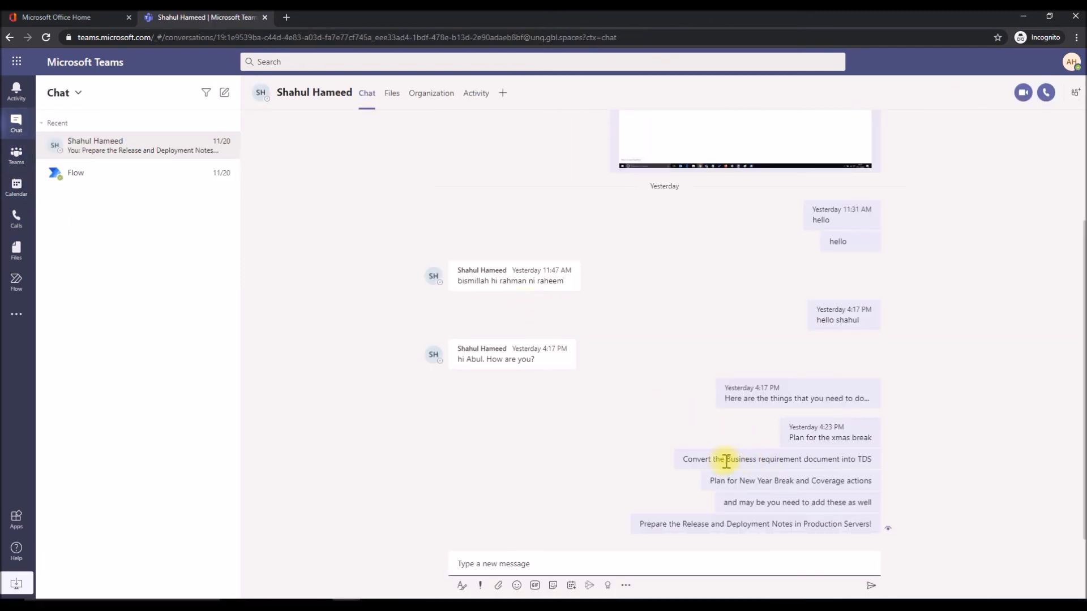
{"action": "mouse_move", "coordinate": [818, 469]}
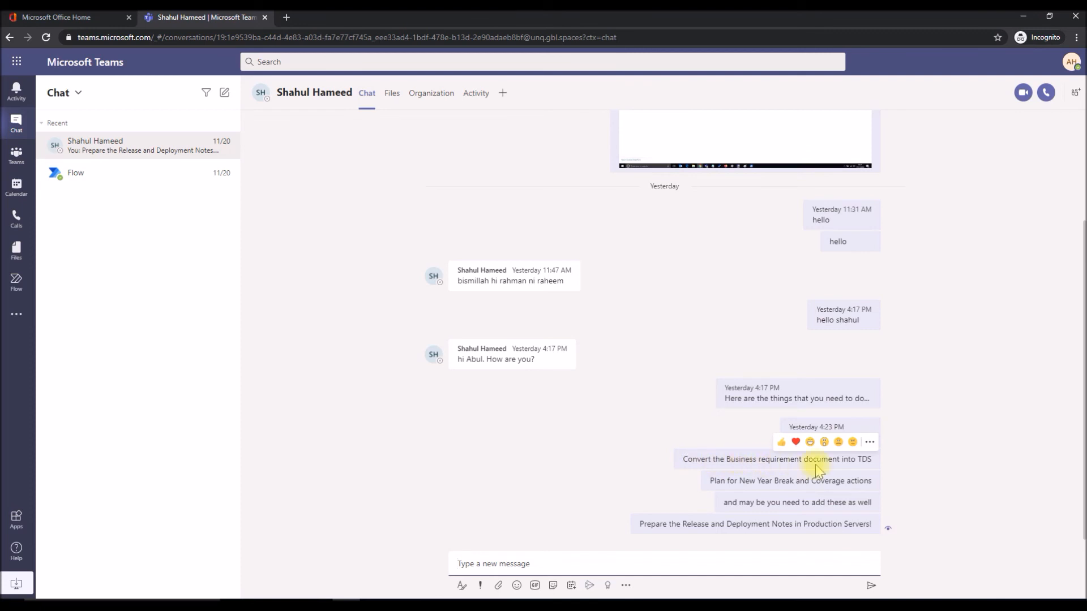
{"action": "mouse_move", "coordinate": [869, 443]}
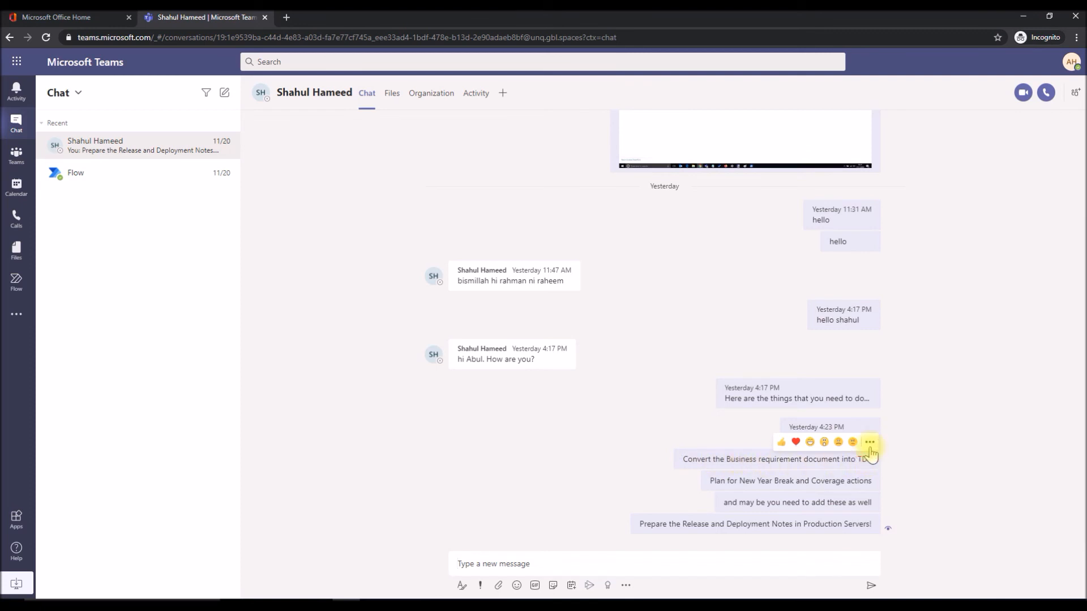
{"action": "left_click", "coordinate": [870, 443]}
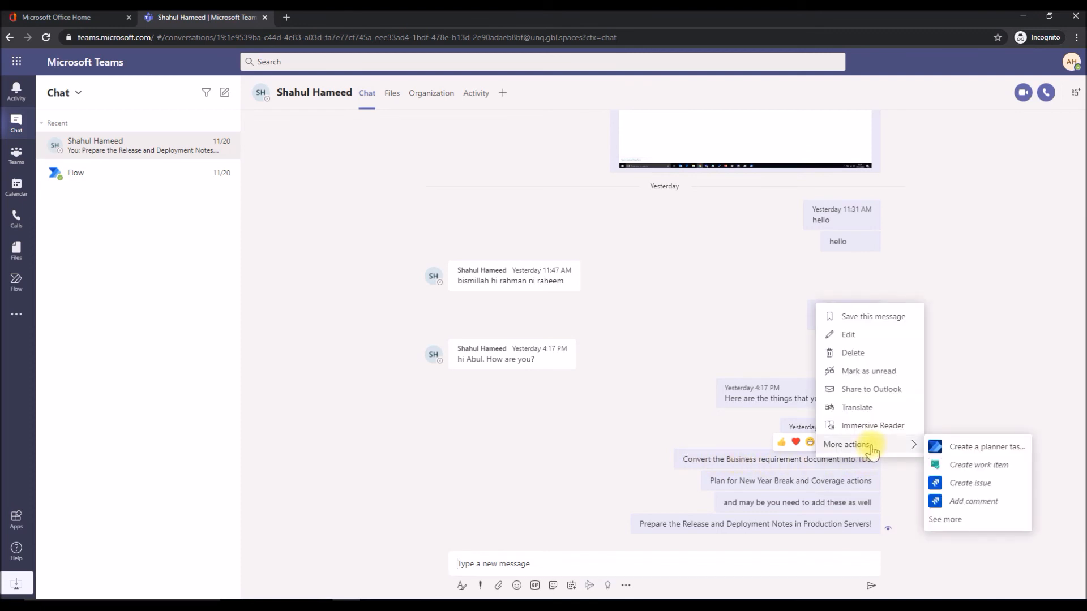
{"action": "mouse_move", "coordinate": [987, 446]}
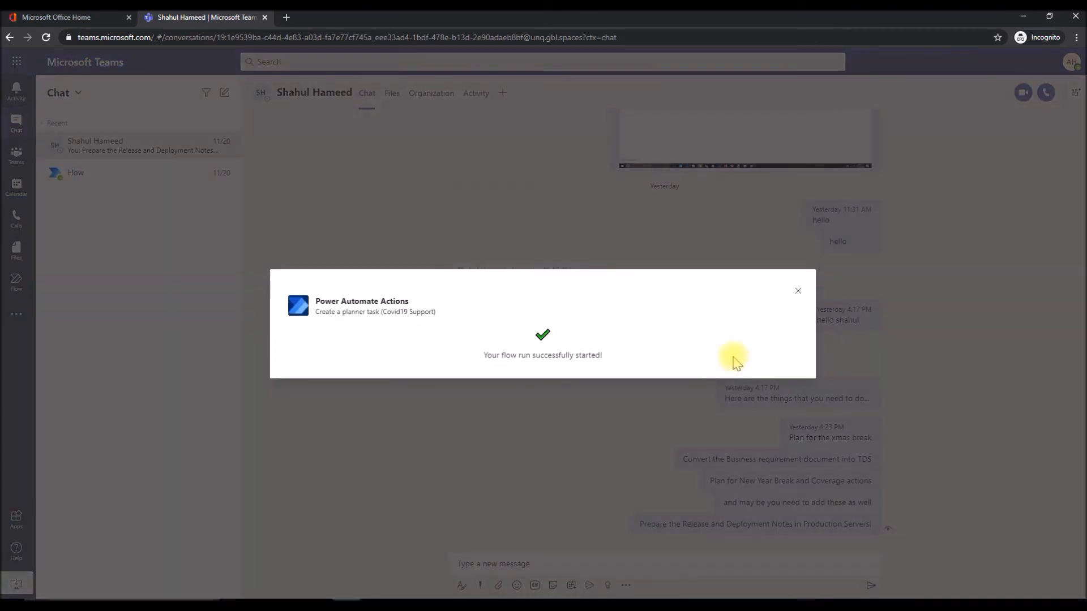
{"action": "left_click", "coordinate": [798, 291]}
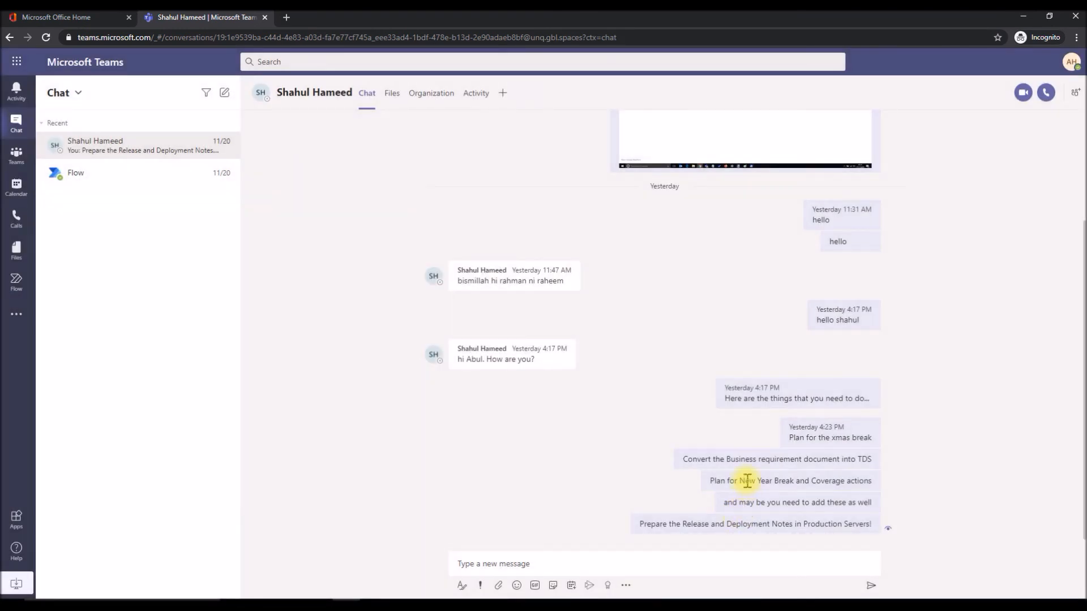
{"action": "mouse_move", "coordinate": [776, 459]}
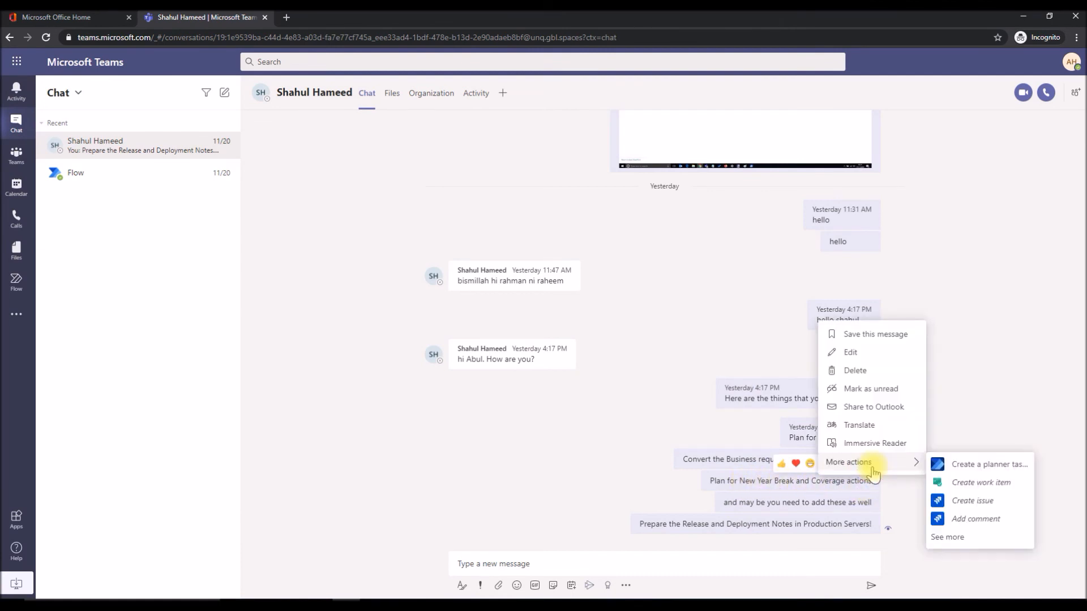
{"action": "mouse_move", "coordinate": [987, 465]}
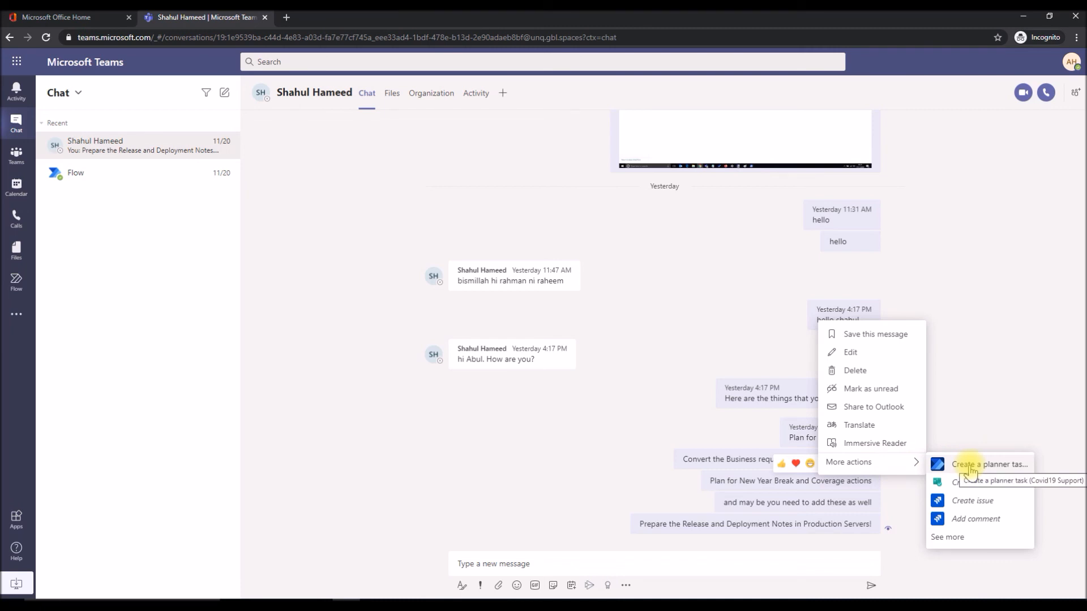
{"action": "left_click", "coordinate": [991, 464]}
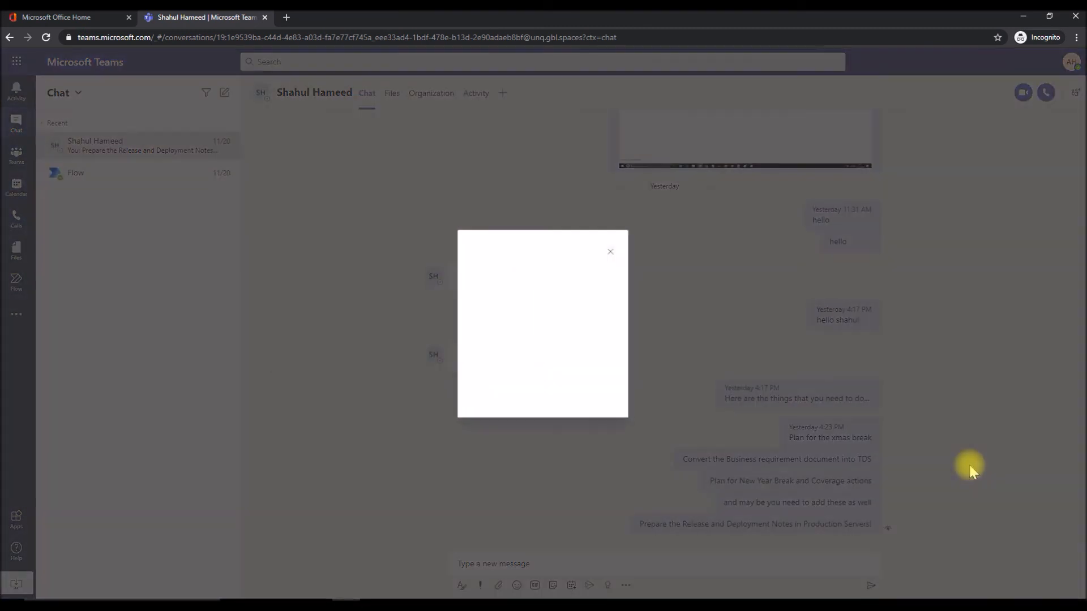
{"action": "left_click", "coordinate": [610, 251]}
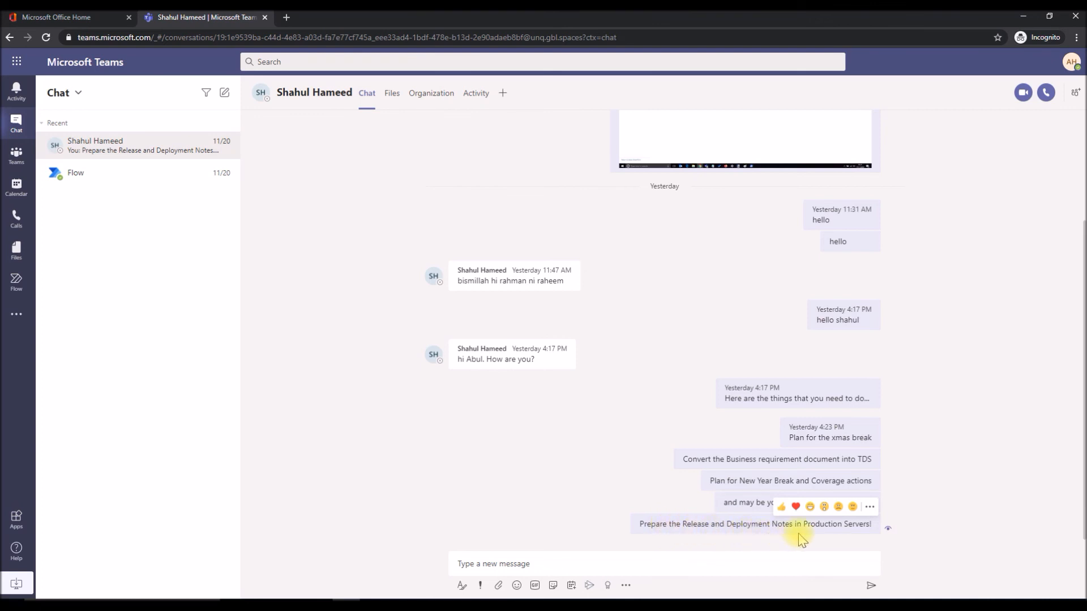
Create a planner task from the Release and Deployment Notes message and dismiss the confirmation.
{"action": "left_click", "coordinate": [868, 508]}
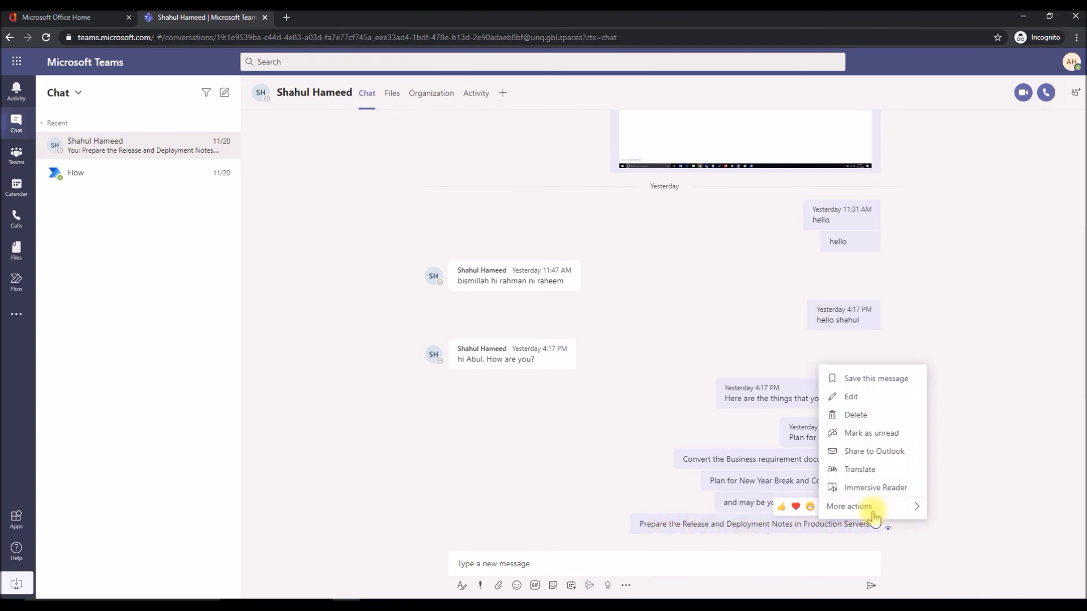
{"action": "left_click", "coordinate": [851, 506]}
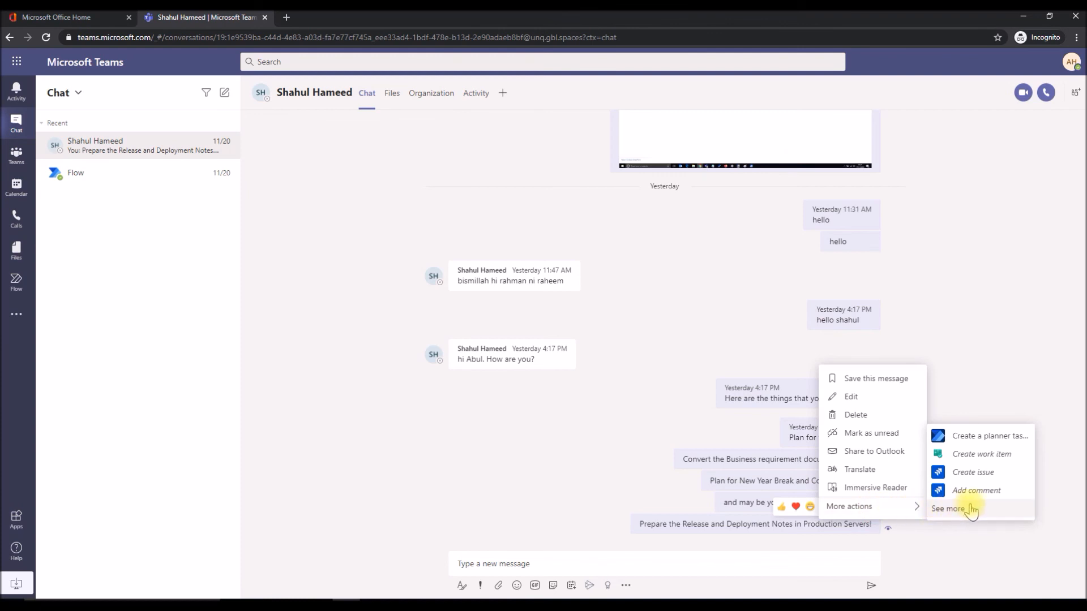
{"action": "mouse_move", "coordinate": [987, 436]}
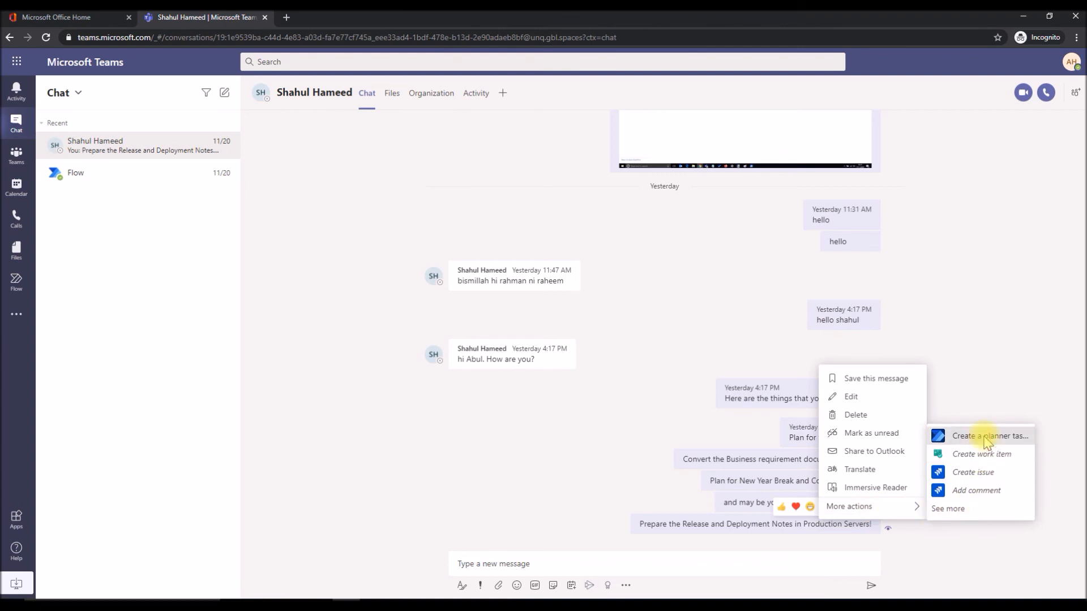
{"action": "left_click", "coordinate": [990, 435]}
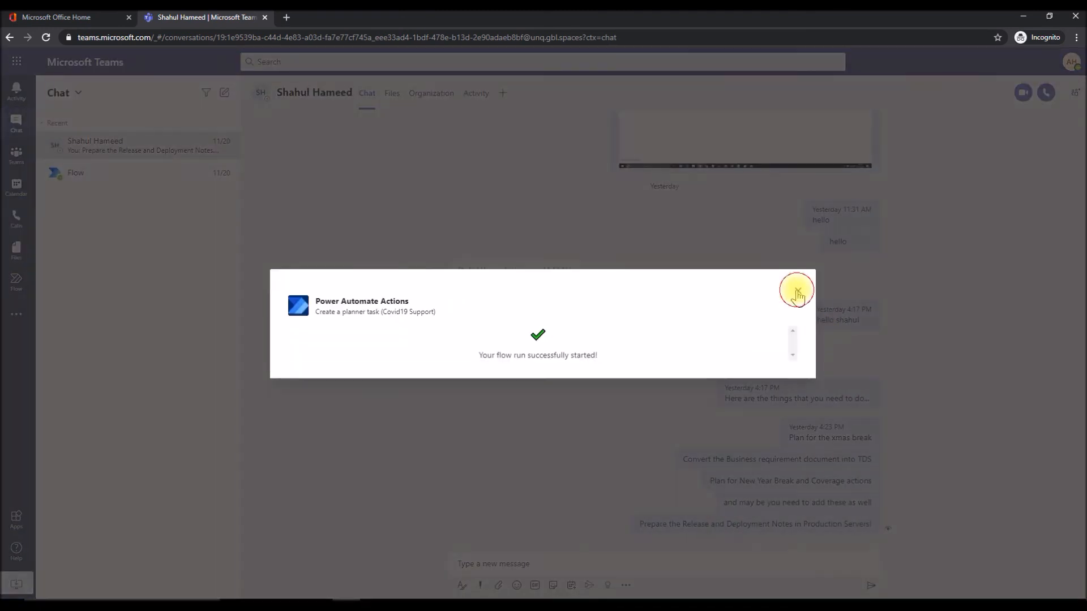
{"action": "left_click", "coordinate": [796, 290]}
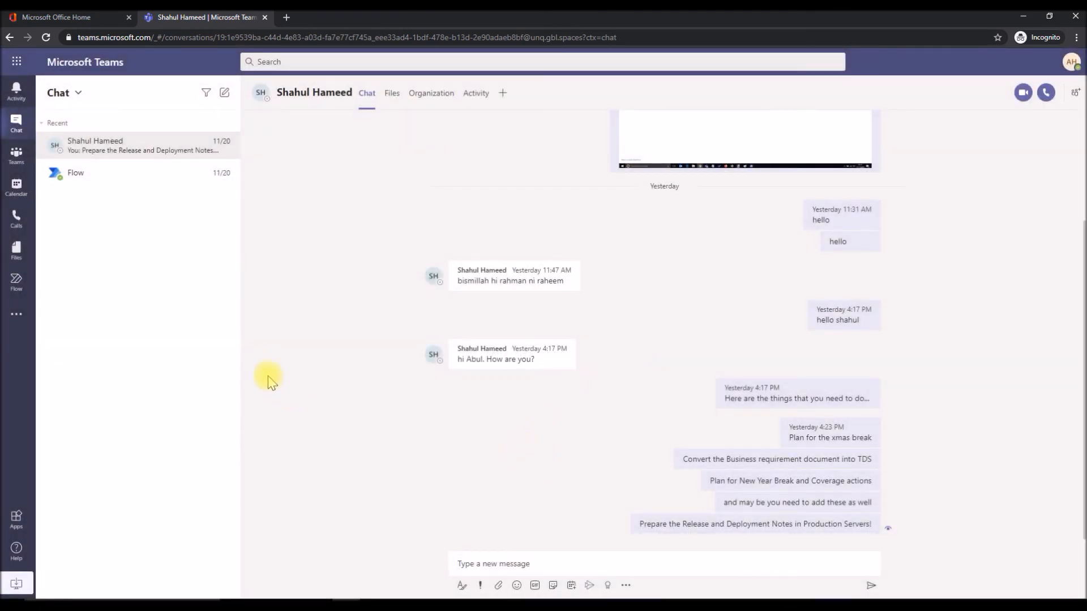
Show the Covid19 Tasks board of Covid19 Support > General with its four To do tasks.
{"action": "left_click", "coordinate": [16, 154]}
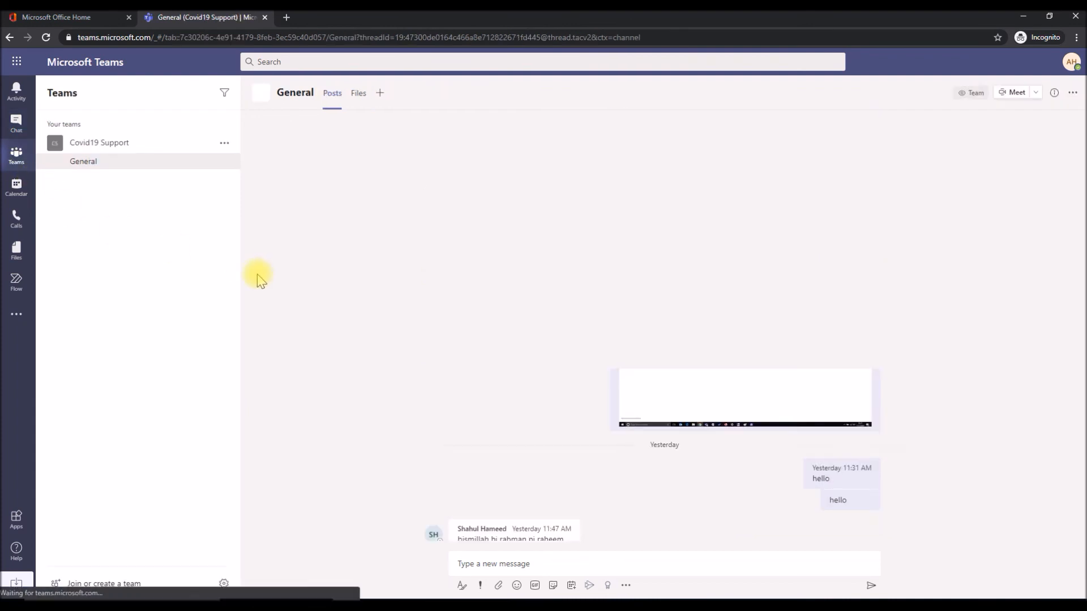
{"action": "left_click", "coordinate": [423, 91]}
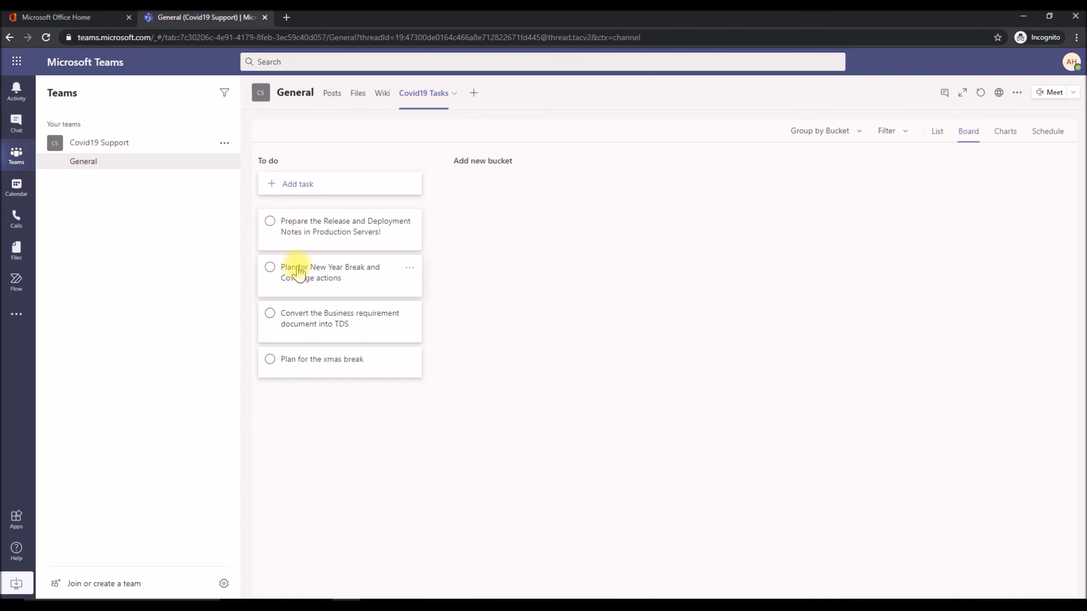
{"action": "mouse_move", "coordinate": [317, 229]}
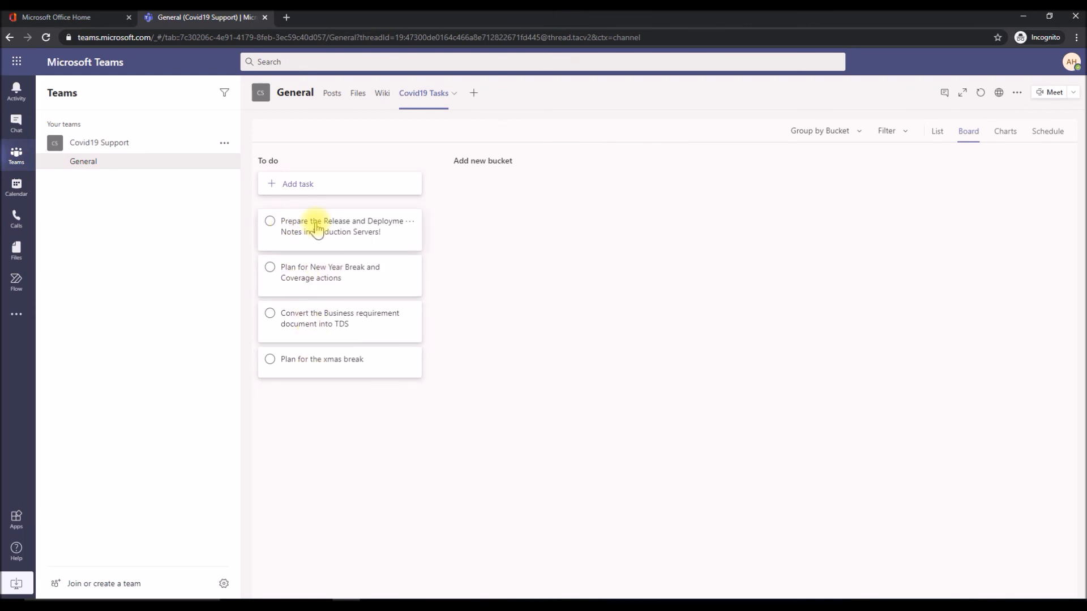
{"action": "mouse_move", "coordinate": [507, 384]}
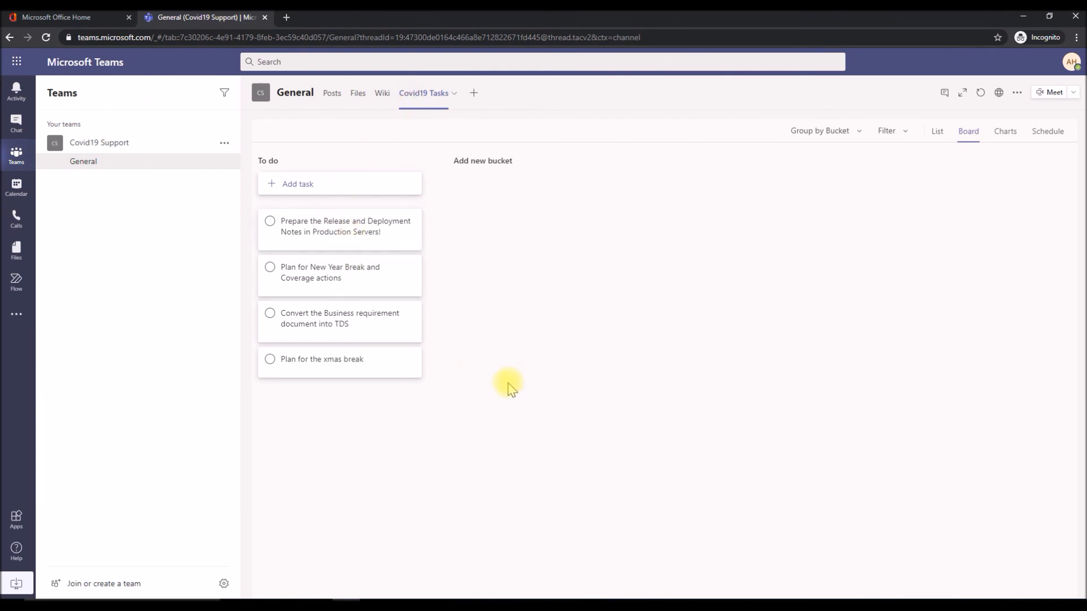
{"action": "mouse_move", "coordinate": [321, 378]}
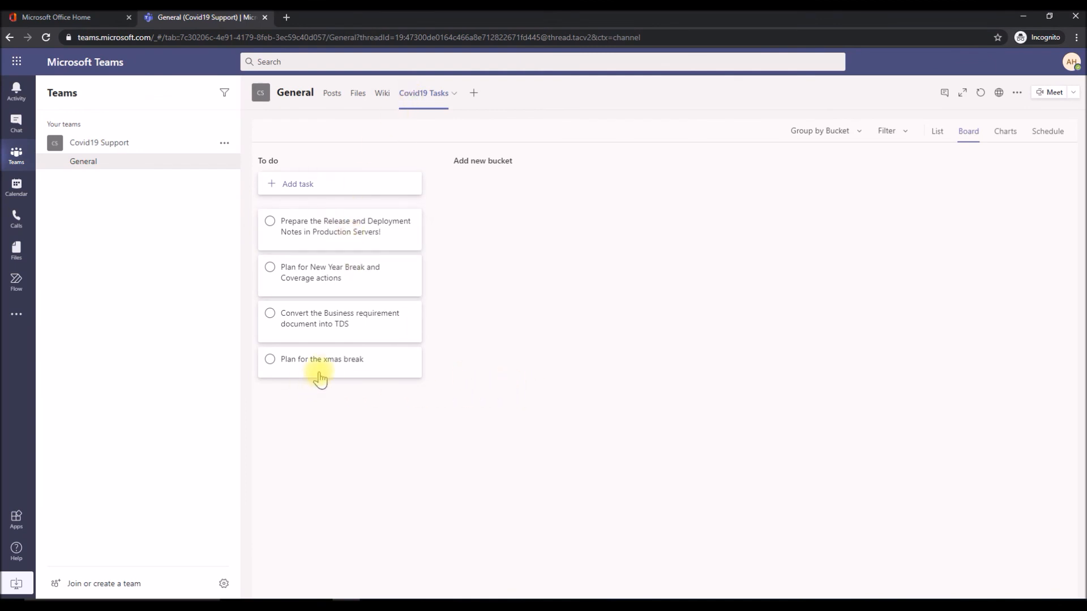
Give 'Plan for the xmas break' a due date of November 30, 2020 and close its details.
{"action": "left_click", "coordinate": [321, 359]}
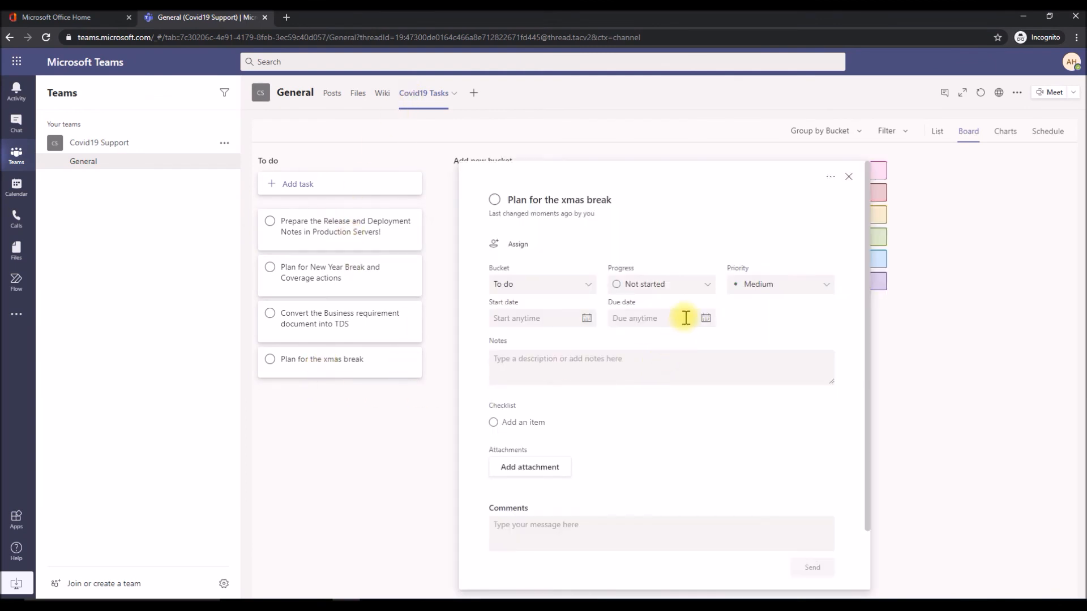
{"action": "left_click", "coordinate": [705, 318]}
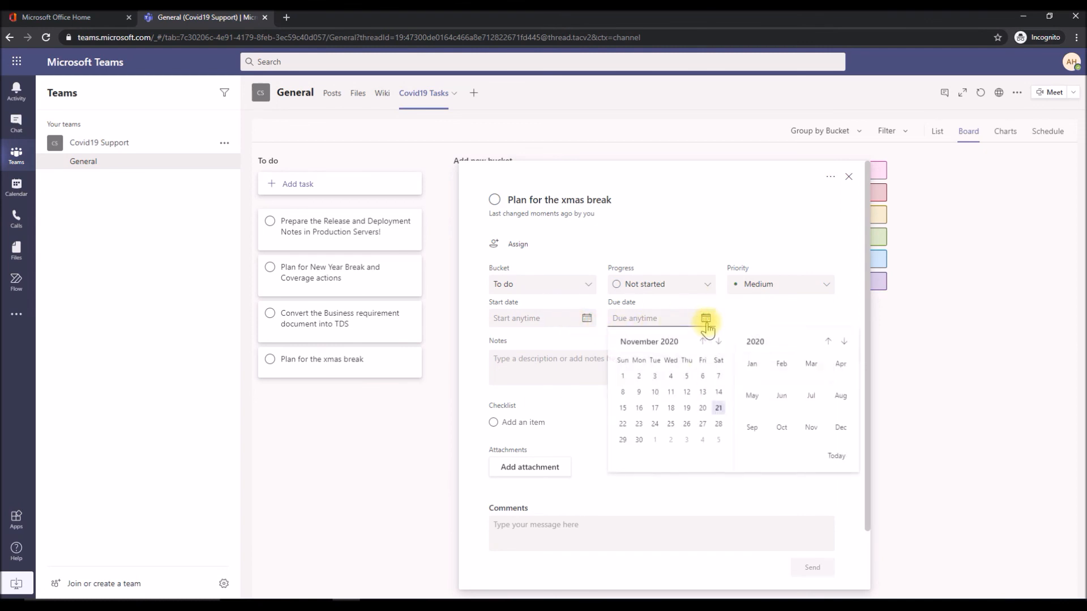
{"action": "left_click", "coordinate": [637, 440]}
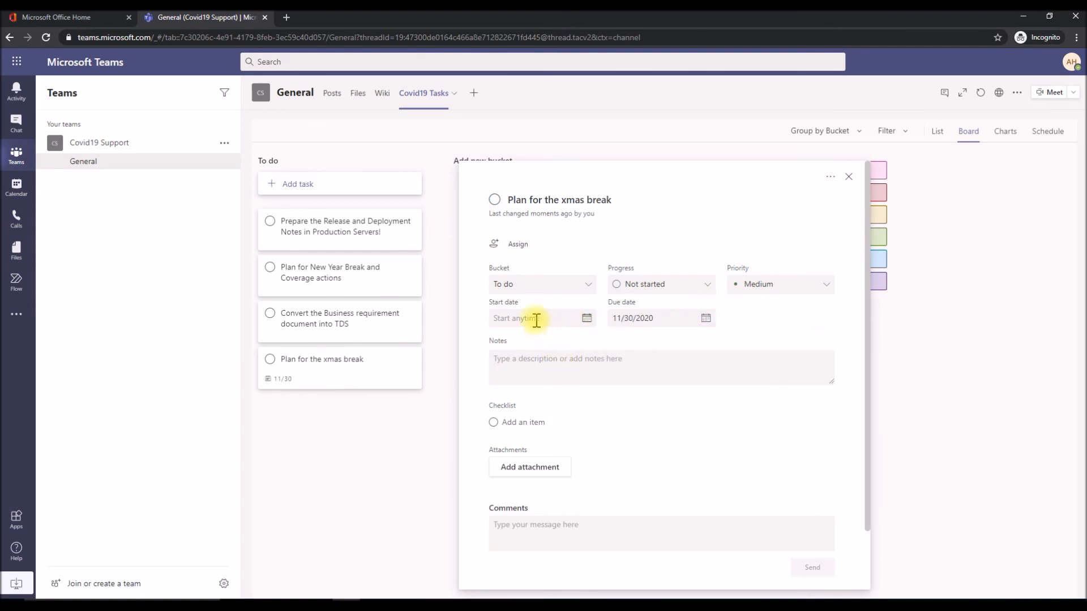
{"action": "left_click", "coordinate": [511, 243]}
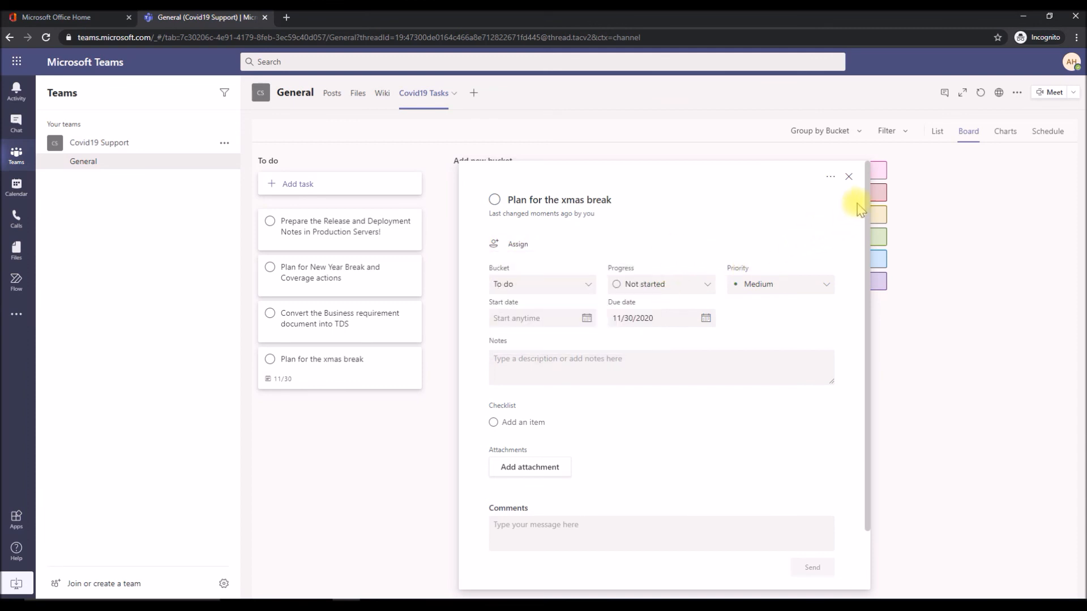
{"action": "left_click", "coordinate": [848, 176]}
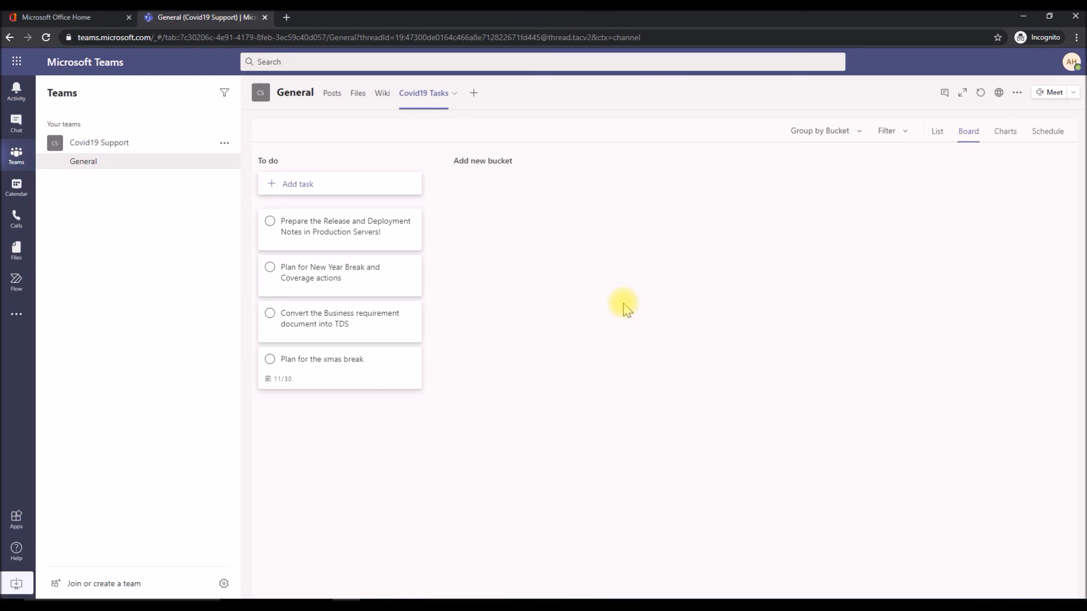
Return to the Flow app listing the planner-task and welcome flows as On.
{"action": "left_click", "coordinate": [15, 283]}
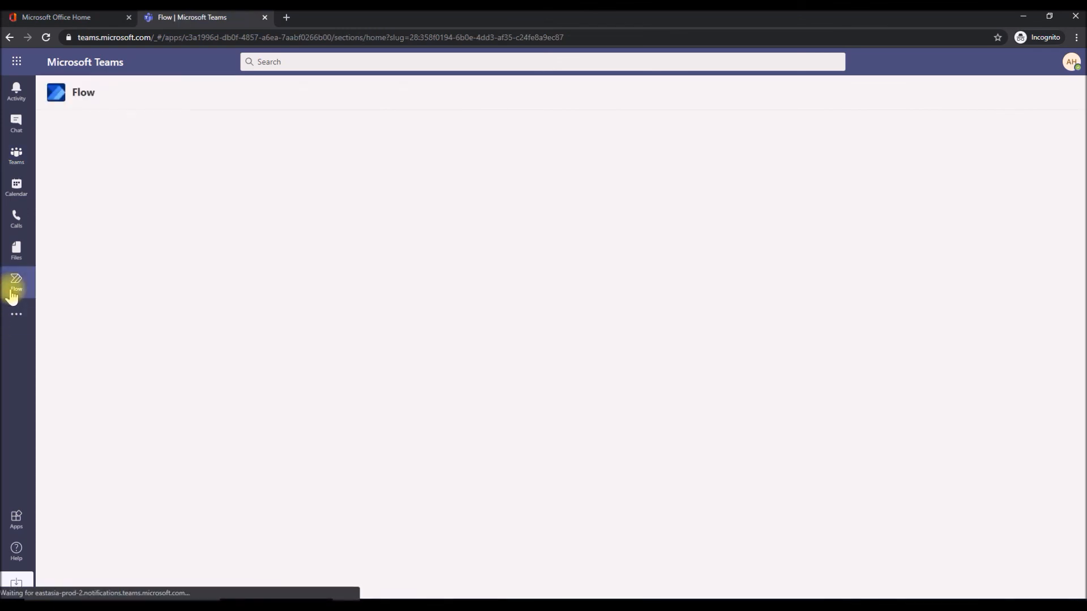
{"action": "left_click", "coordinate": [16, 282]}
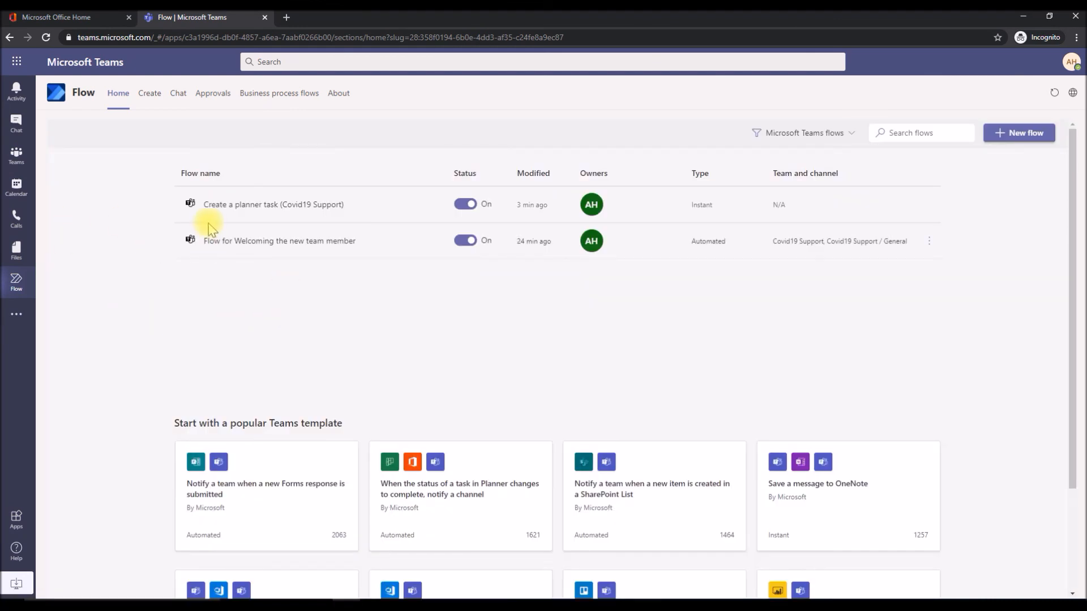
{"action": "mouse_move", "coordinate": [307, 249]}
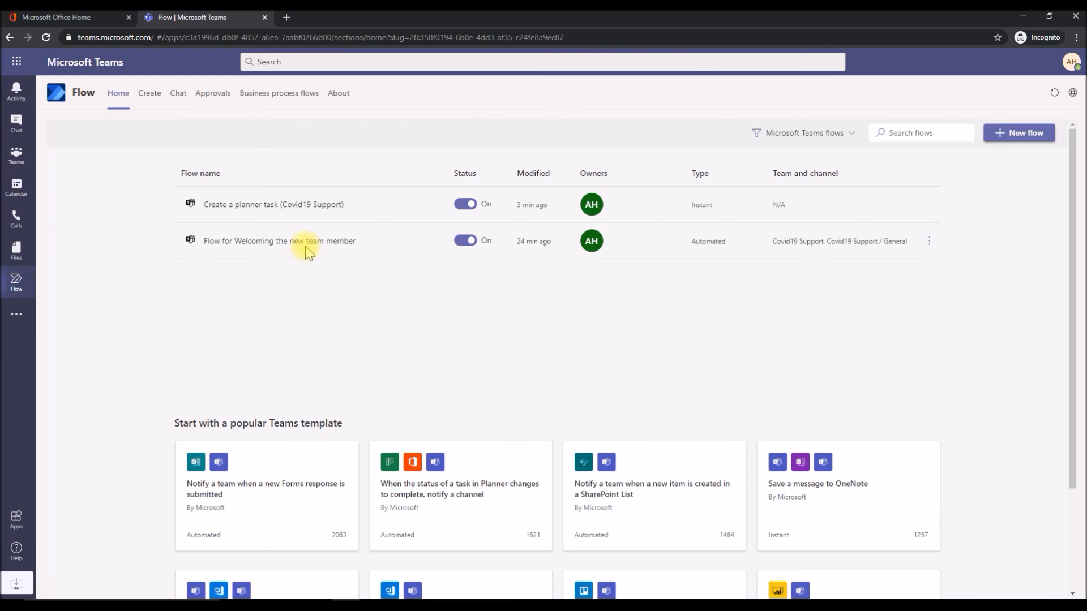
{"action": "mouse_move", "coordinate": [291, 238]}
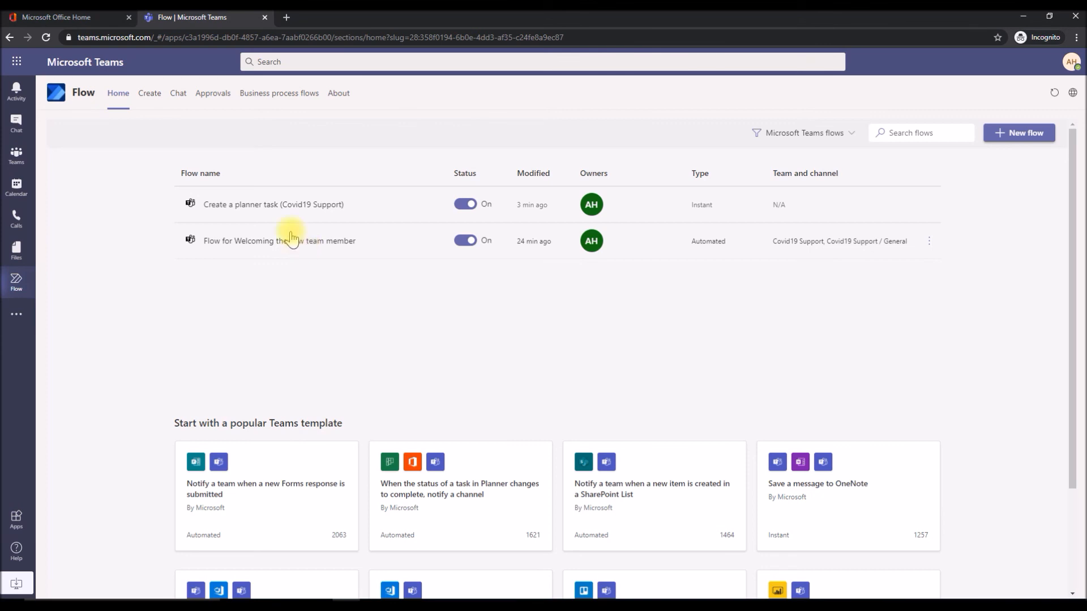
{"action": "mouse_move", "coordinate": [277, 217]}
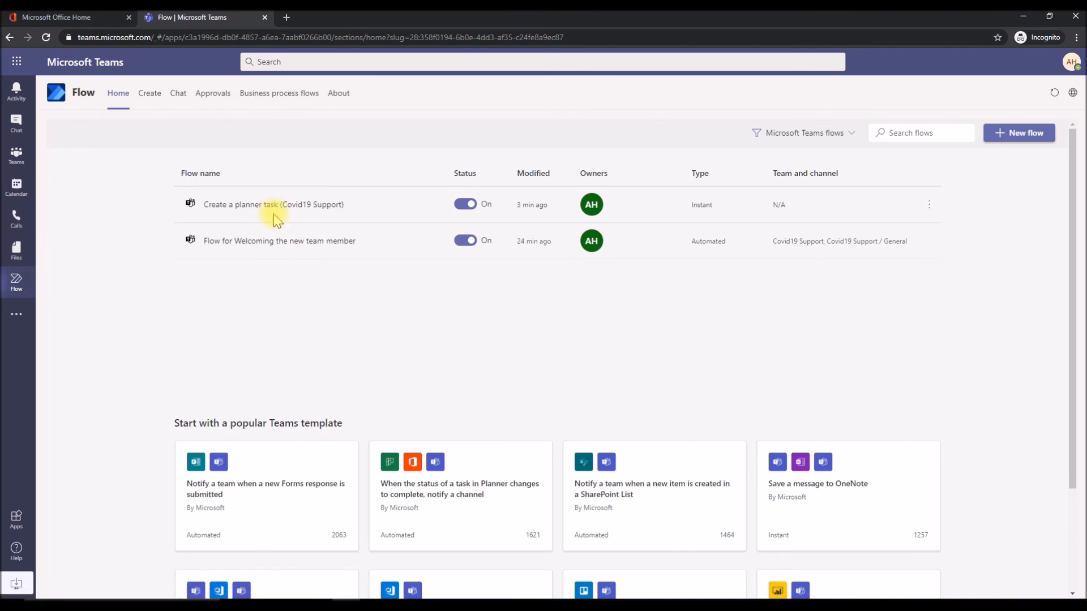